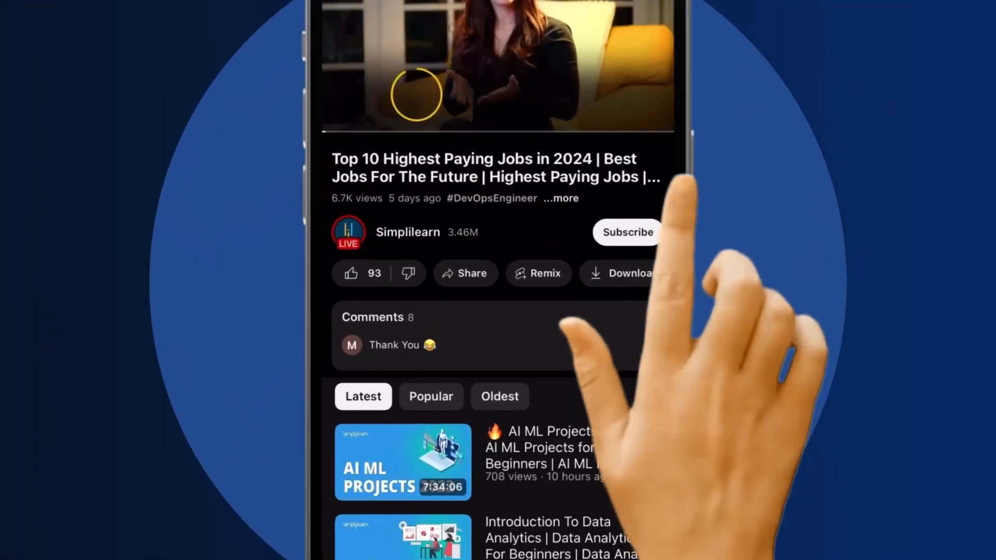
- Subscribe to the Simplilearn channel and open the video's comments
left_click(362, 273)
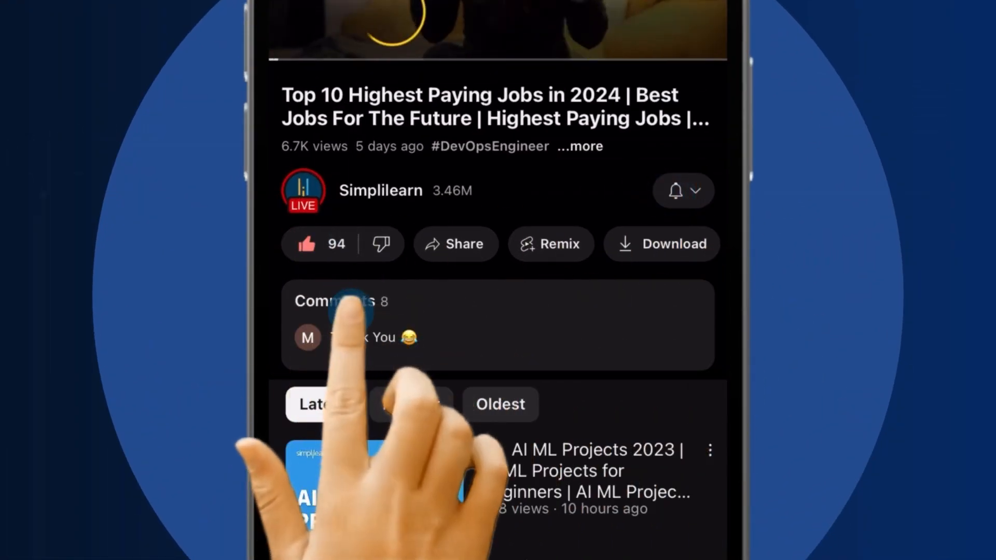
left_click(334, 301)
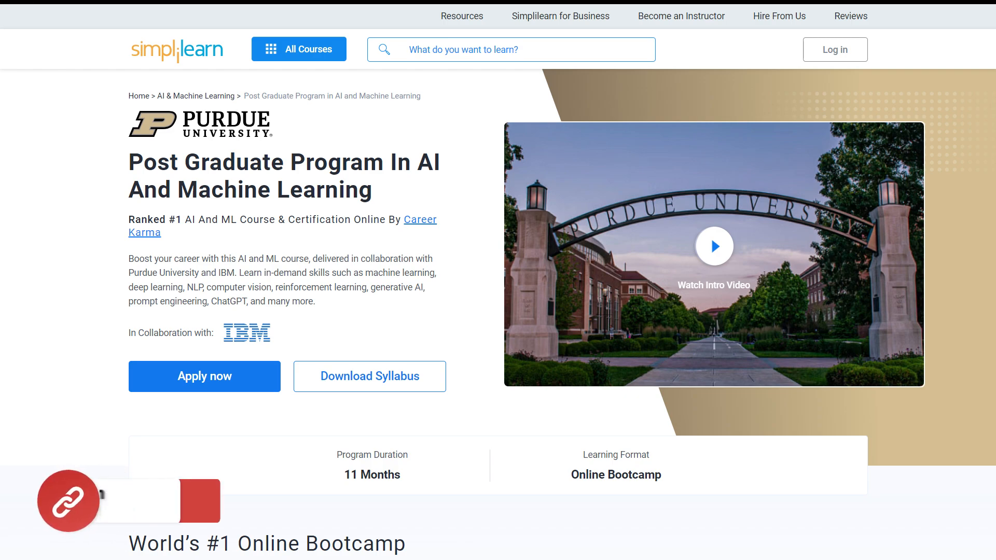
scroll("down", 3)
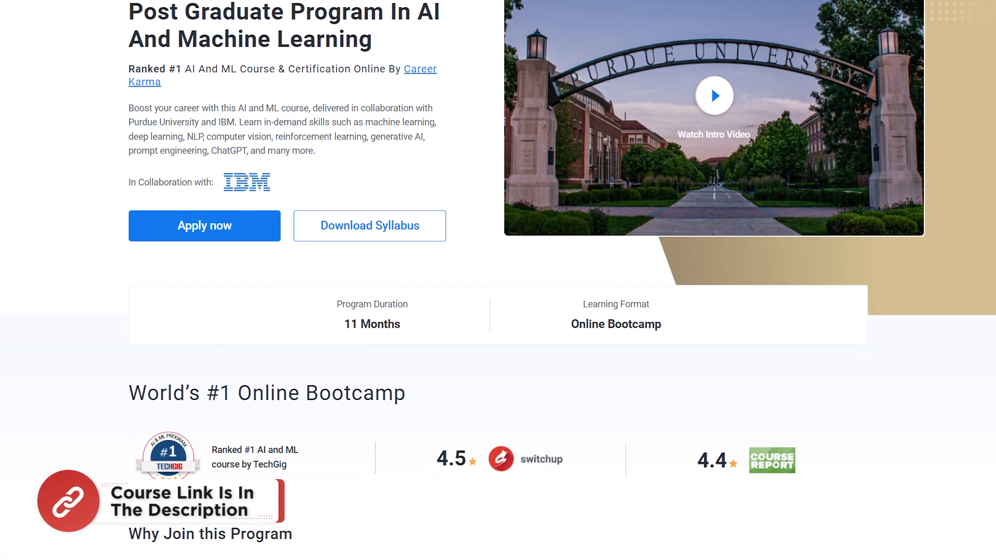
scroll("down", 3)
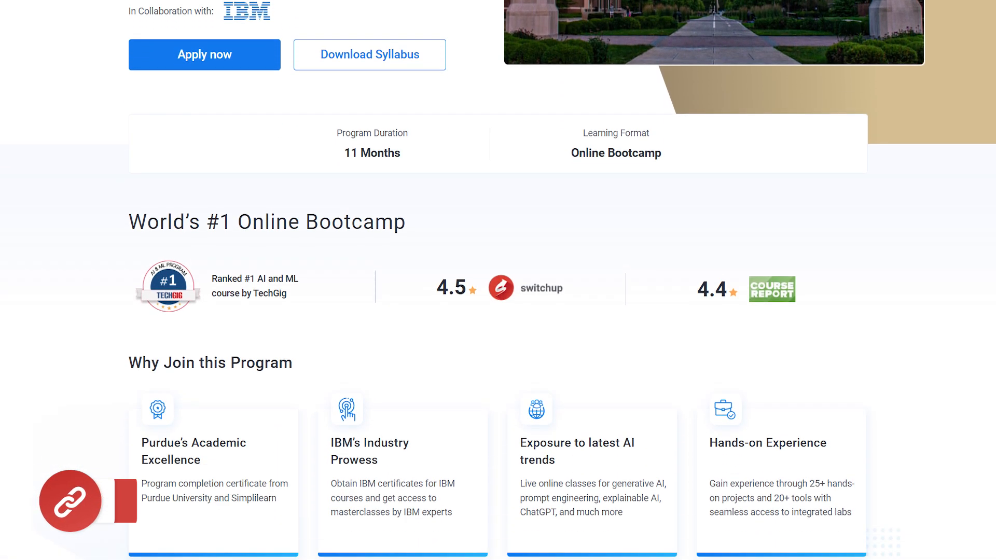
scroll("down", 3)
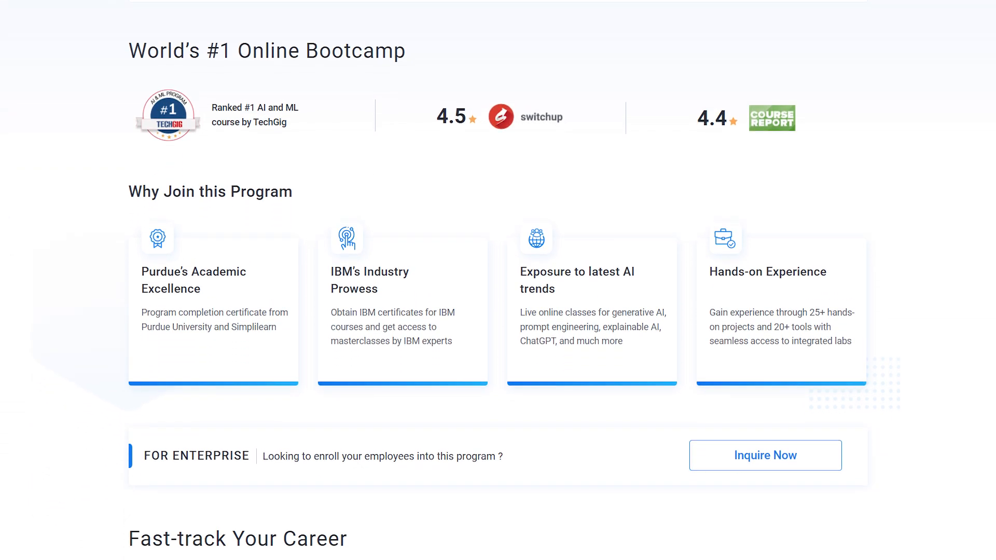
scroll("down", 3)
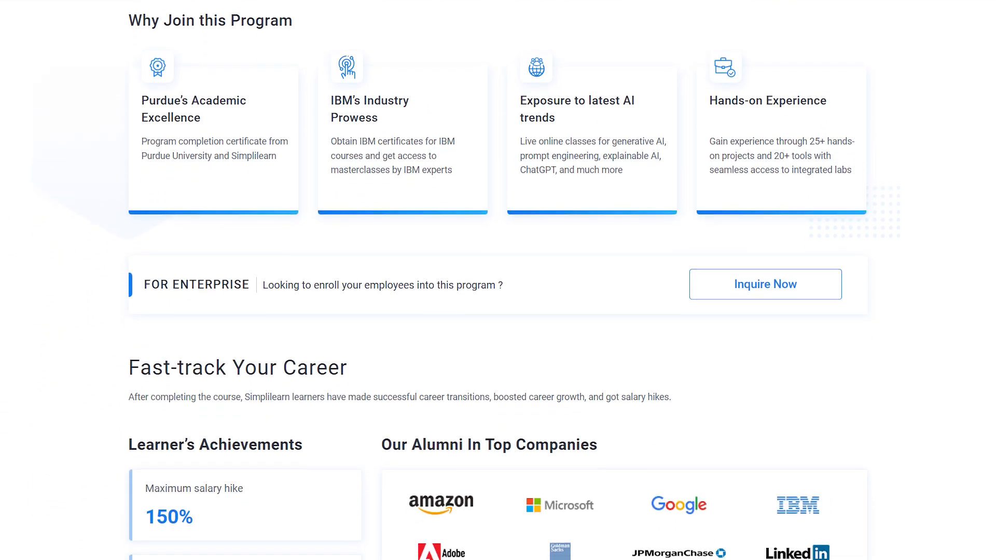
scroll("down", 3)
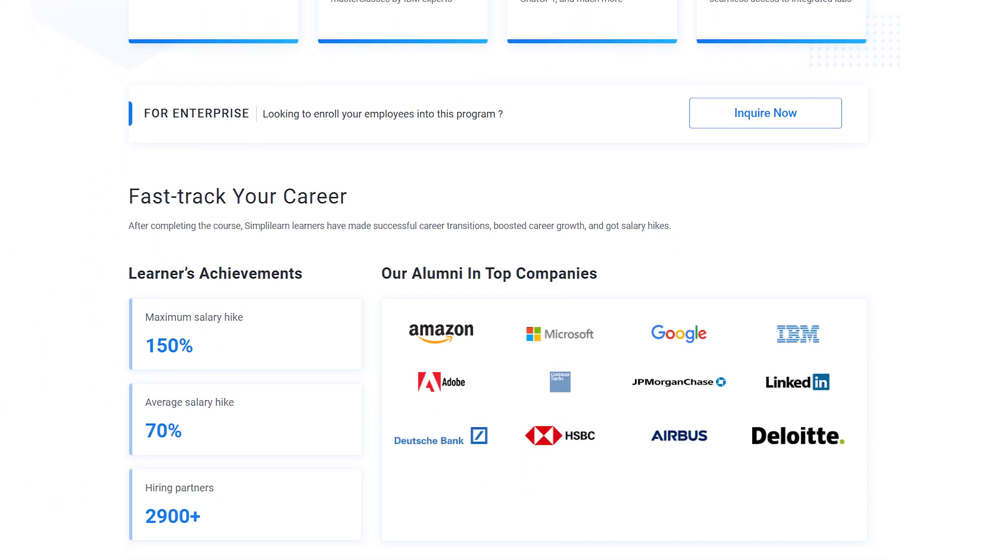
scroll("down", 3)
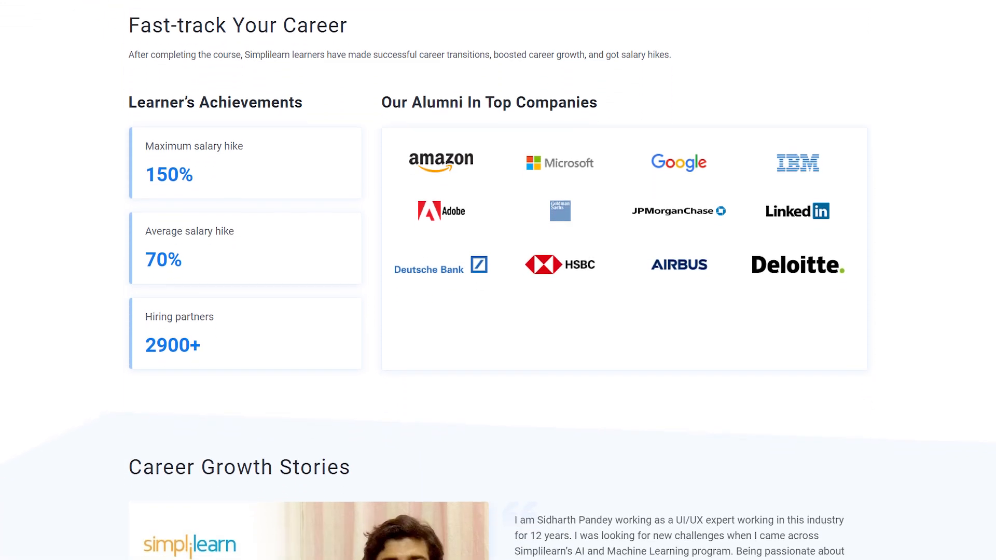
scroll("down", 3)
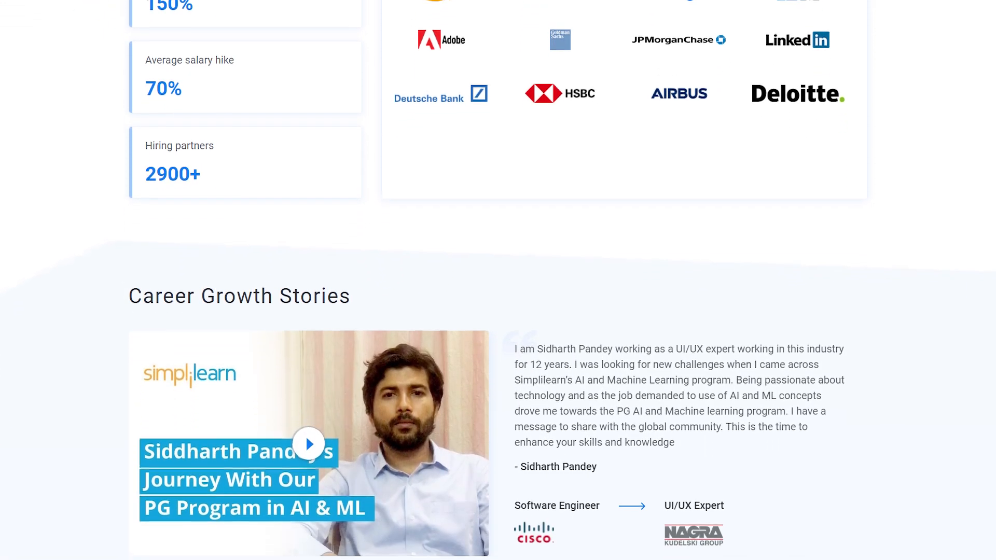
scroll("down", 3)
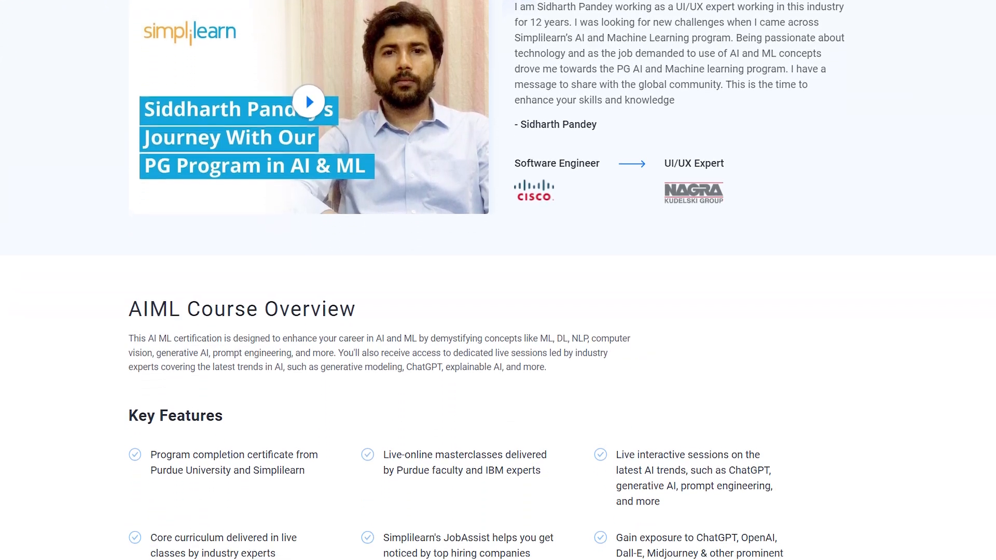
scroll("down", 3)
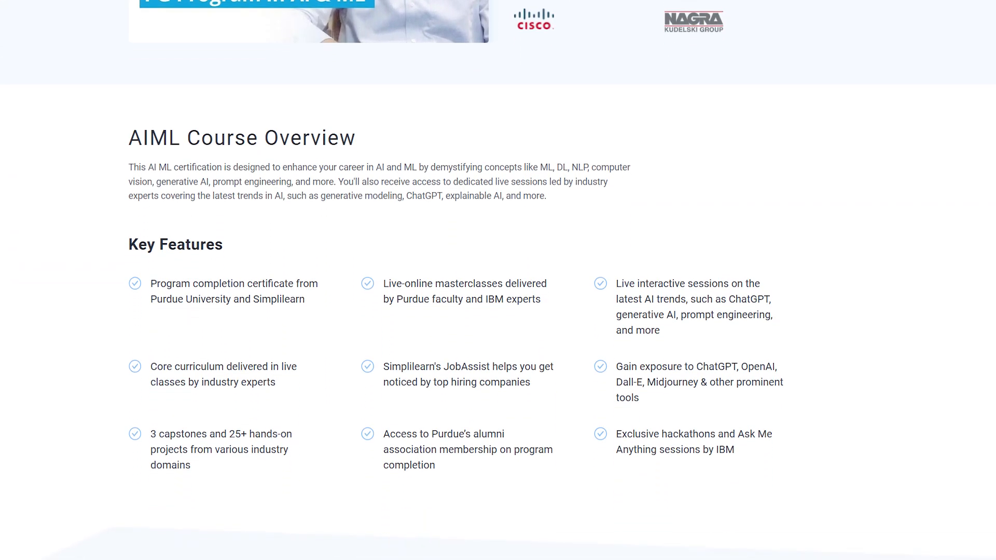
scroll("down", 3)
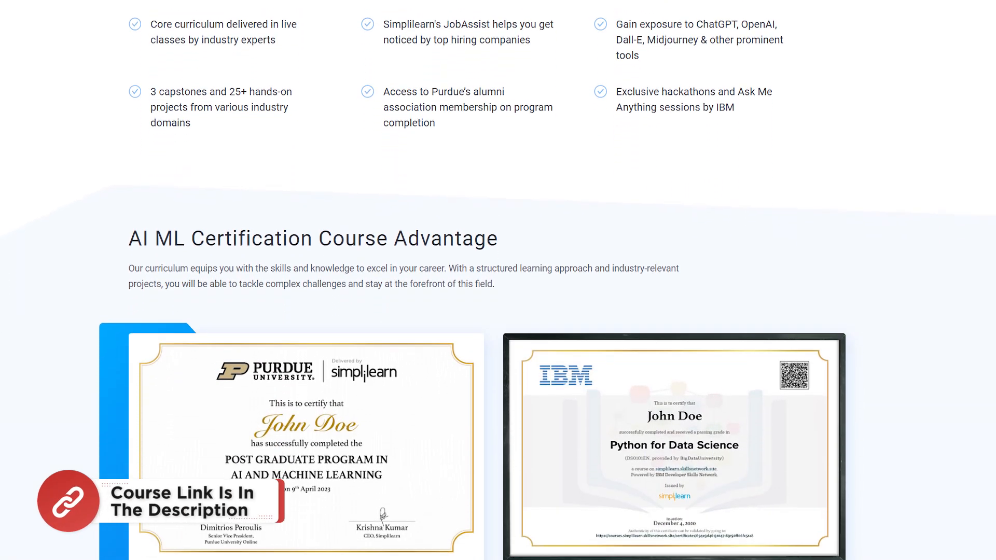
scroll("down", 3)
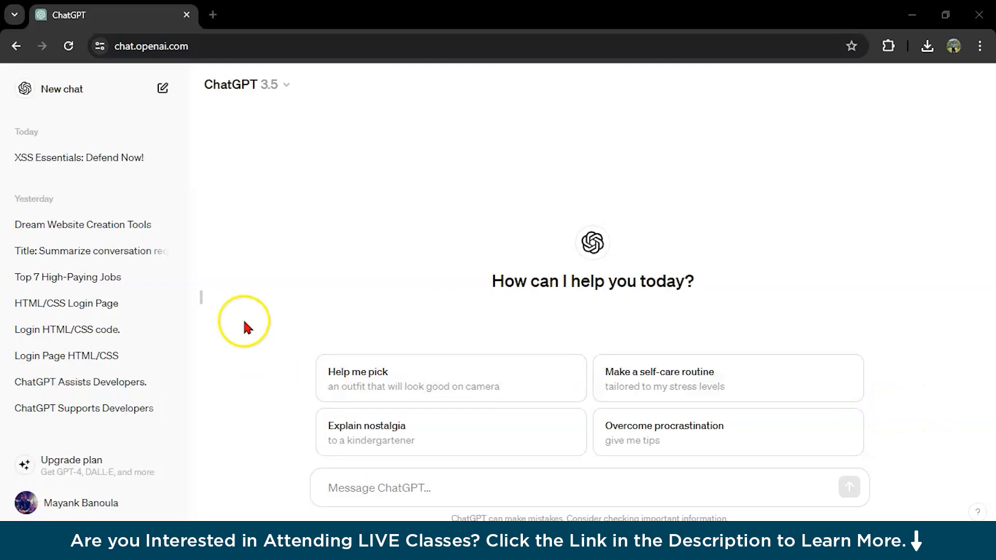
- Send ChatGPT 'give me a monthly basis plan to learn java from beginner to advance'
left_click(399, 487)
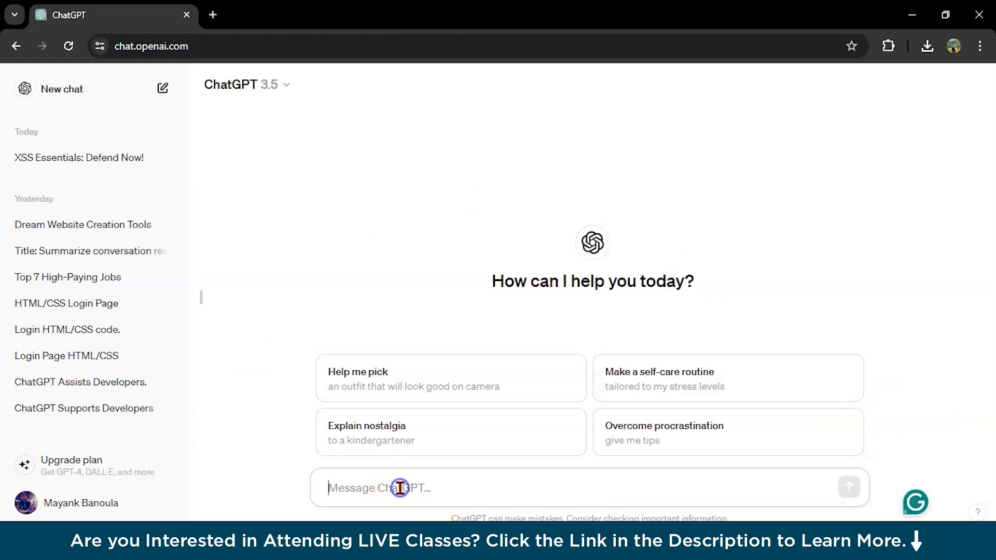
type("g")
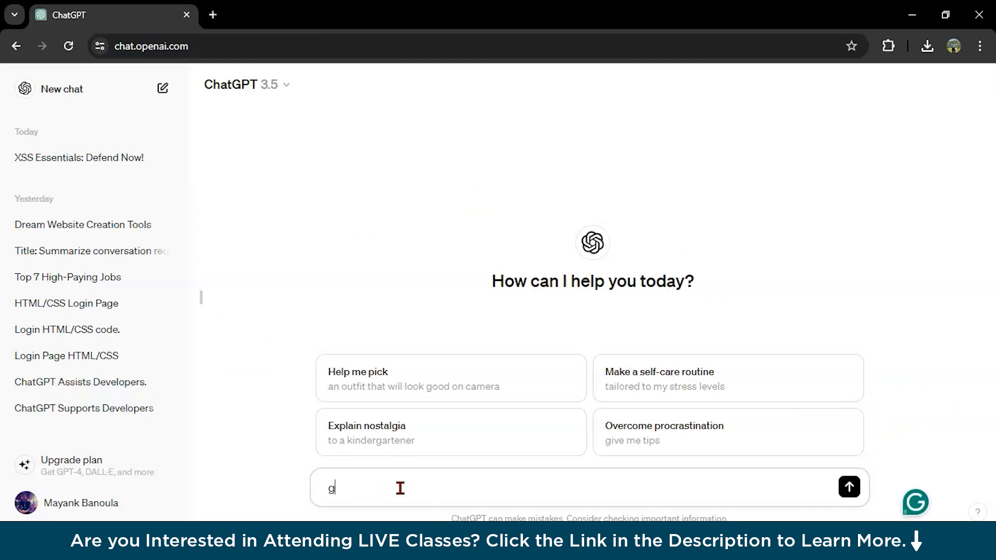
type("ive me a")
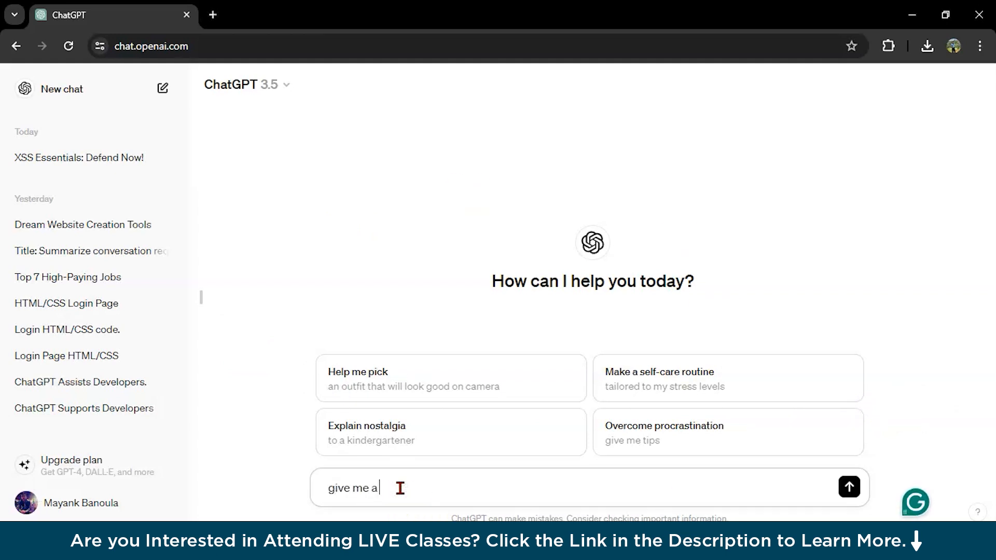
type("monthly")
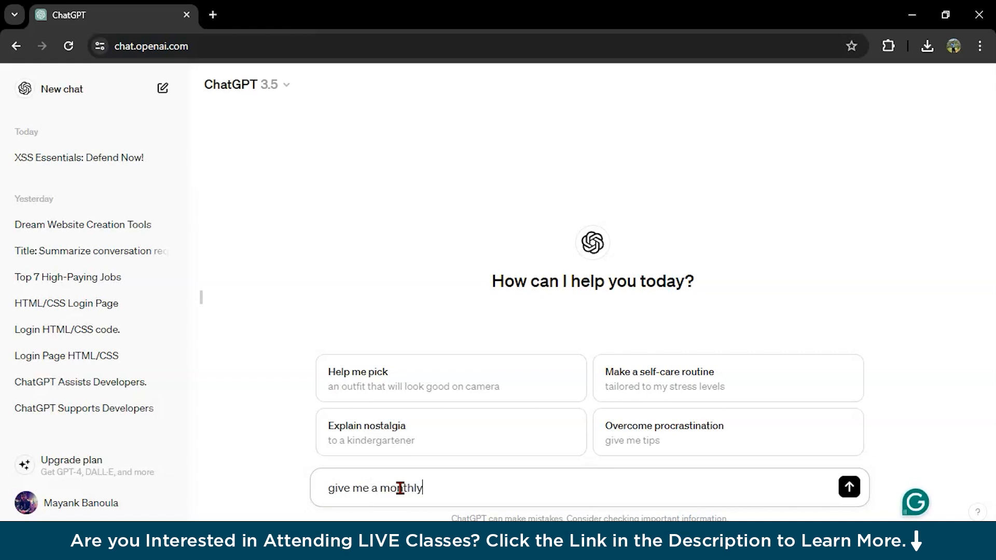
type("basis plan to learn")
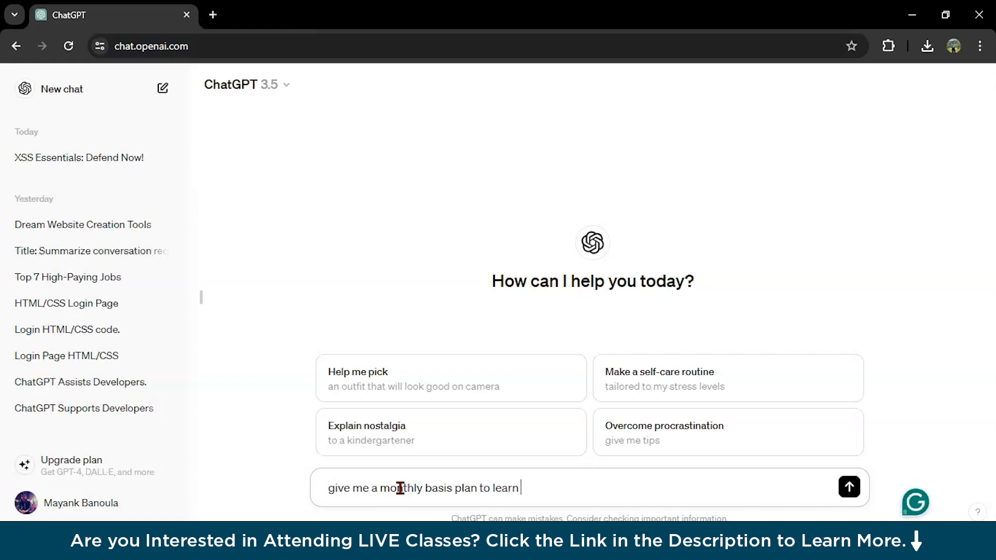
type("java from beginner to")
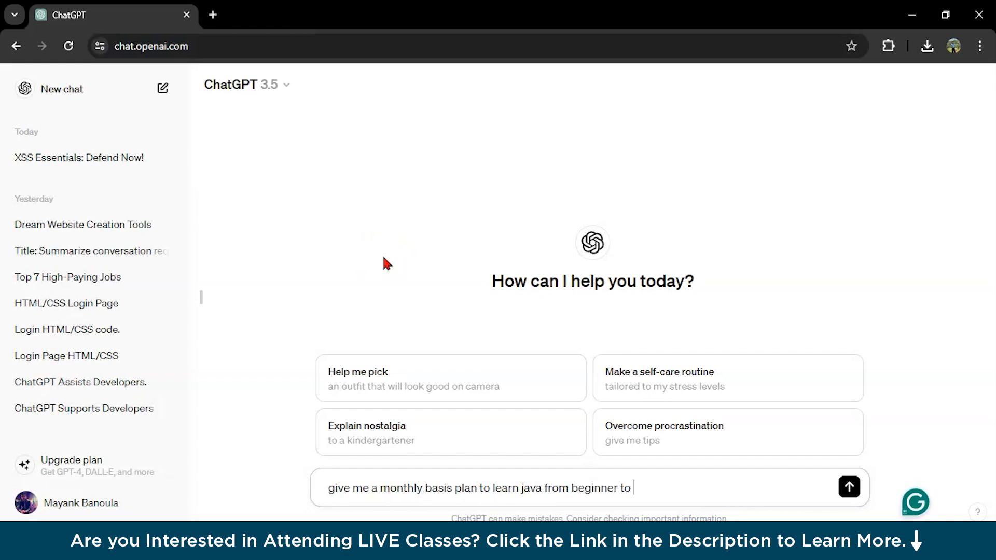
type("advanced level")
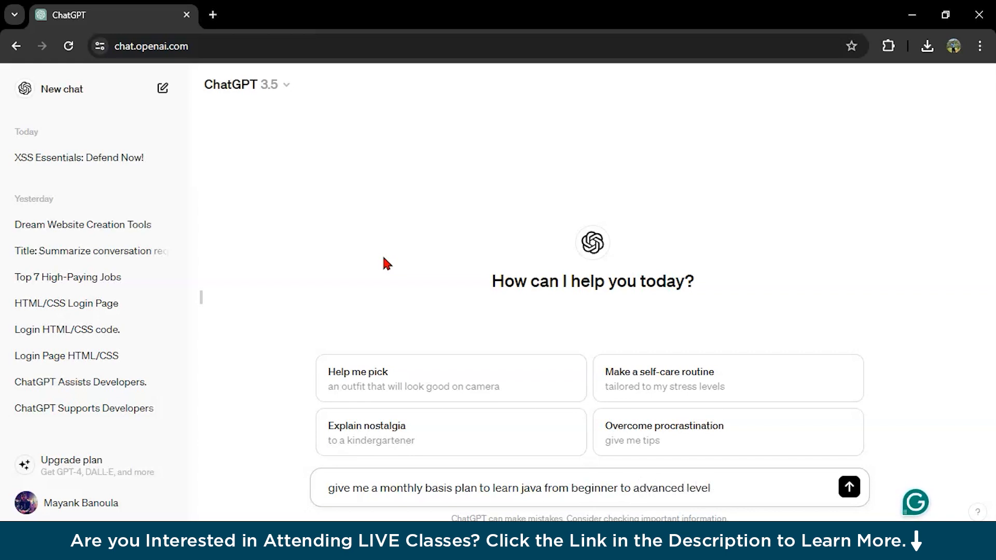
left_click(849, 488)
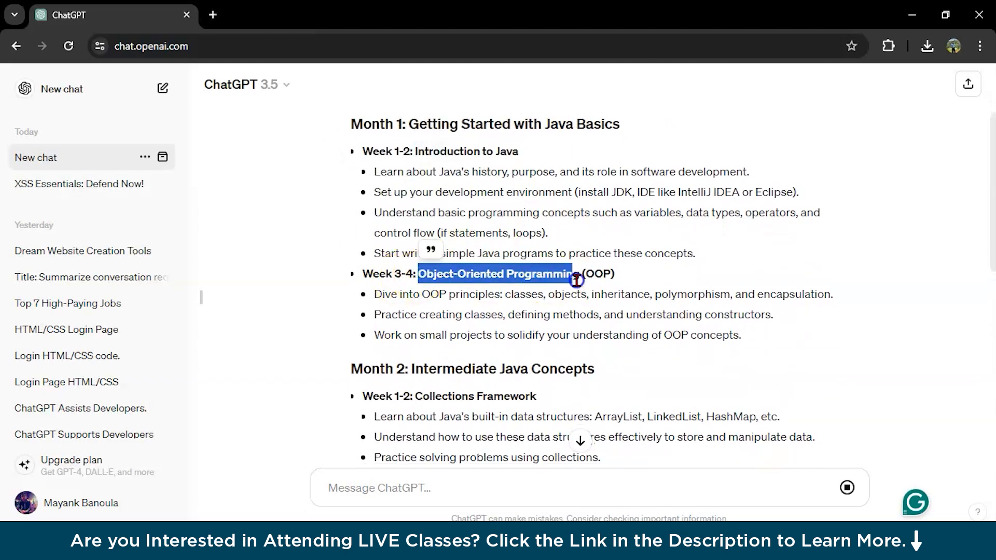
- Scroll through the generated monthly Java plan down to Month 5 and back up
scroll("down", 3)
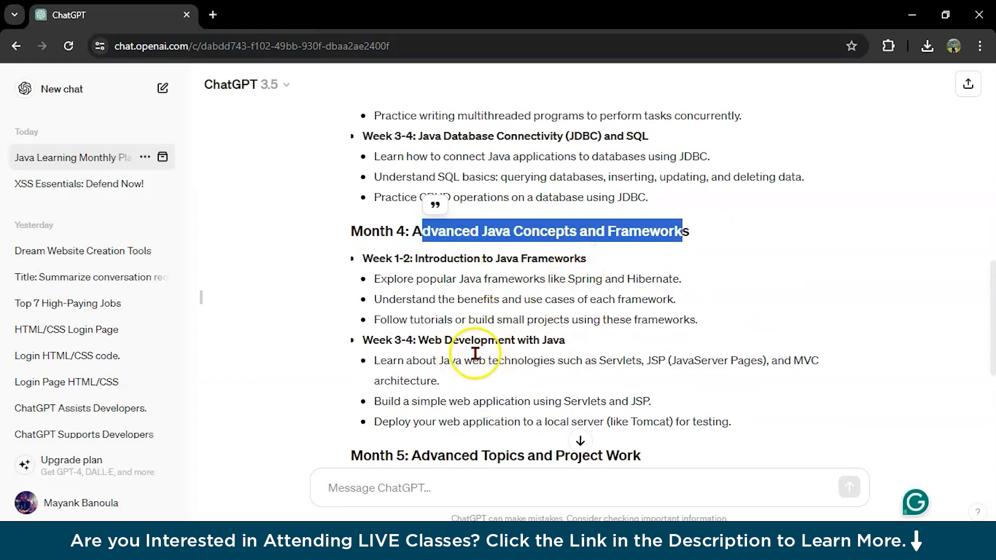
scroll("down", 3)
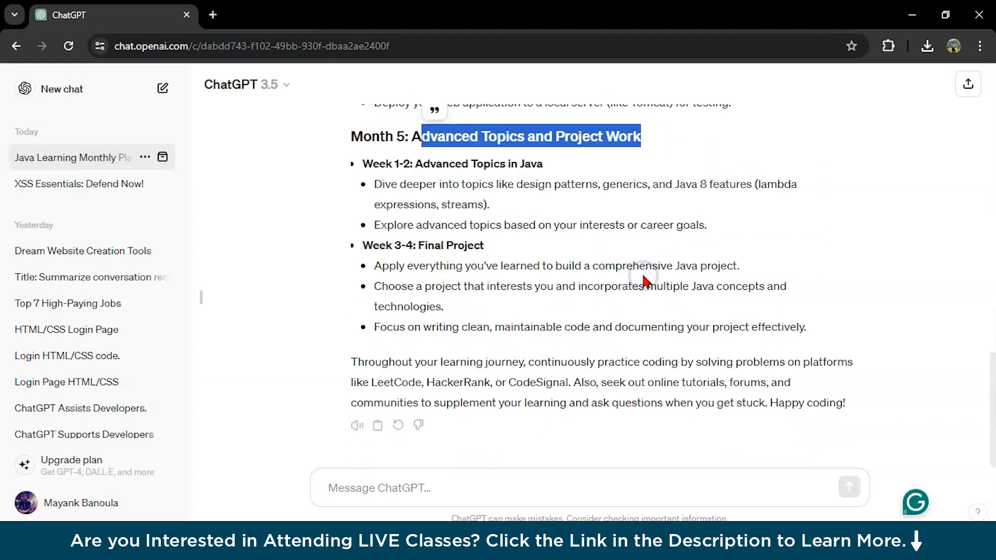
scroll("up", 3)
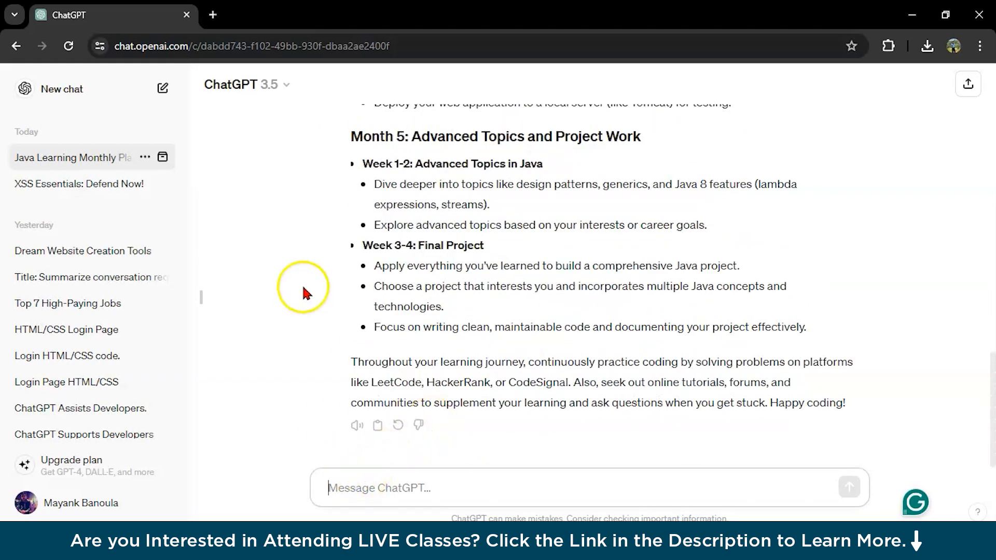
scroll("up", 3)
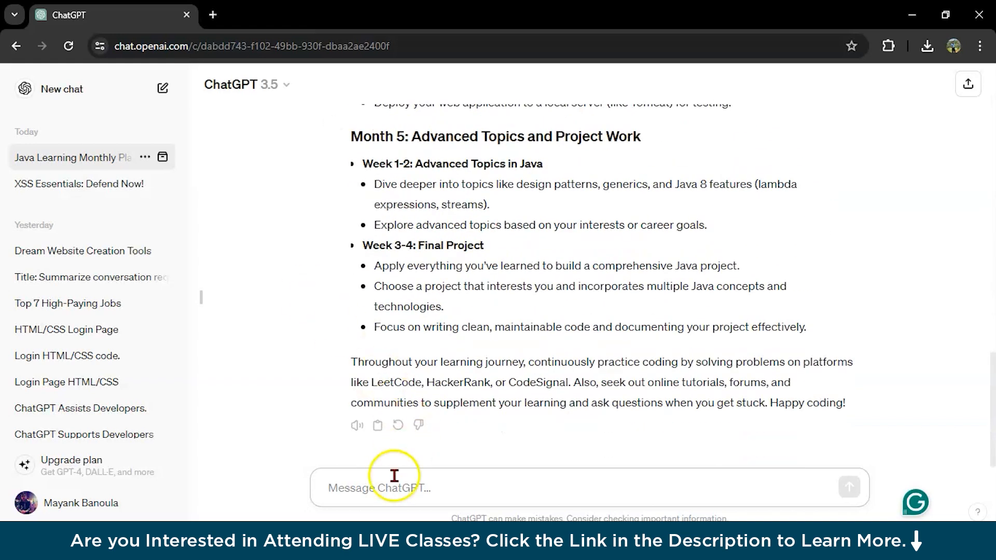
- Send 'using the above monthly plan now give me a weekly plan to learn java'
type("using the above month")
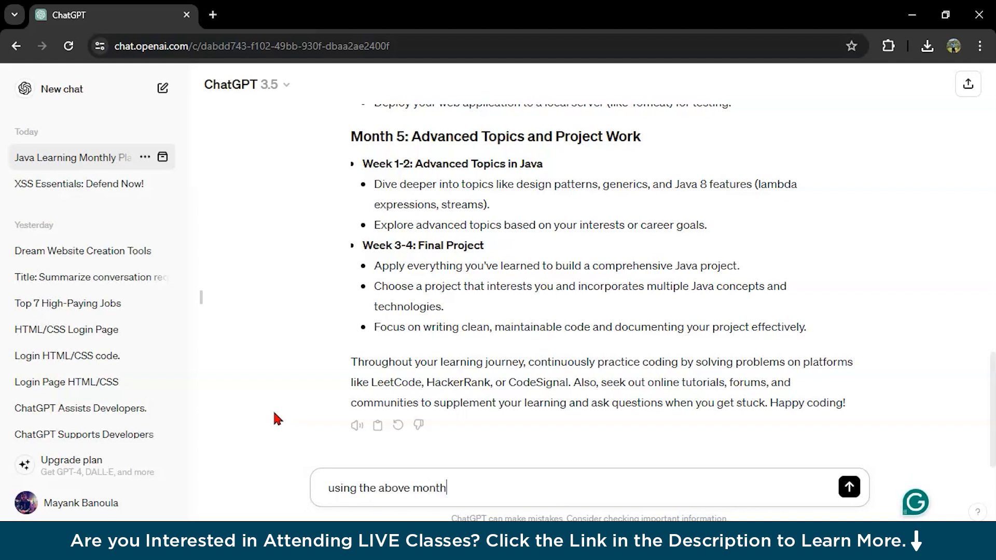
type("ly plan now give me")
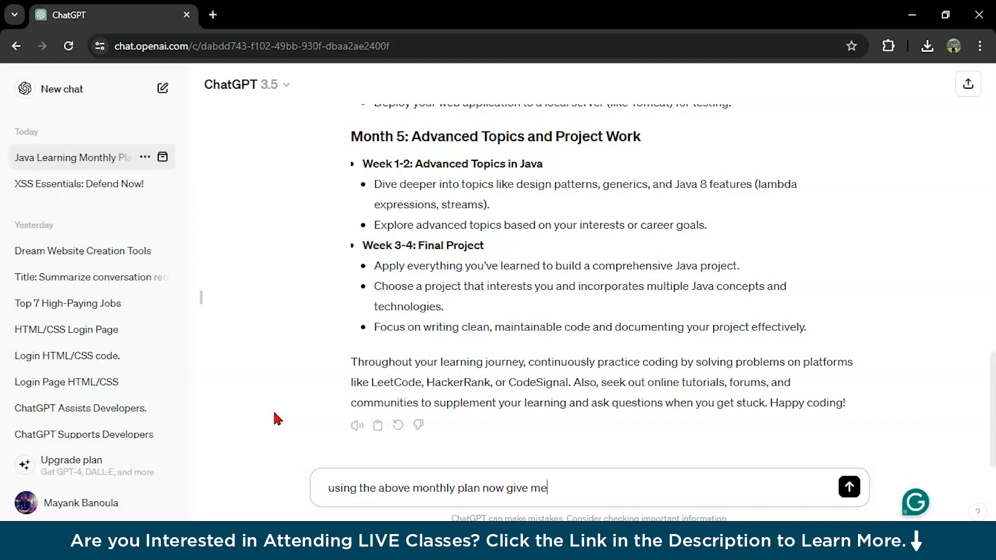
type("a weekl")
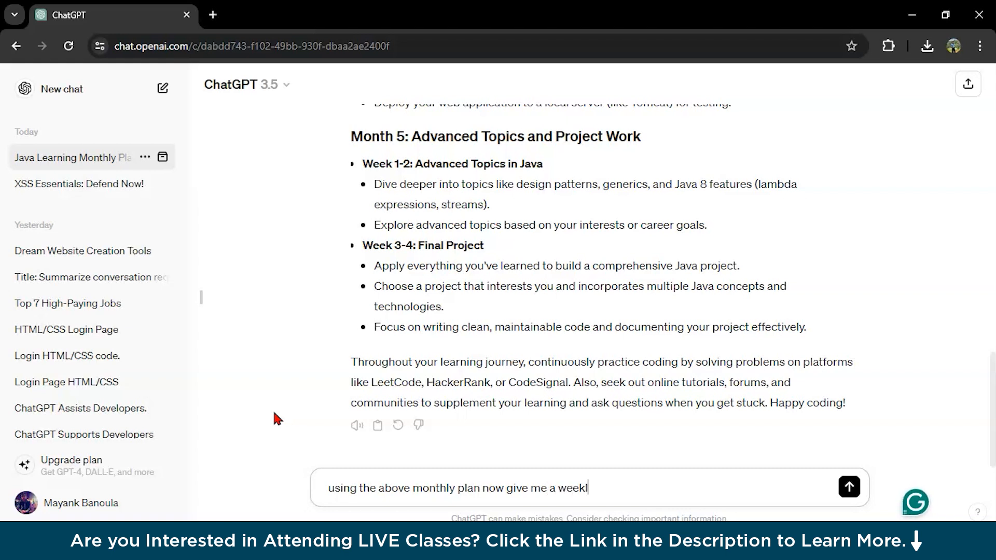
type("y plan")
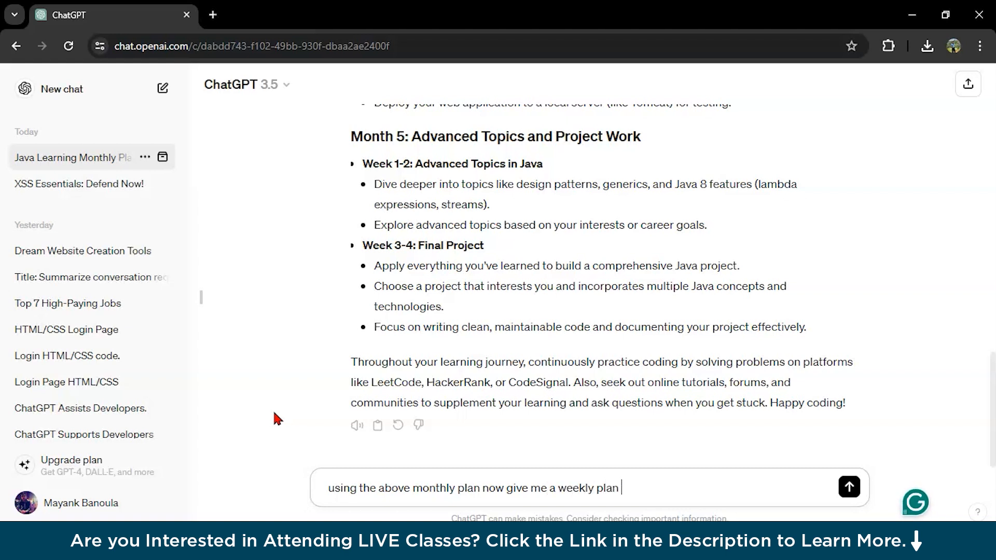
type("to learn java")
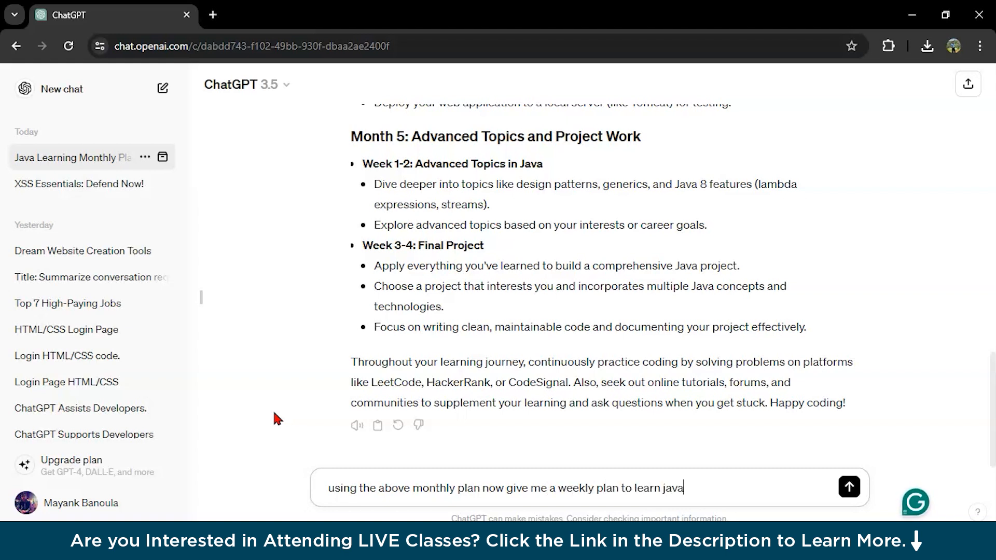
left_click(849, 487)
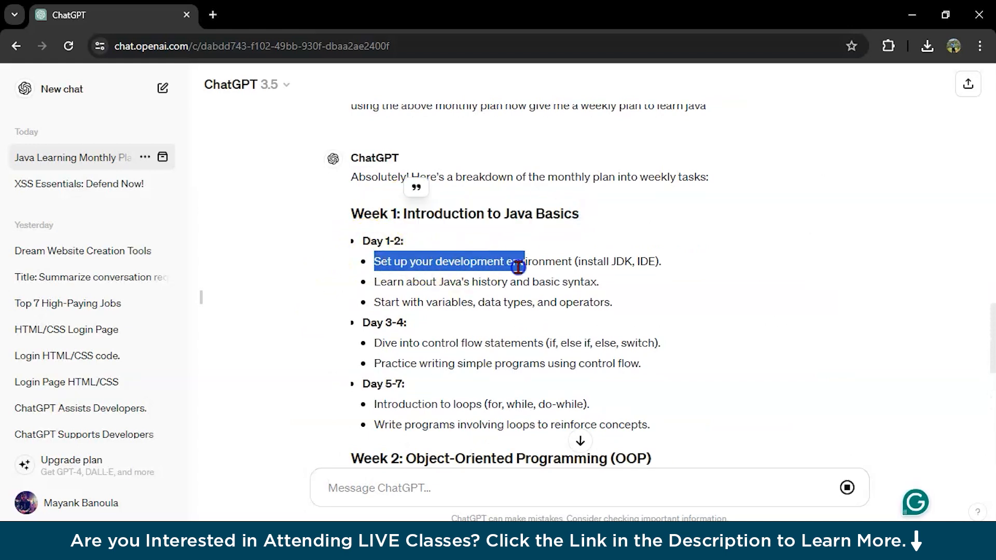
- Read the weekly plan through Week 4 and select the earlier weekly-plan request text to reuse
scroll("down", 3)
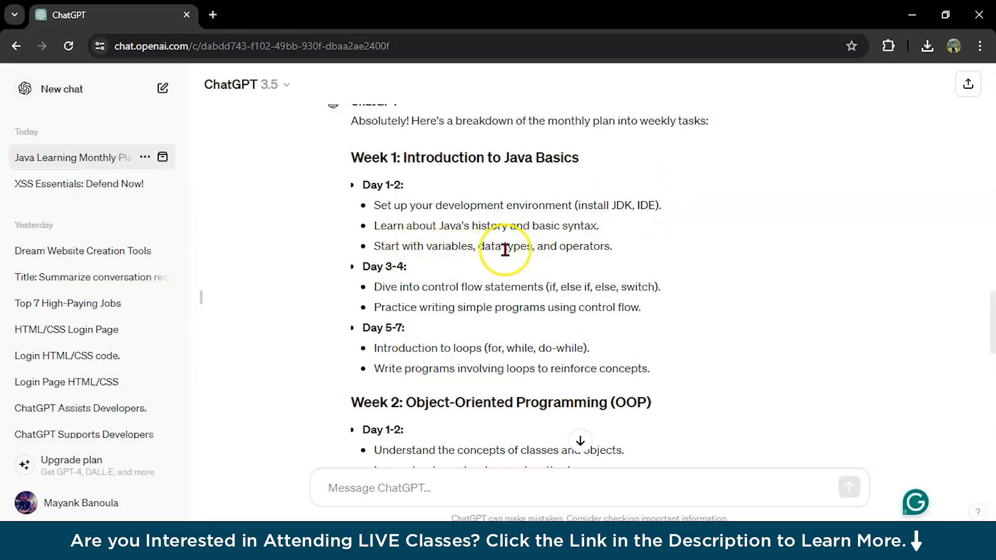
scroll("down", 3)
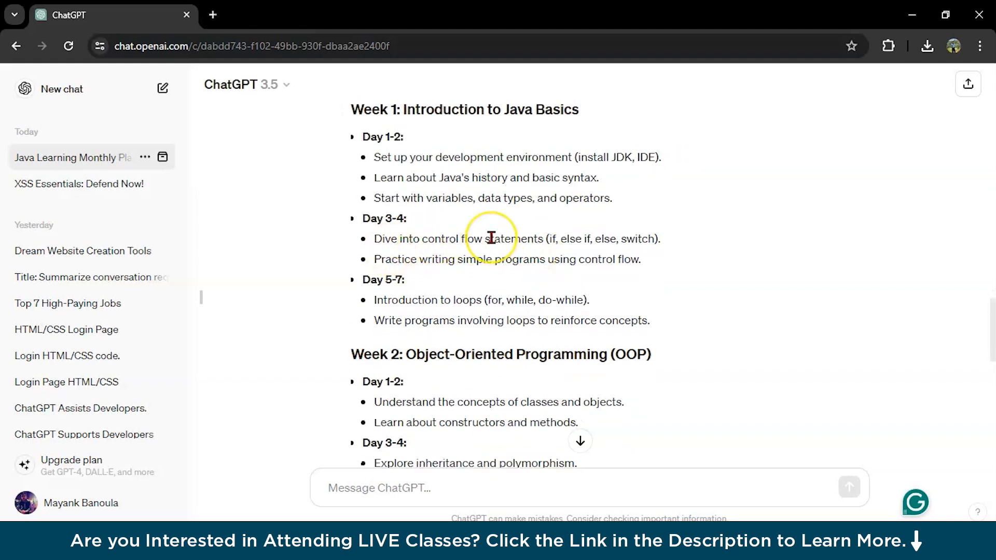
scroll("down", 3)
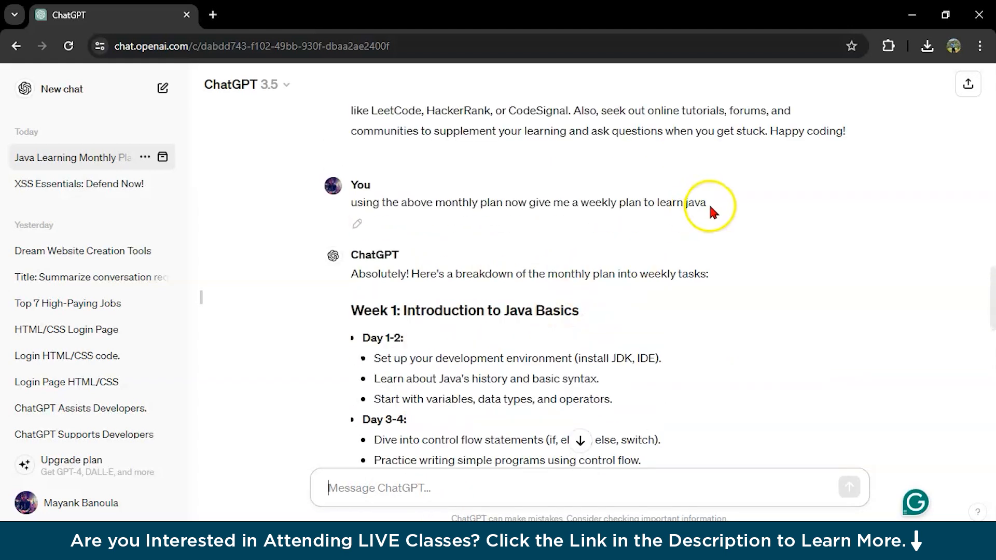
triple_click(527, 202)
type("using the above weekly plan now give me a daily basis plan to learn java")
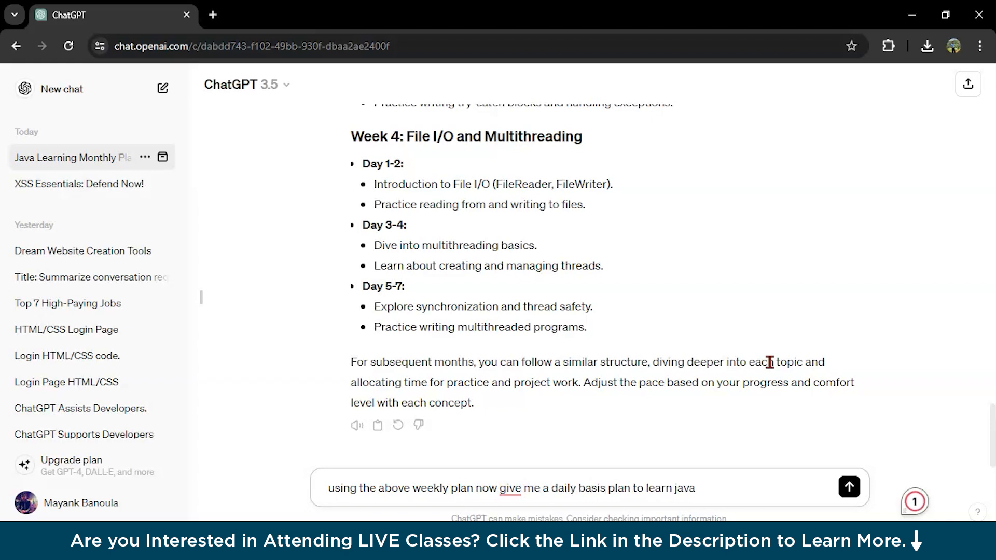
- Send the daily plan request and read the day-by-day plan from Day 1 through Days 26–27
left_click(849, 487)
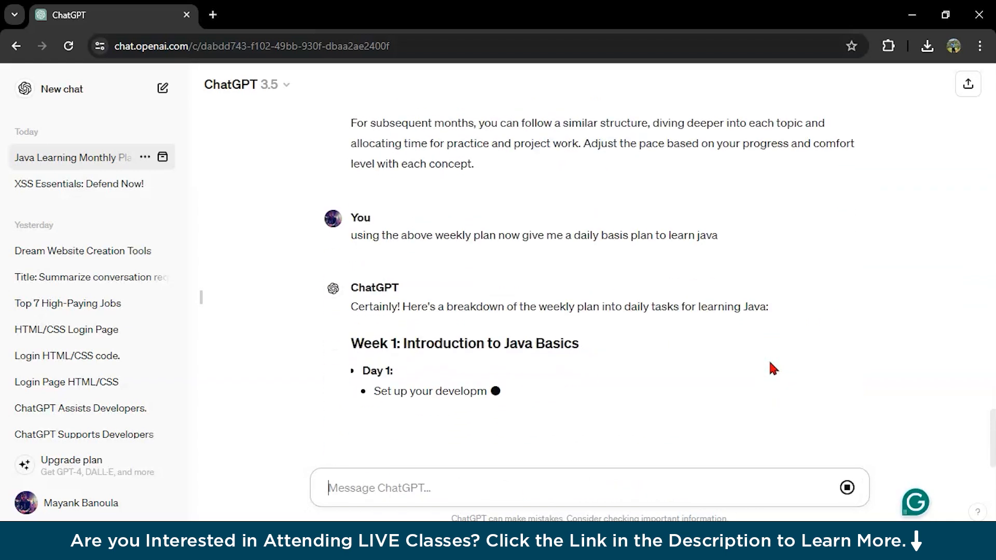
scroll("down", 3)
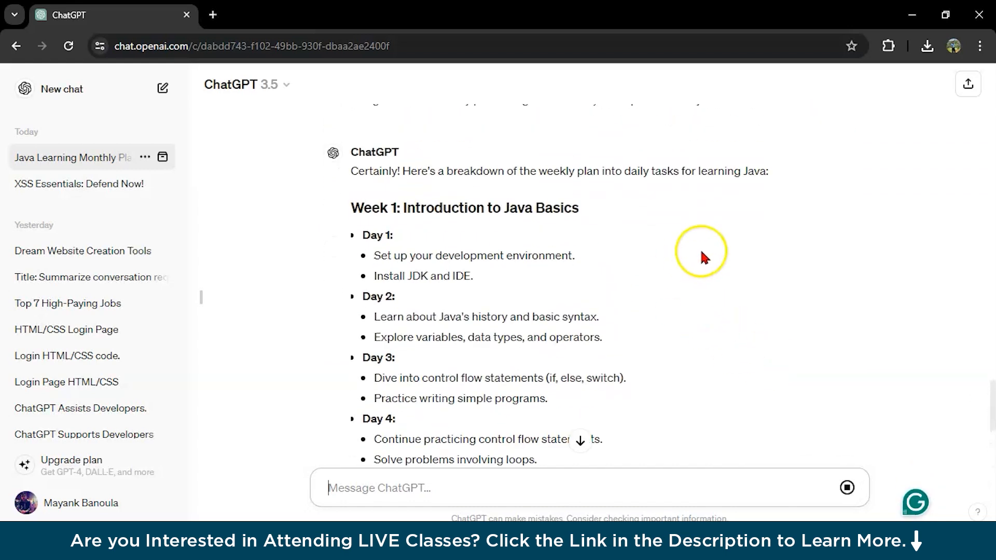
scroll("down", 3)
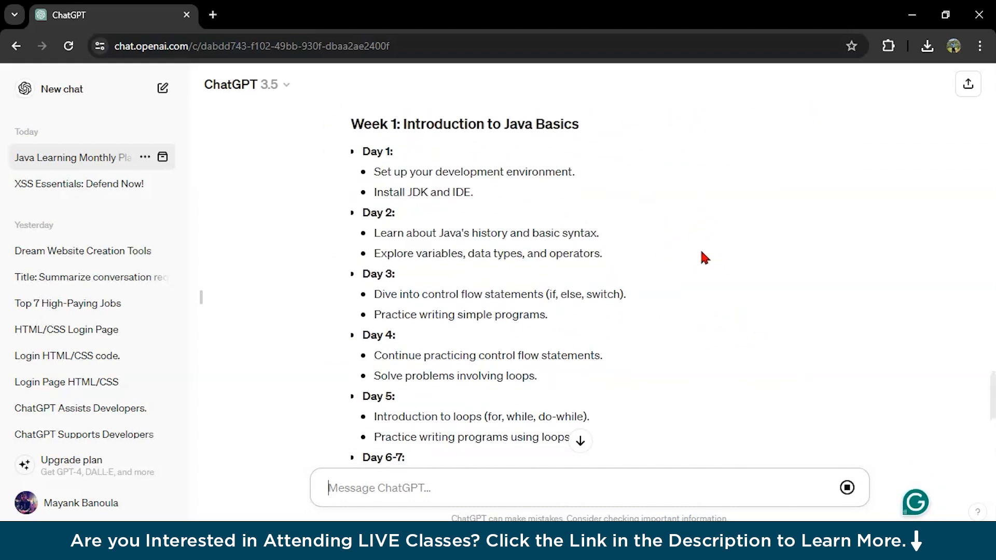
scroll("down", 3)
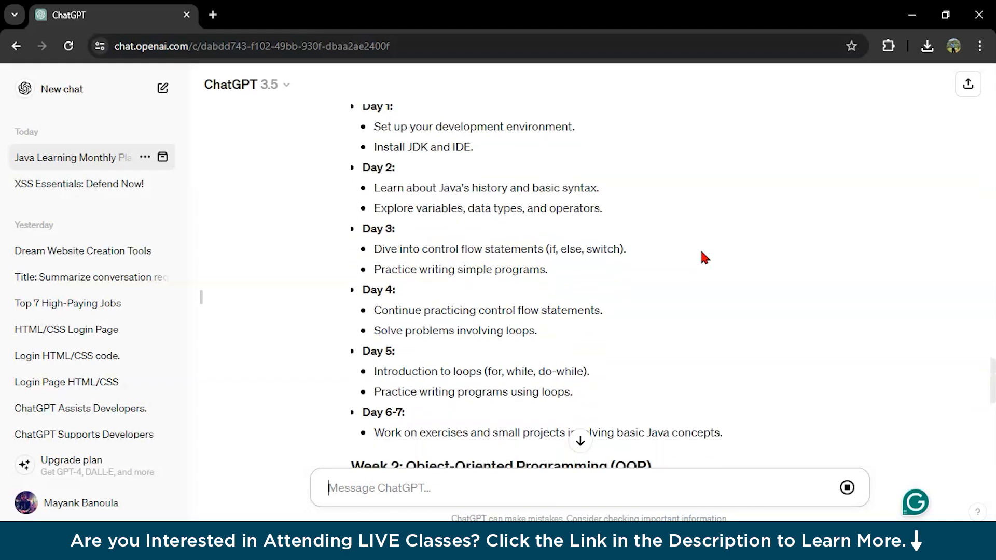
scroll("down", 3)
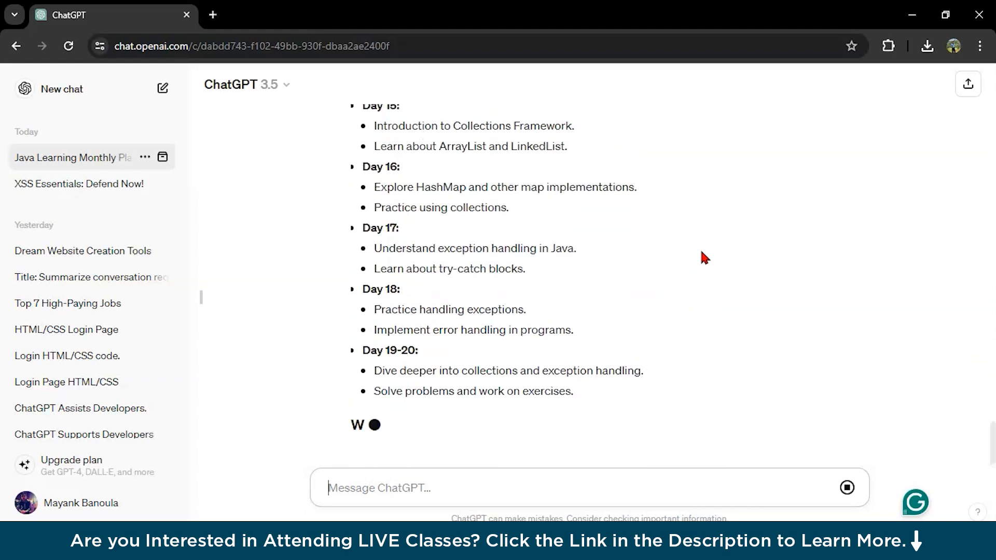
scroll("down", 3)
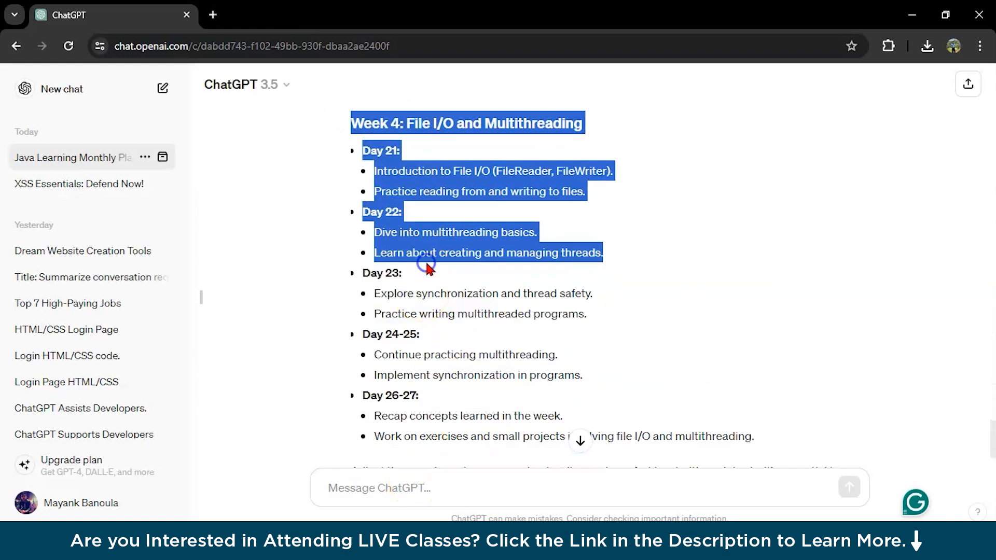
scroll("up", 3)
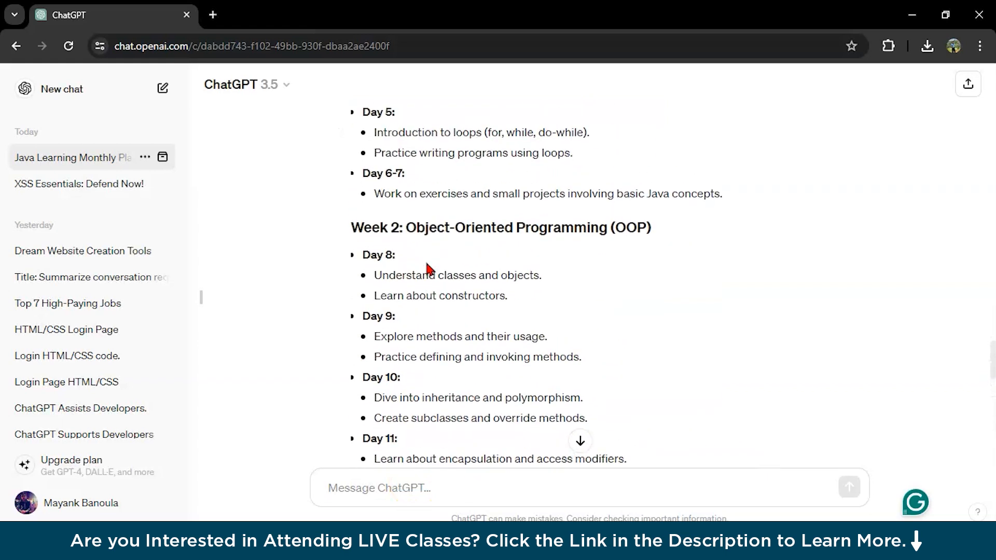
scroll("down", 3)
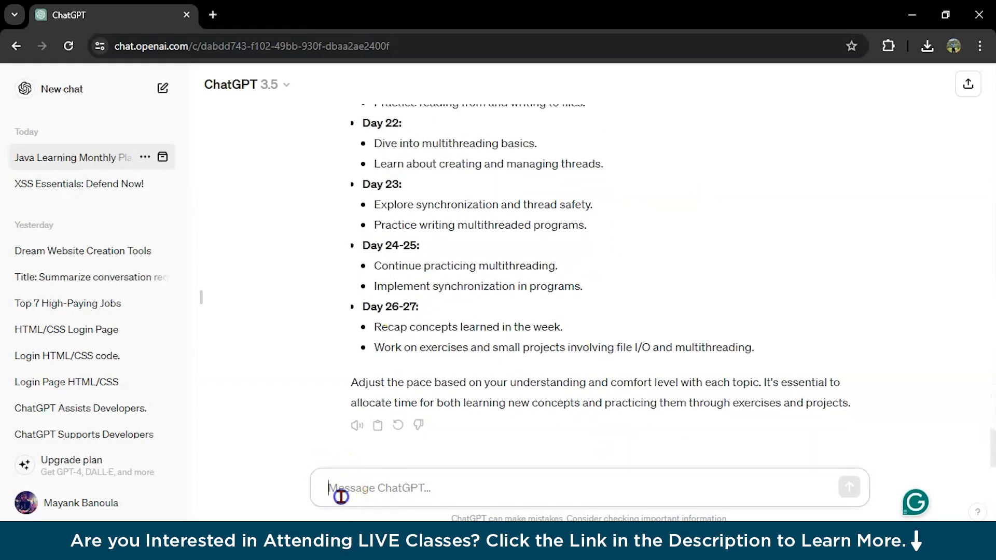
- Ask 'explain day 1 concepts briefly' and read the answer on environment setup, JDK and IDE
type("explain day")
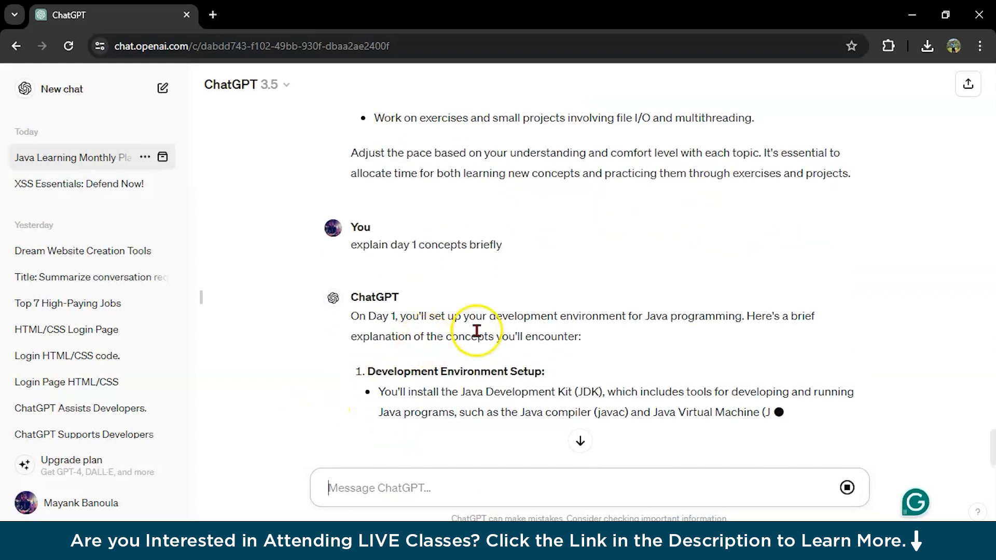
scroll("down", 3)
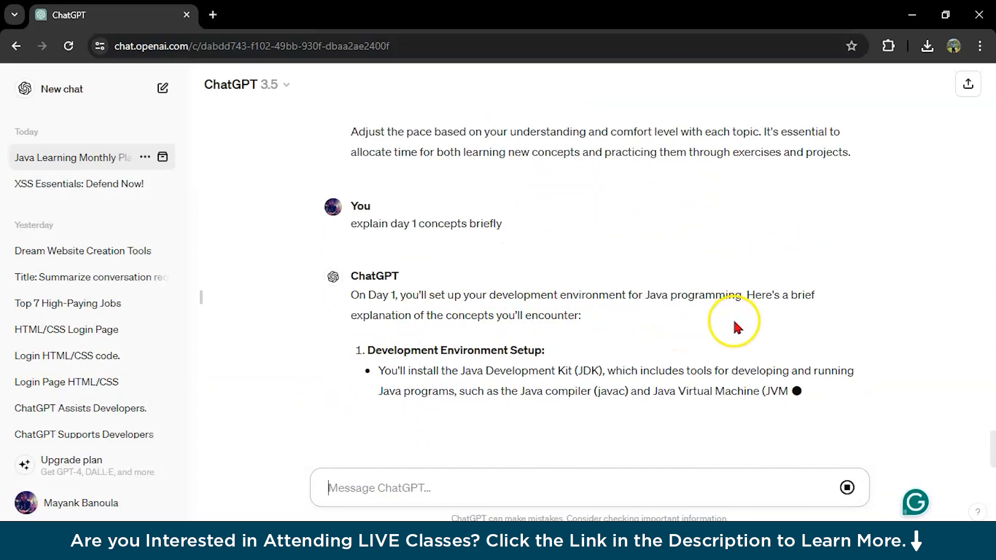
scroll("down", 3)
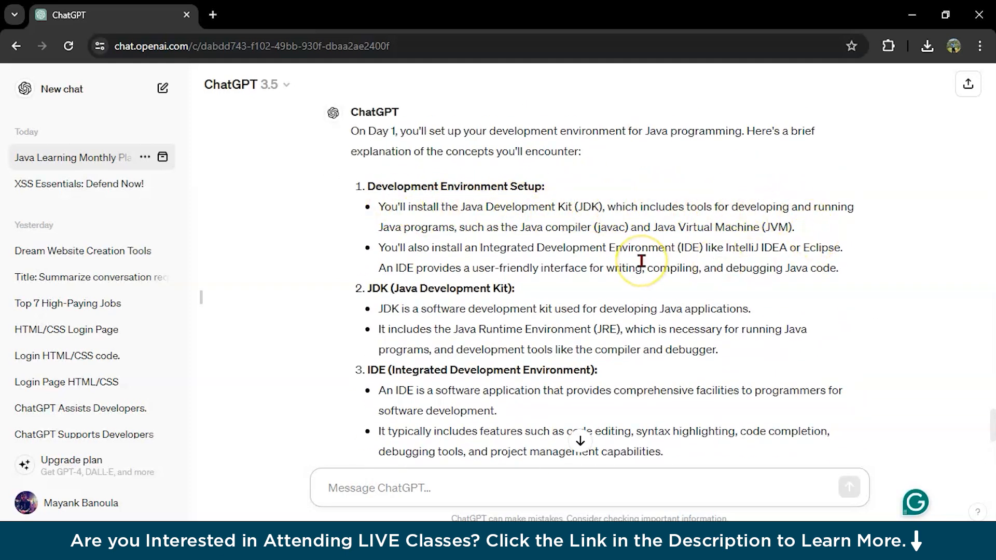
mouse_move(379, 406)
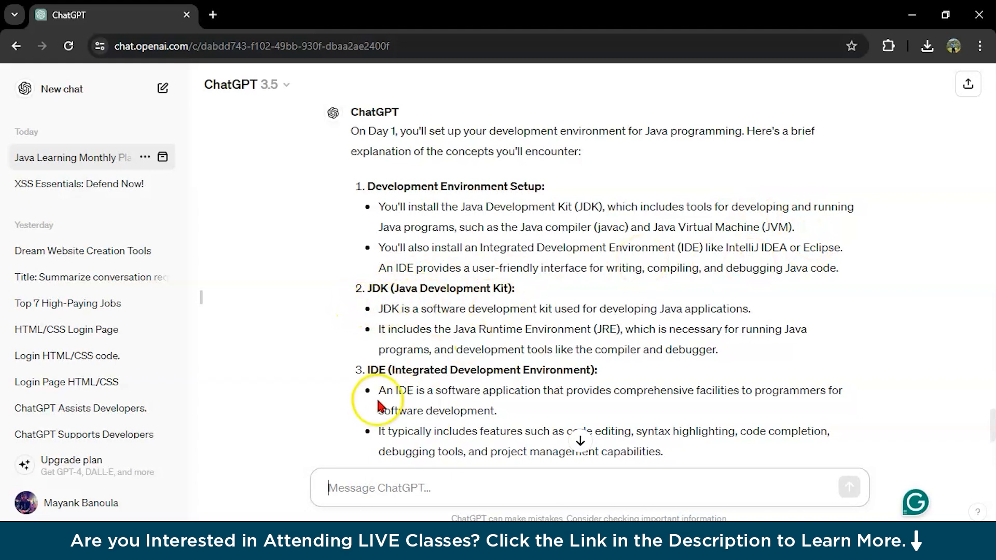
- Ask 'explain me day 2 briefly' and read the answer on Java's history and basic syntax
scroll("down", 3)
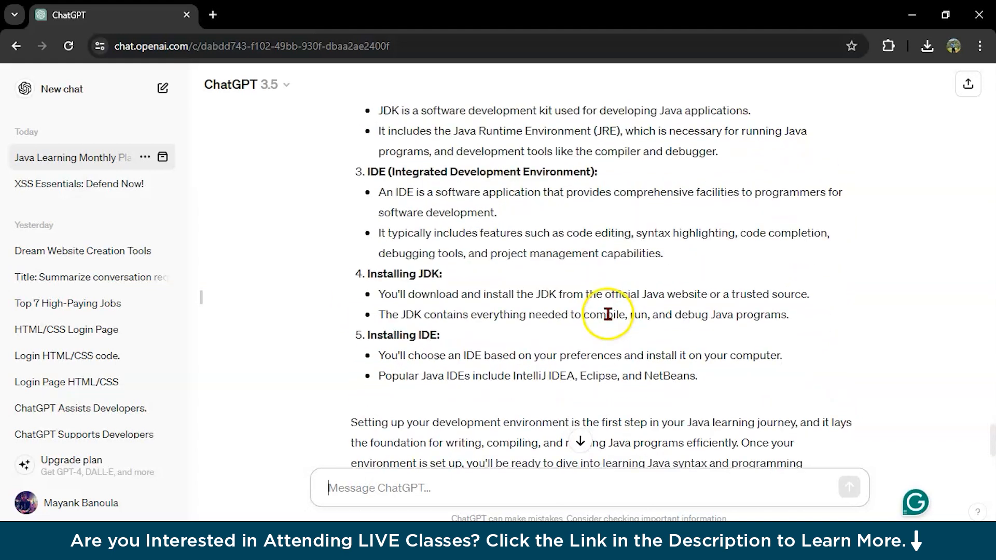
scroll("down", 3)
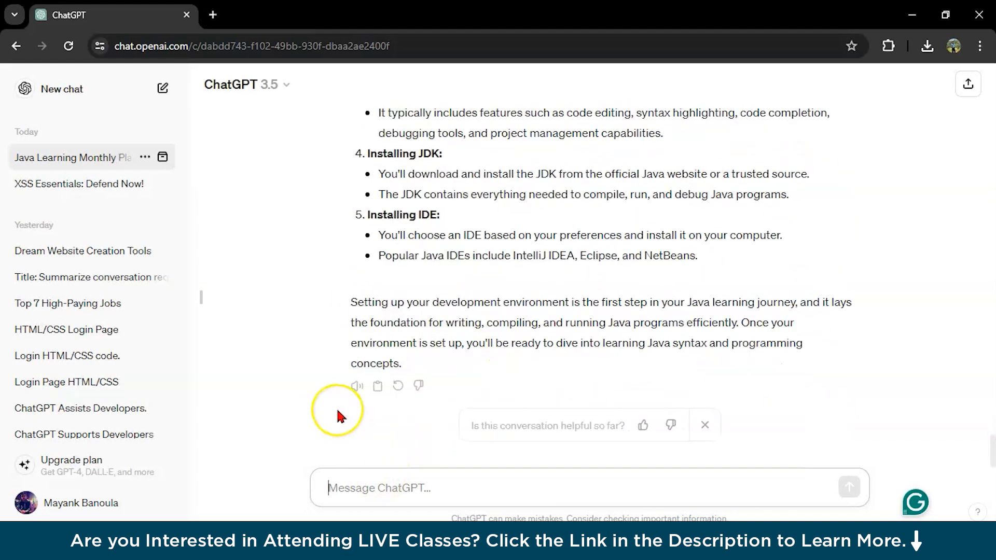
type("explain me day 2")
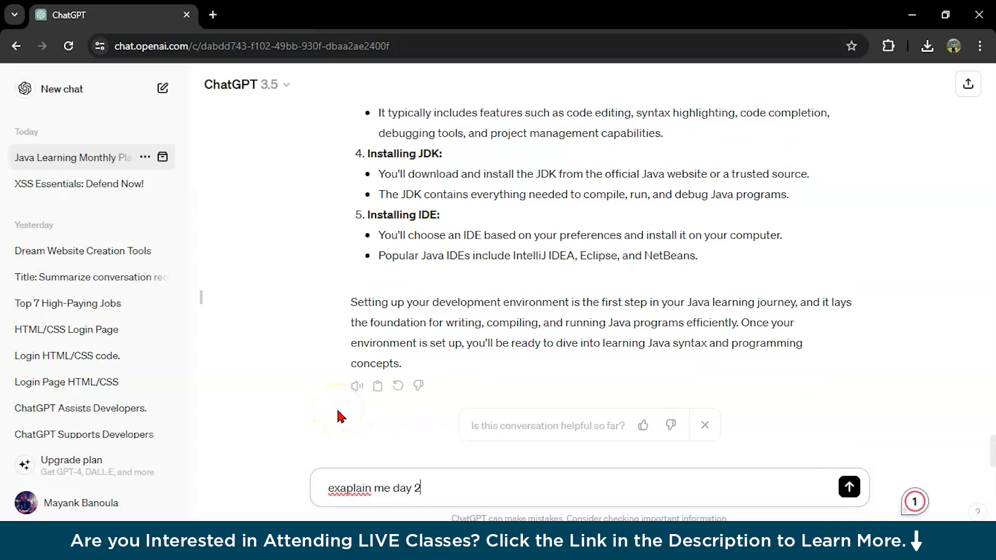
type("briefly")
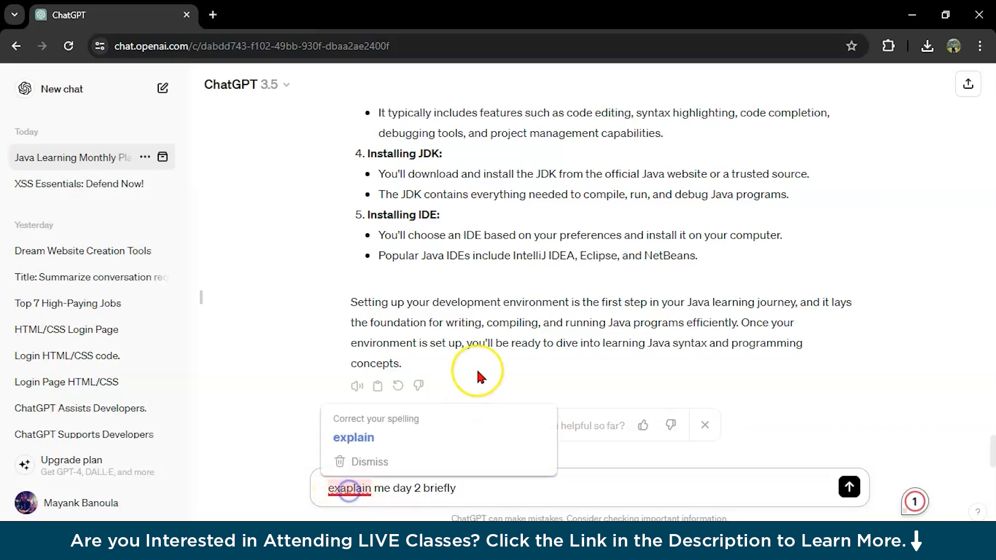
left_click(849, 487)
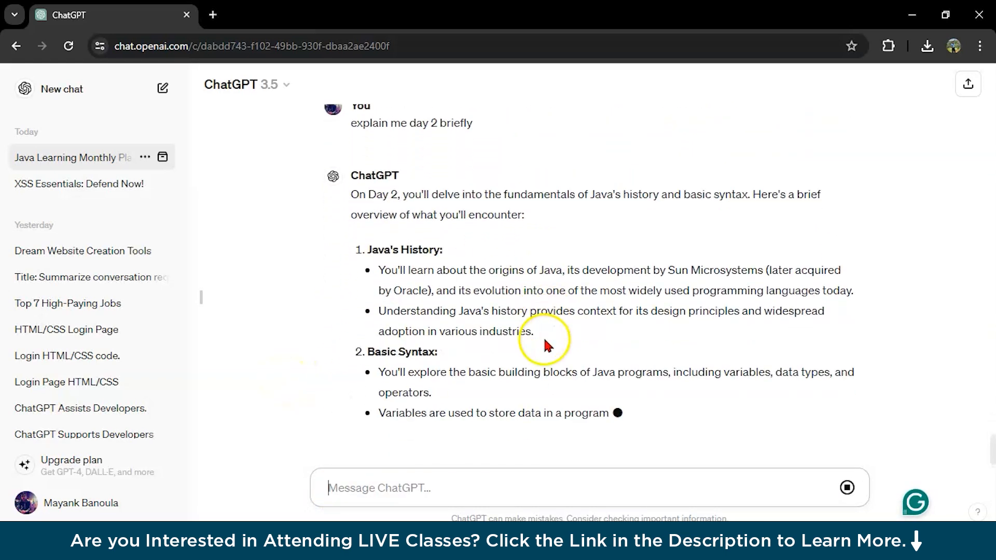
scroll("down", 3)
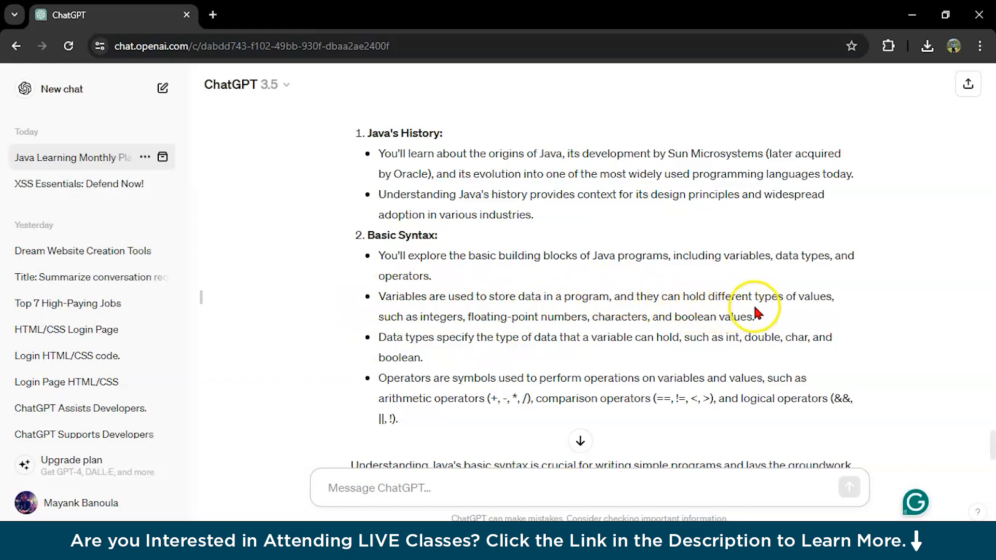
scroll("down", 3)
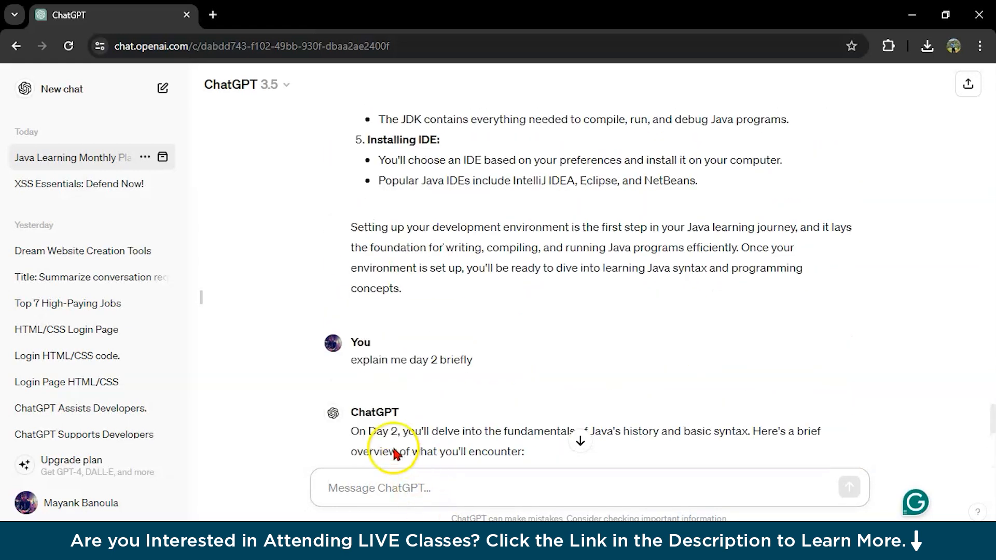
scroll("down", 3)
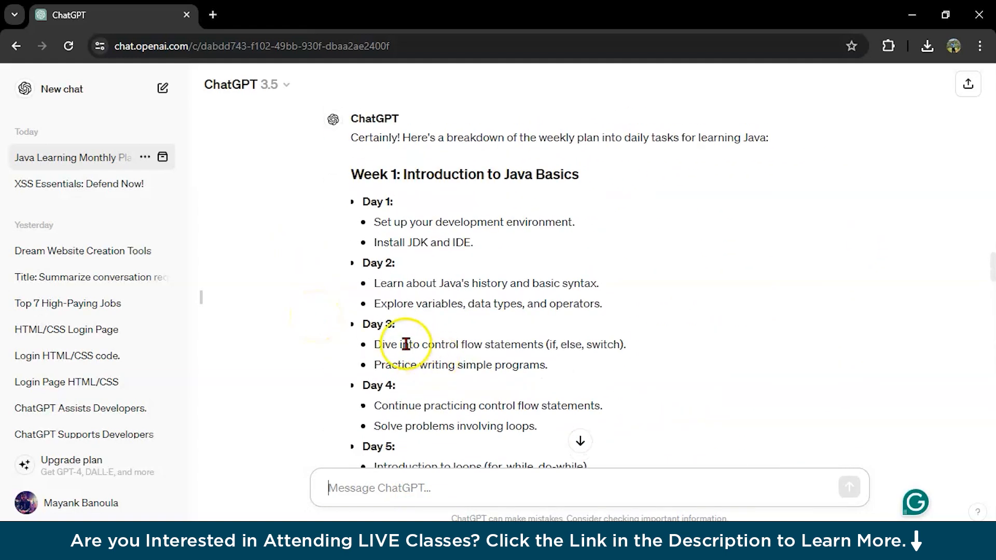
- Send 'please explain me control flow statements using example', referencing the Day 3 task
left_click_drag(374, 345, 523, 345)
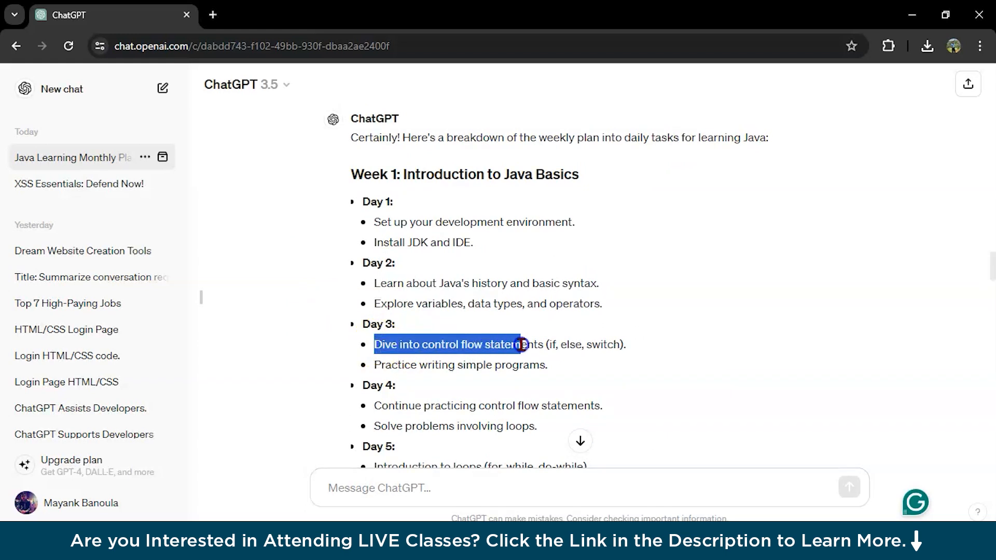
scroll("down", 3)
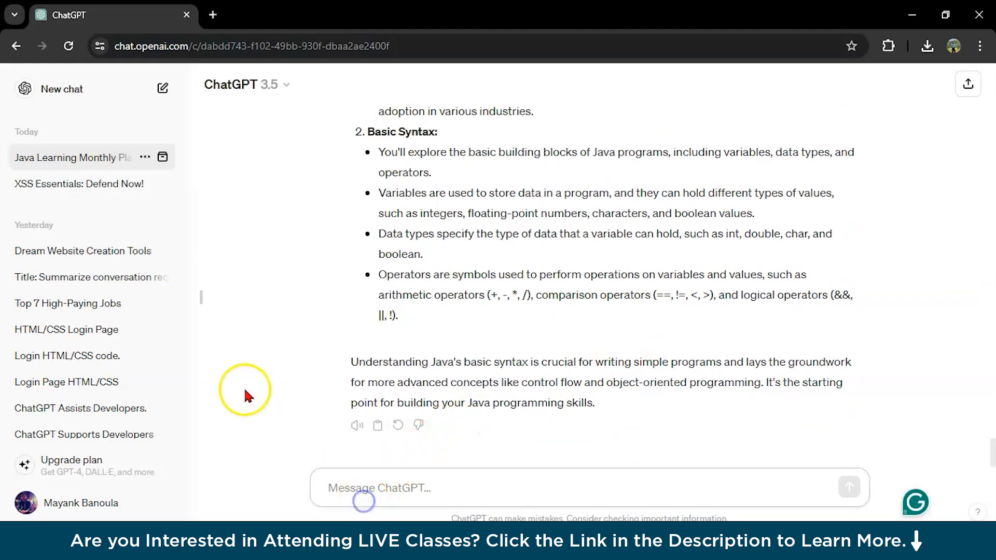
type("please e")
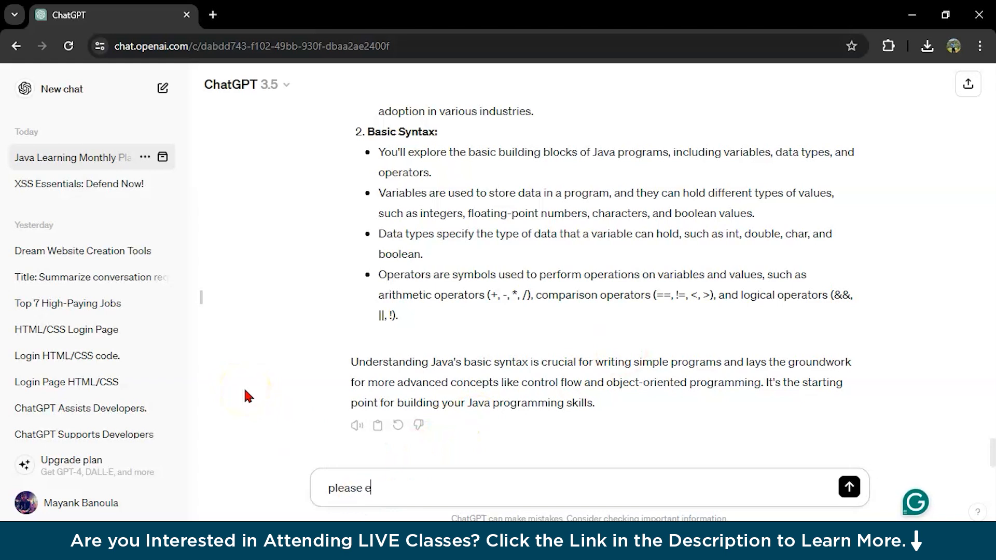
type("xplain me control")
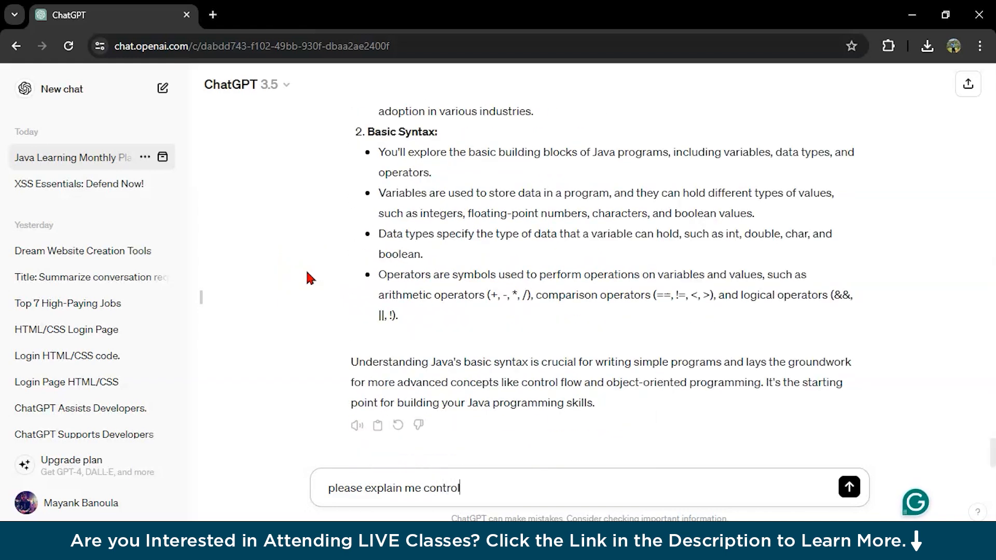
type("flow stat")
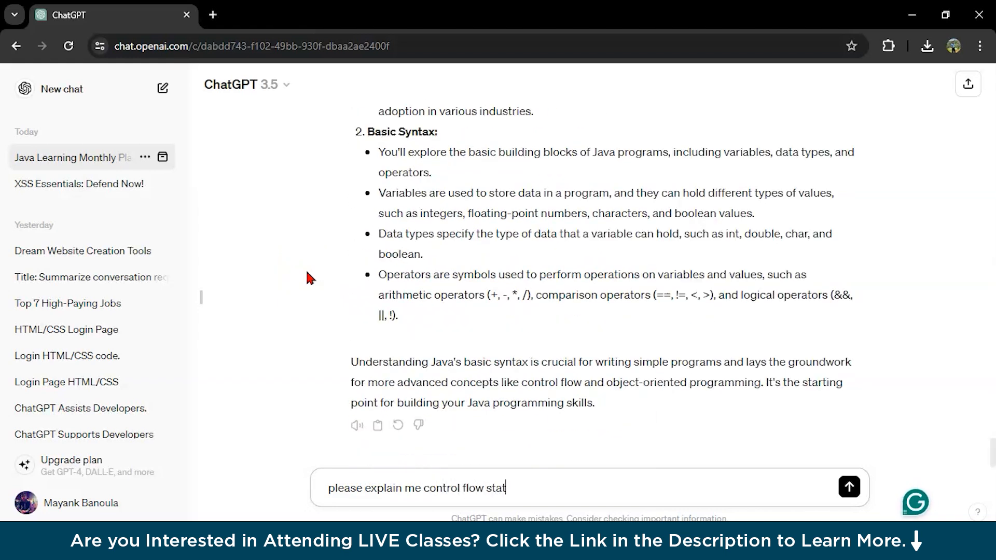
type("ements")
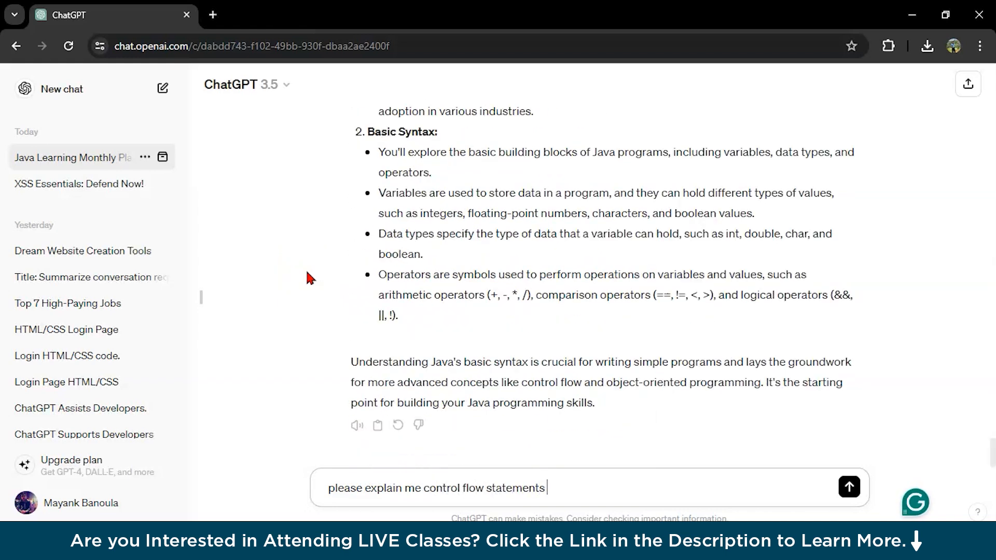
type("using exam")
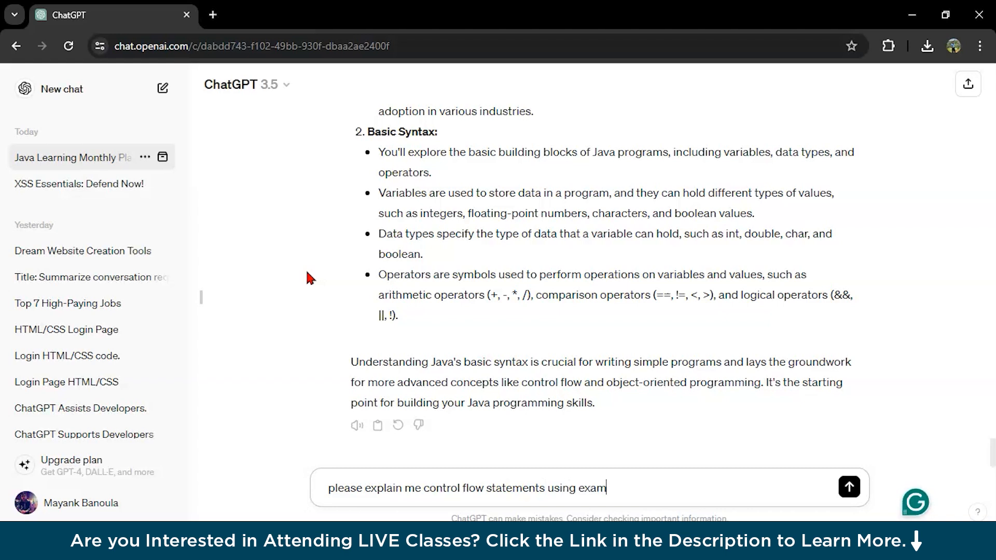
left_click(848, 487)
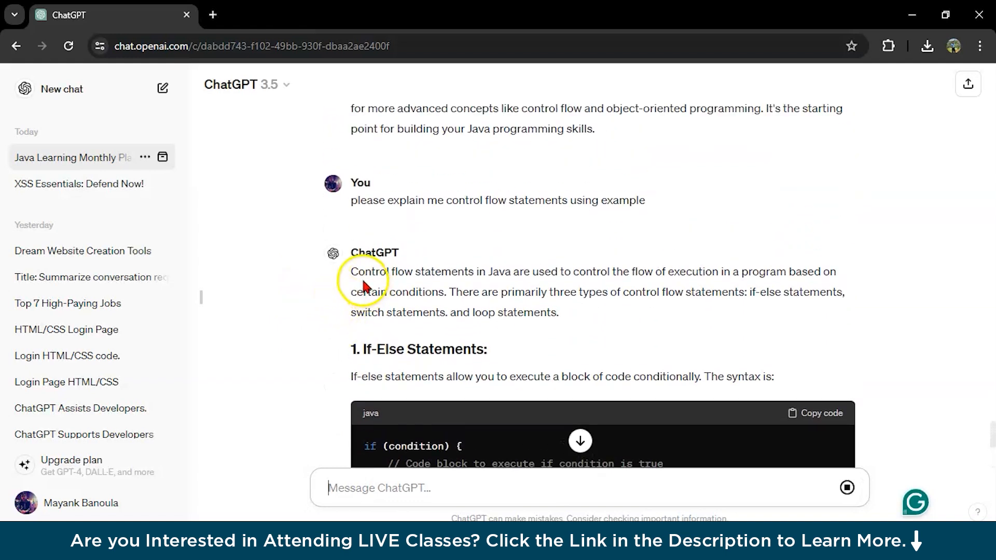
mouse_move(562, 269)
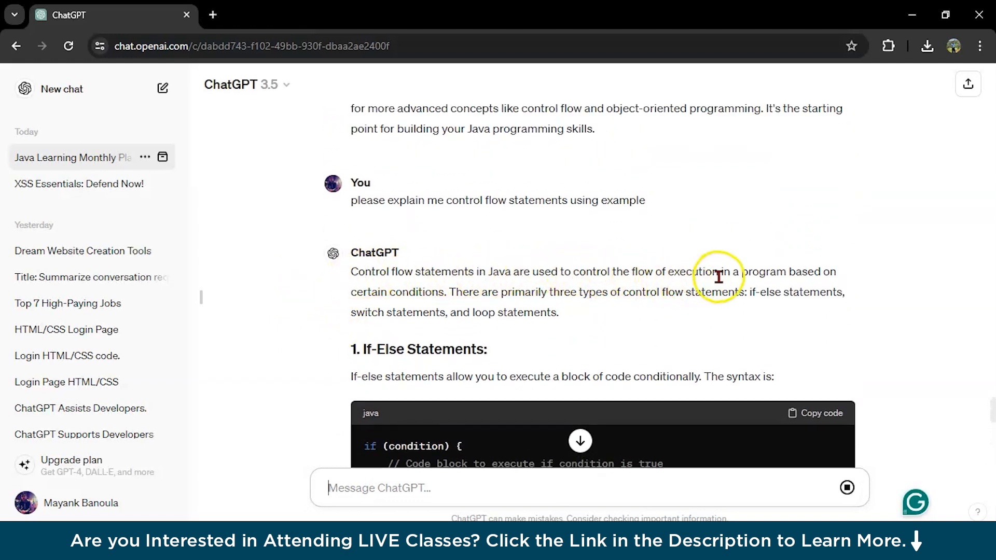
mouse_move(505, 309)
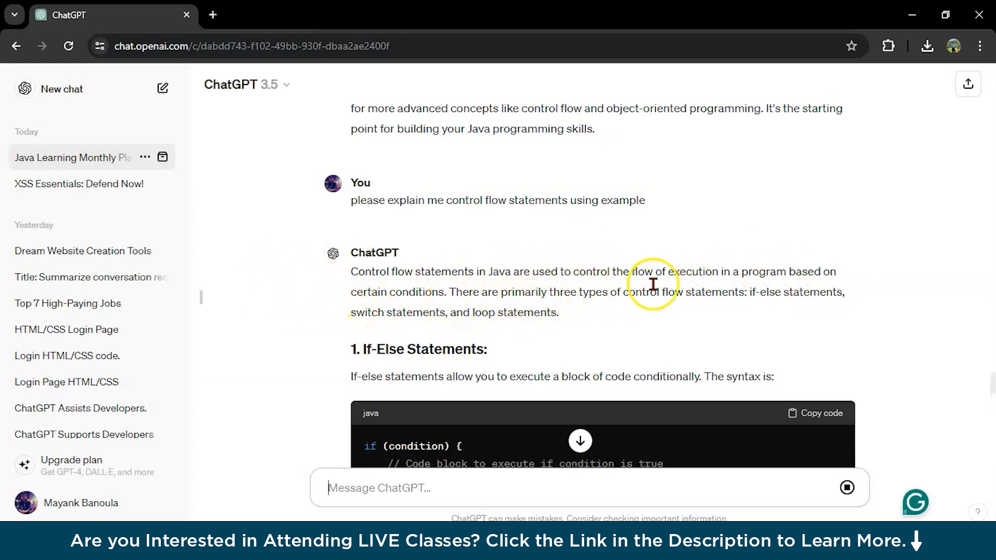
mouse_move(340, 321)
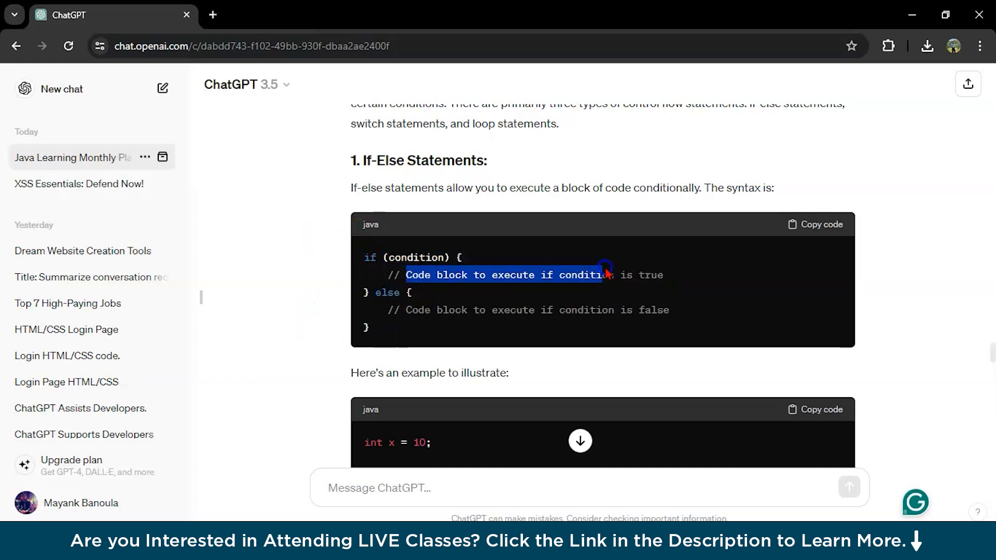
- Scroll through the if-else, switch, for, while and do-while sections with code examples
scroll("down", 3)
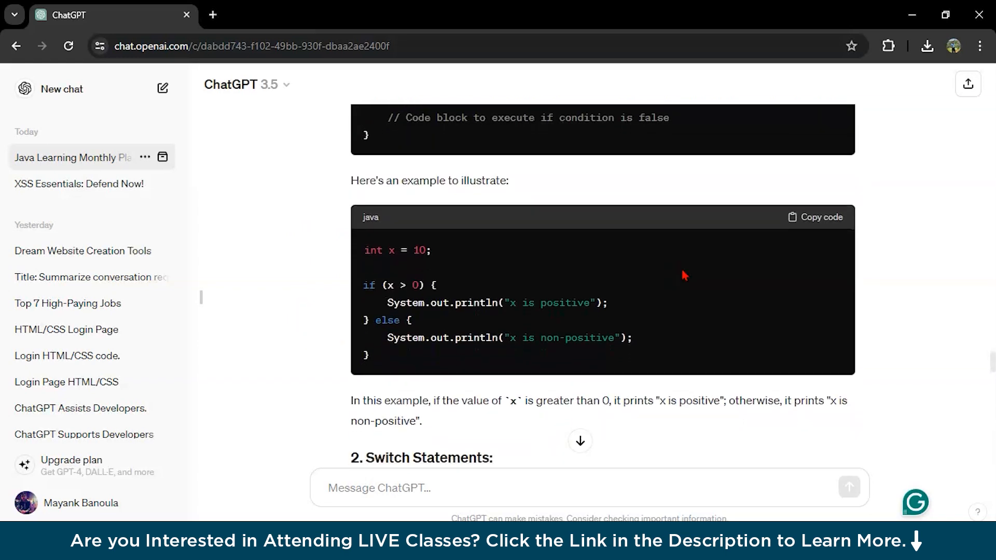
scroll("down", 3)
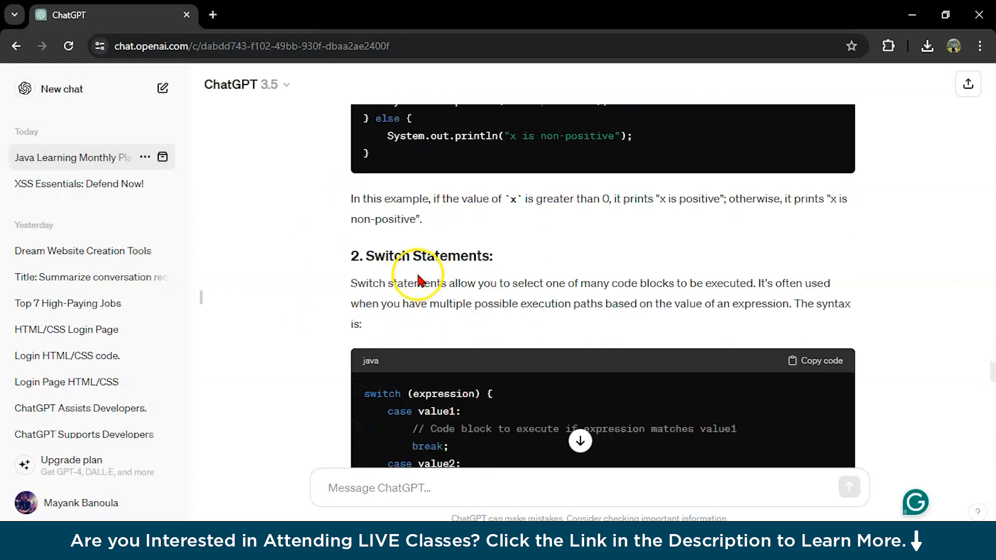
scroll("down", 3)
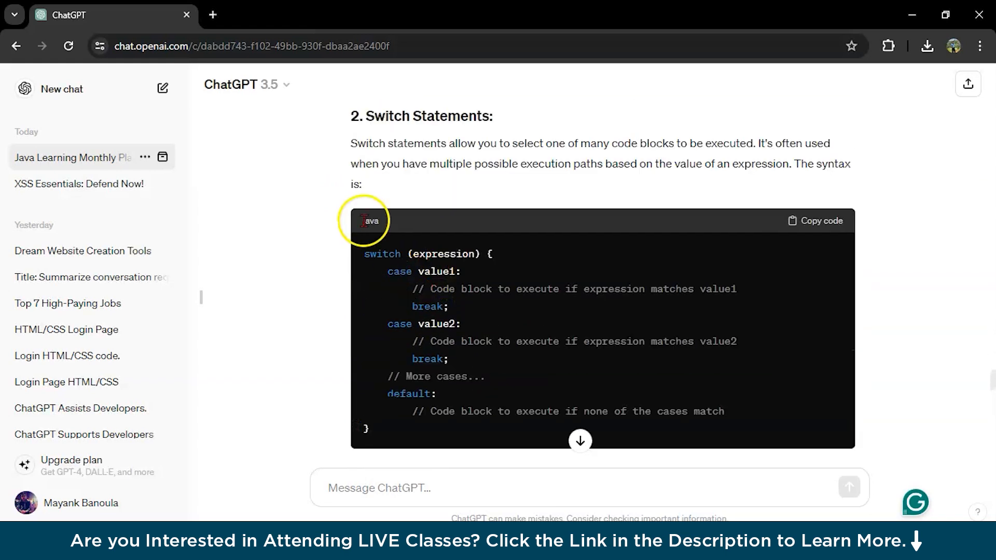
scroll("down", 3)
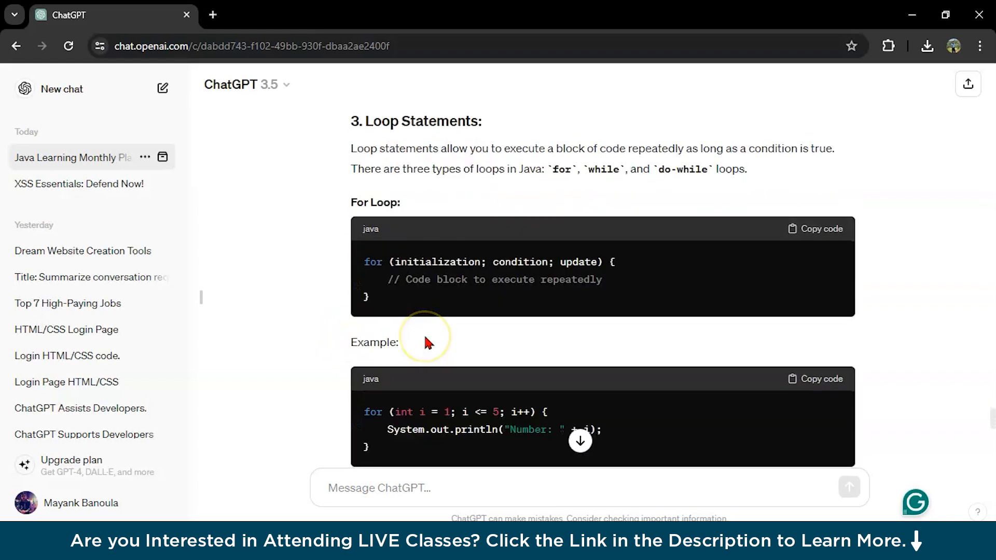
scroll("down", 3)
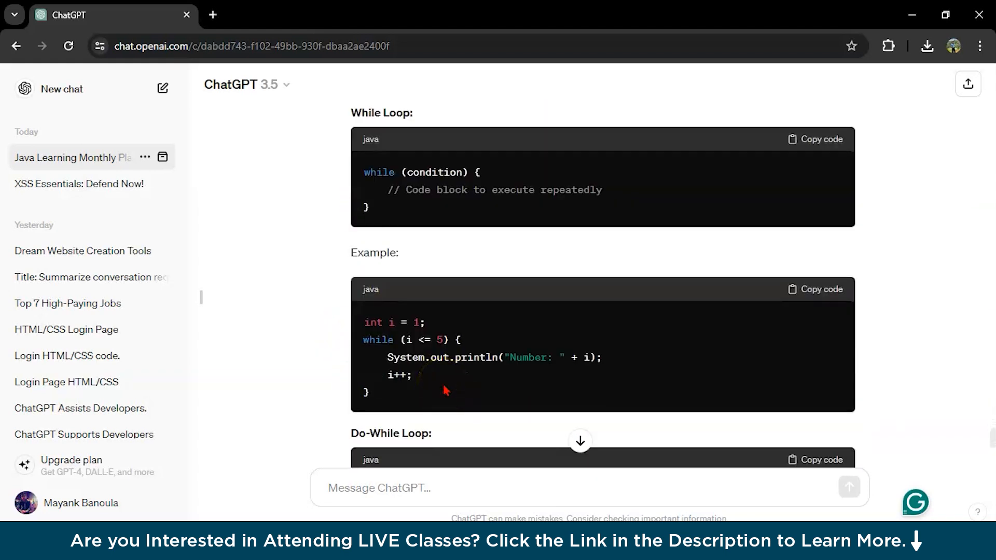
scroll("down", 3)
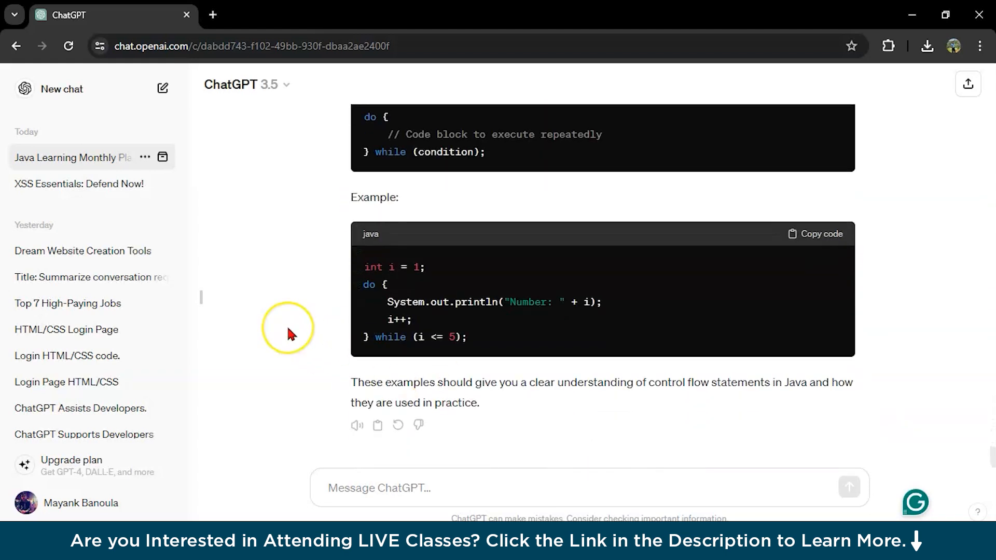
scroll("down", 3)
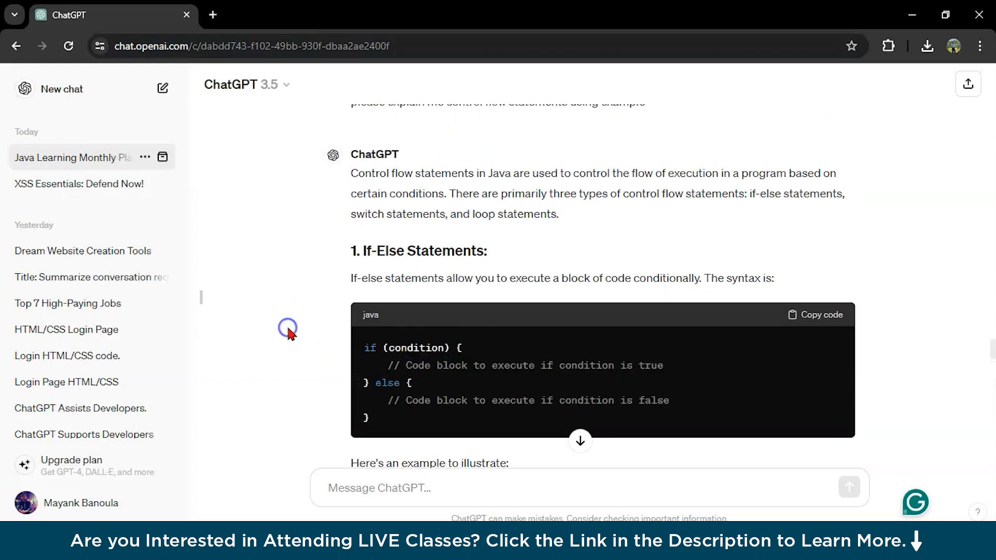
scroll("down", 3)
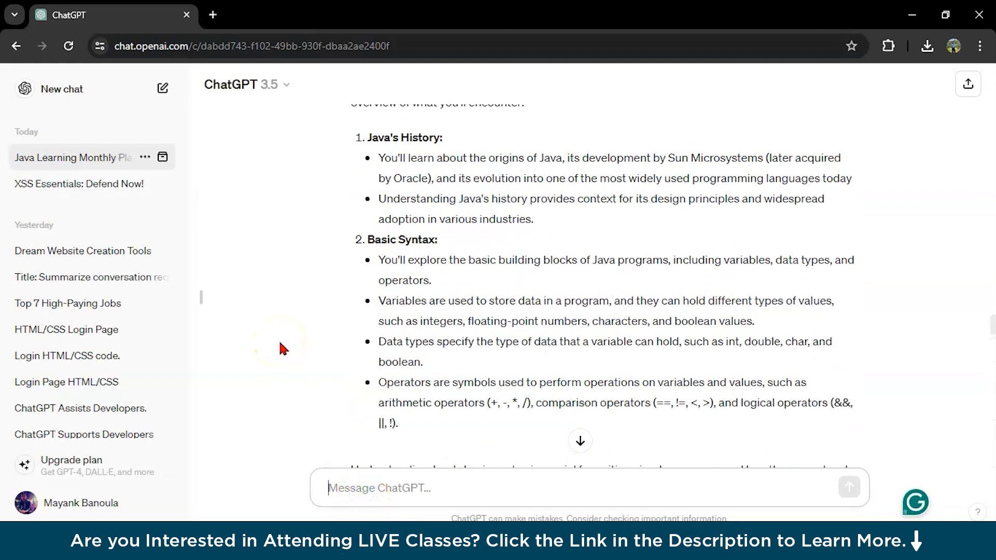
- Read down through the rest of the week 2 object-oriented learning plan
scroll("down", 3)
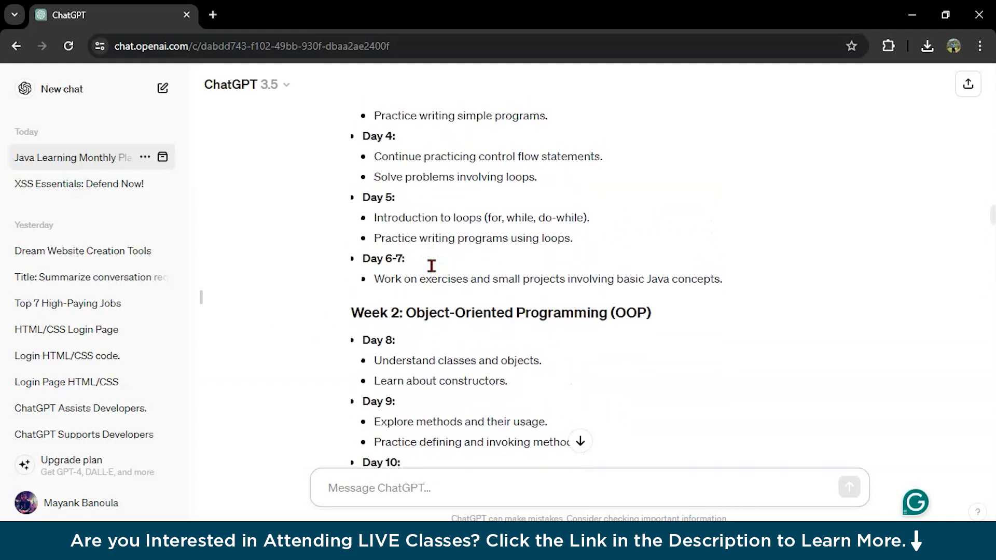
scroll("down", 3)
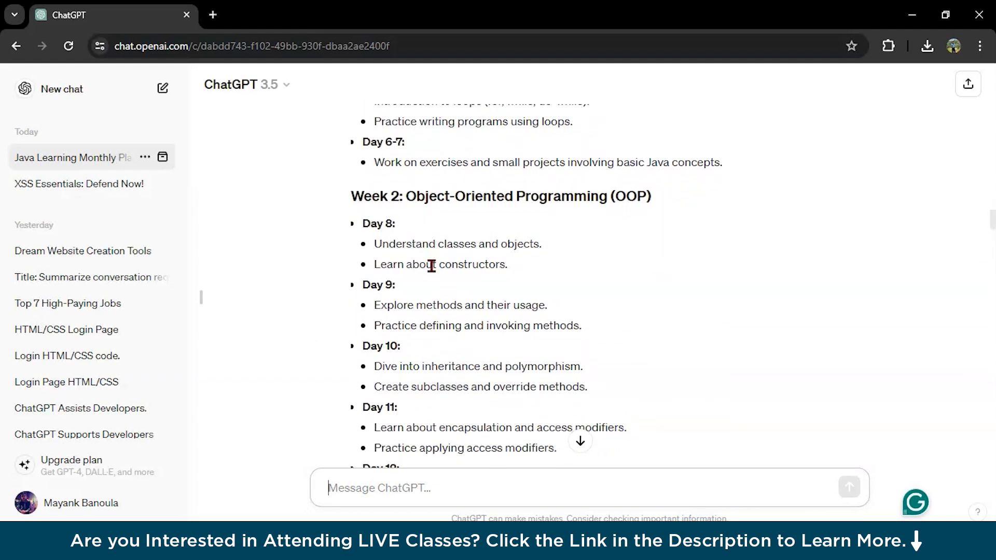
scroll("down", 3)
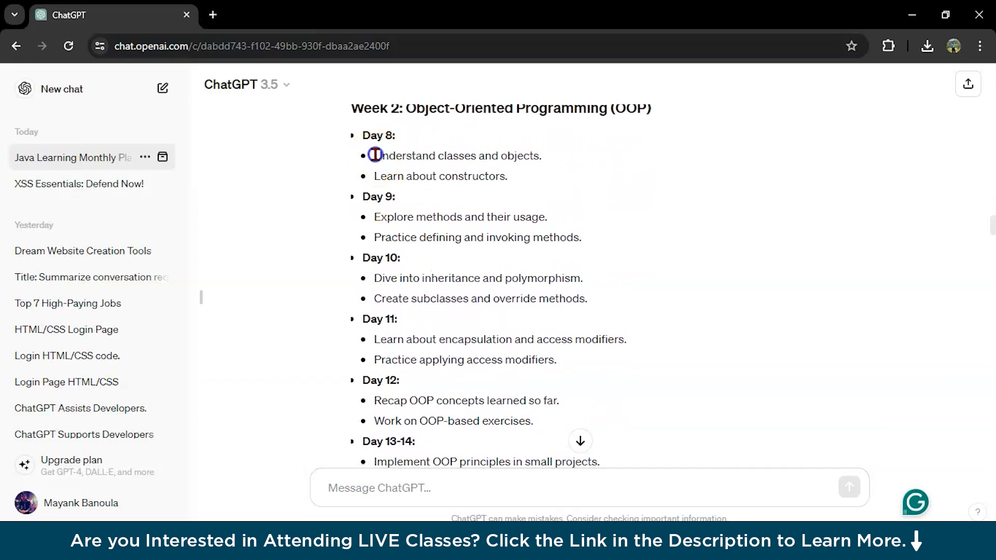
scroll("down", 3)
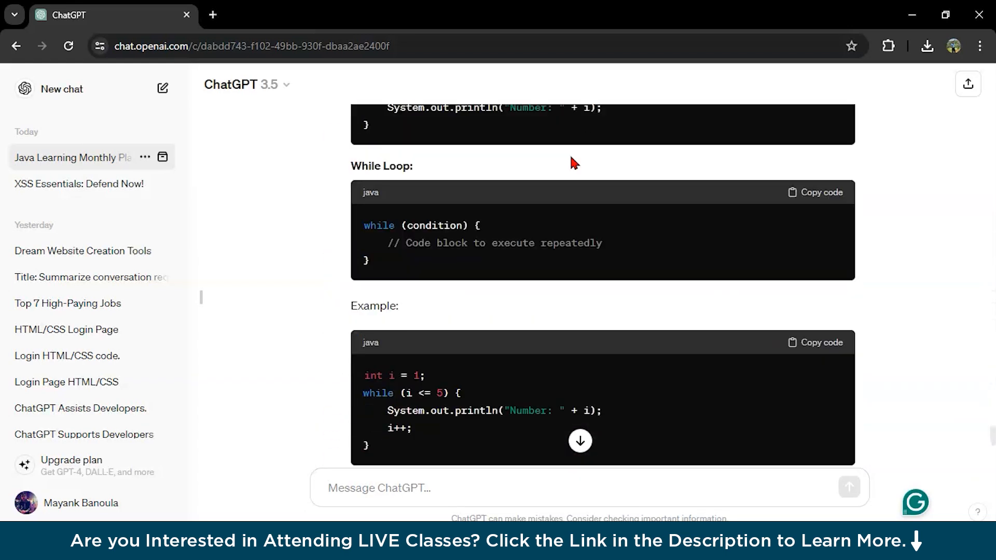
- Send 'explain classes and objects in java using example' to ChatGPT
type("explain classe")
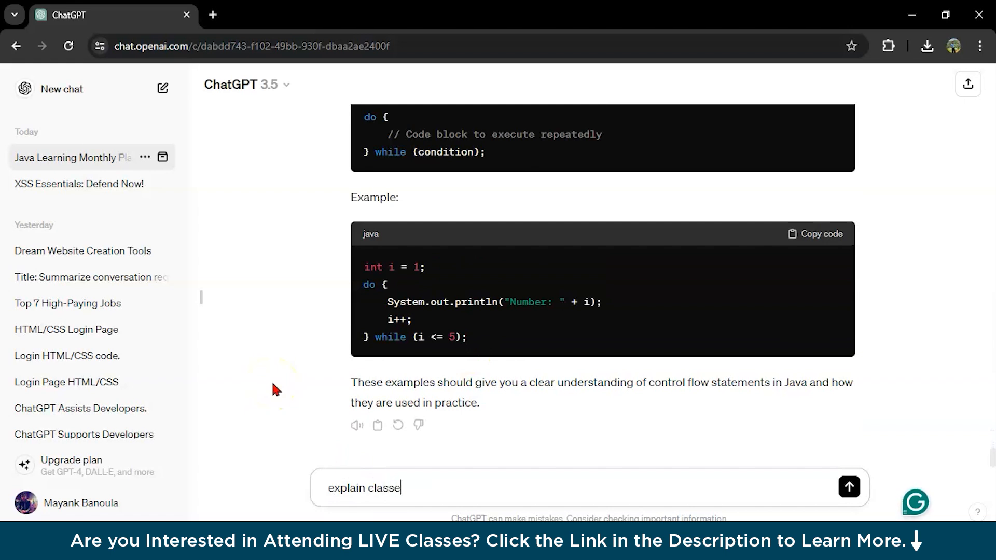
type("s and ob")
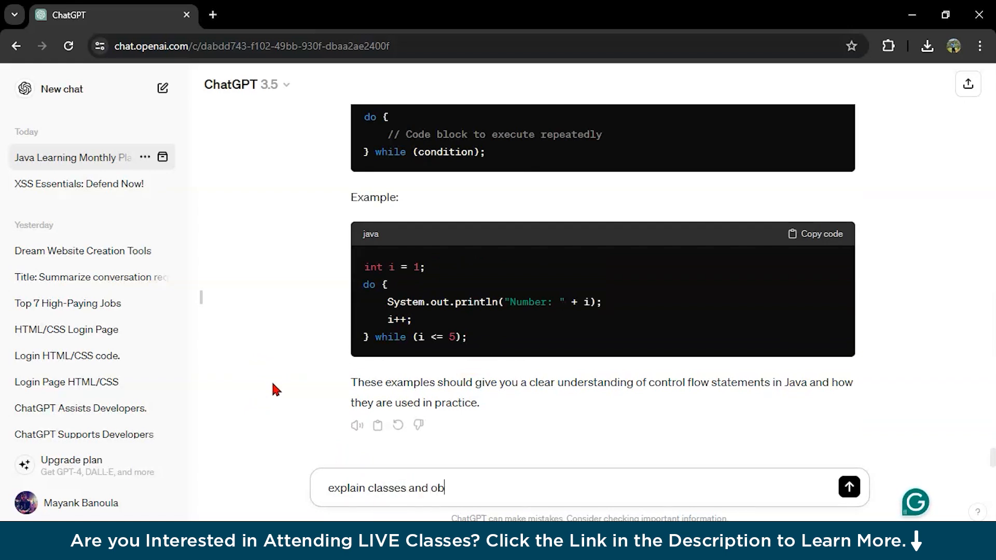
type("jects in java using exam")
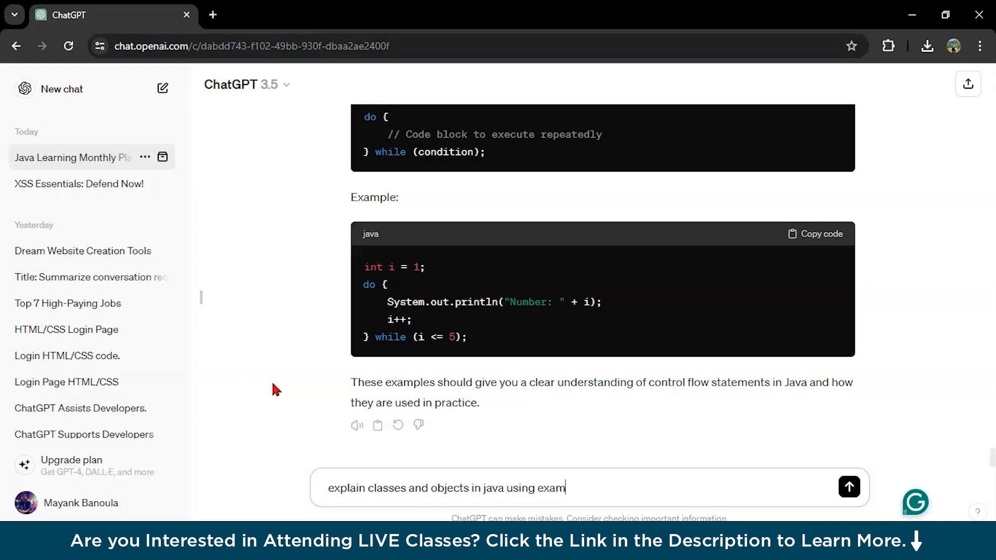
left_click(849, 487)
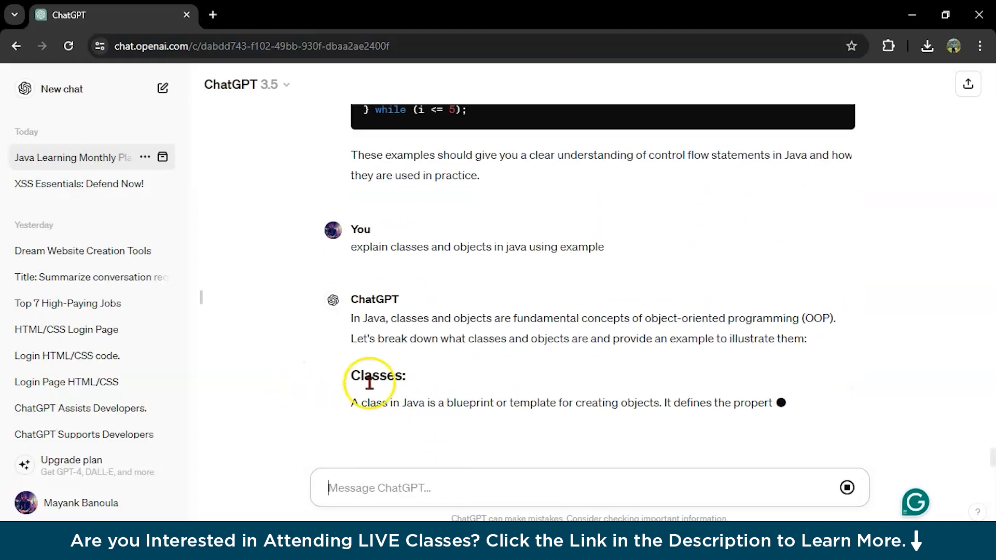
scroll("down", 3)
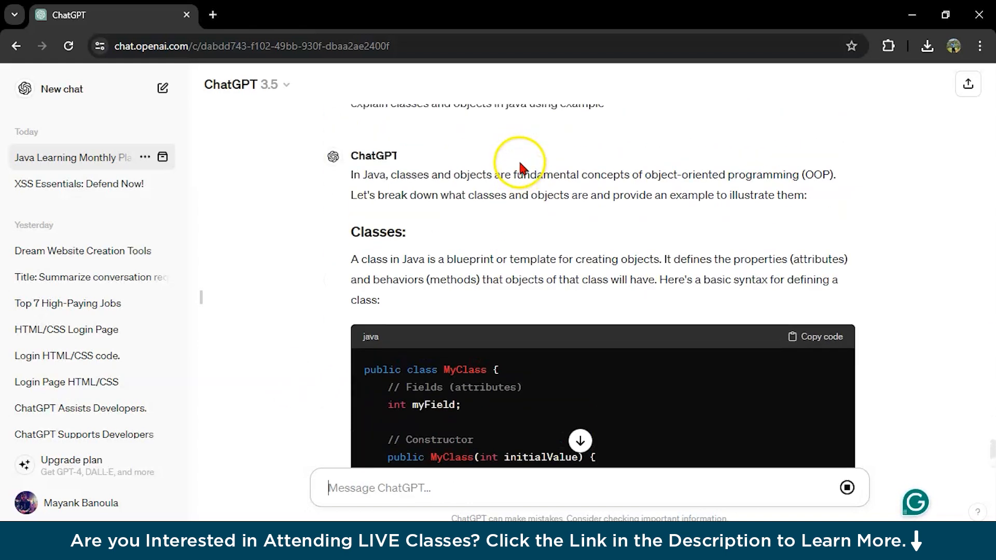
scroll("down", 3)
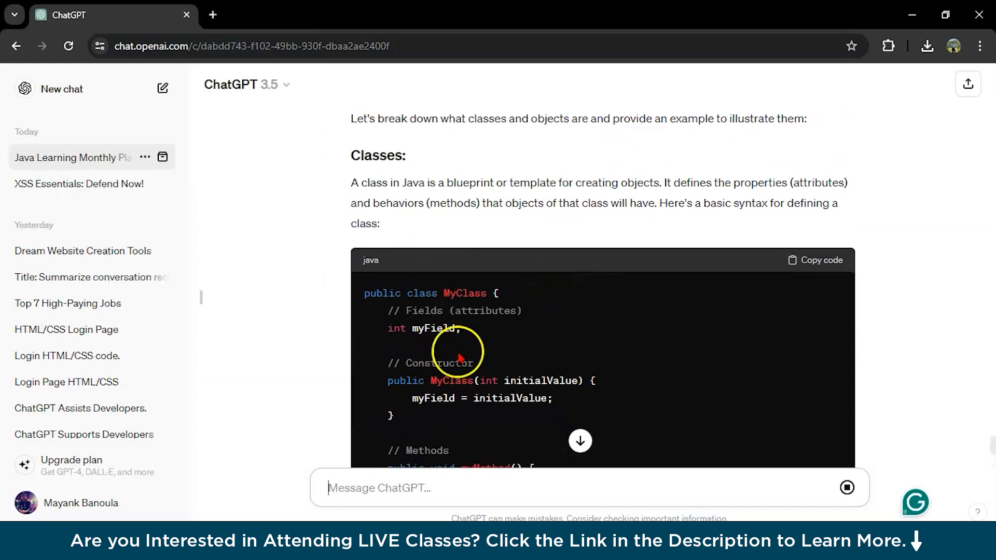
scroll("down", 3)
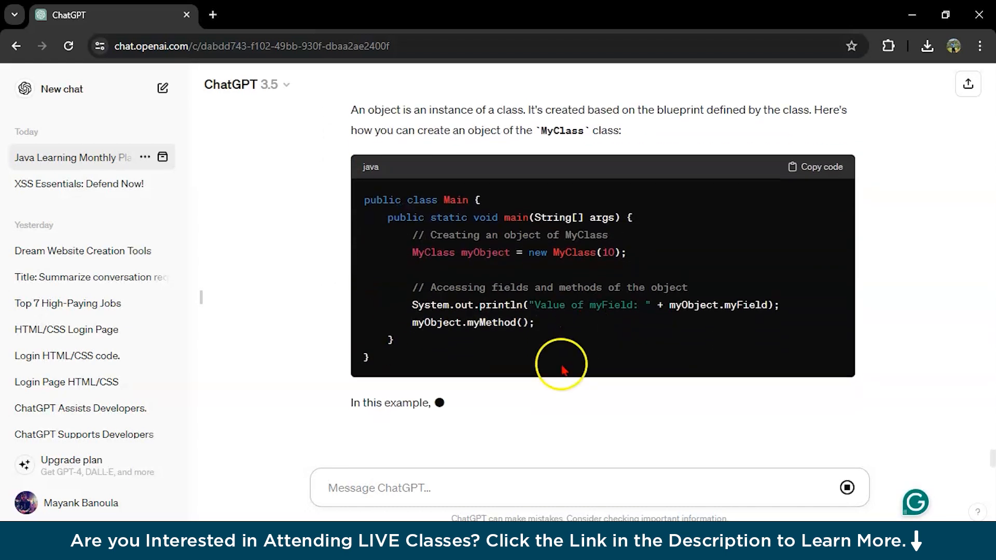
scroll("down", 3)
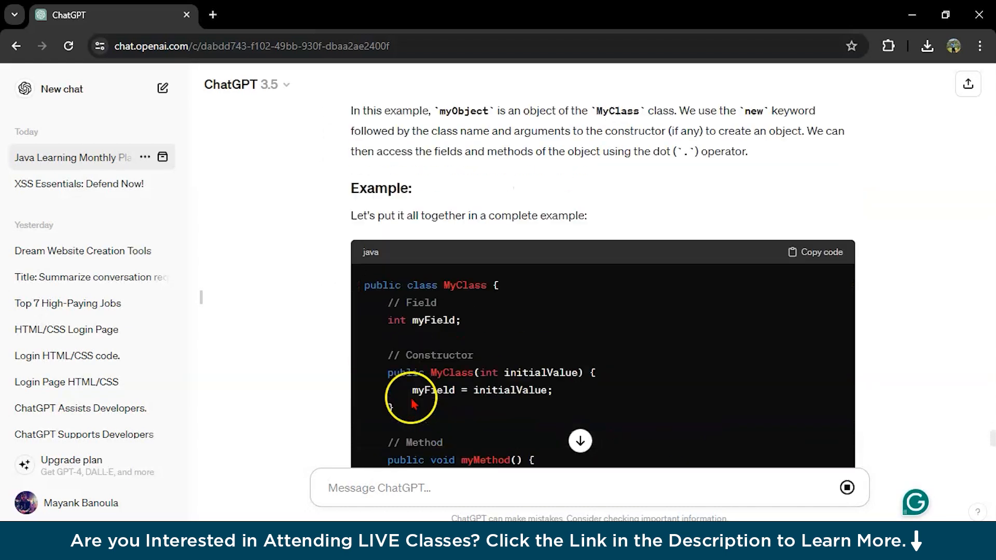
scroll("down", 3)
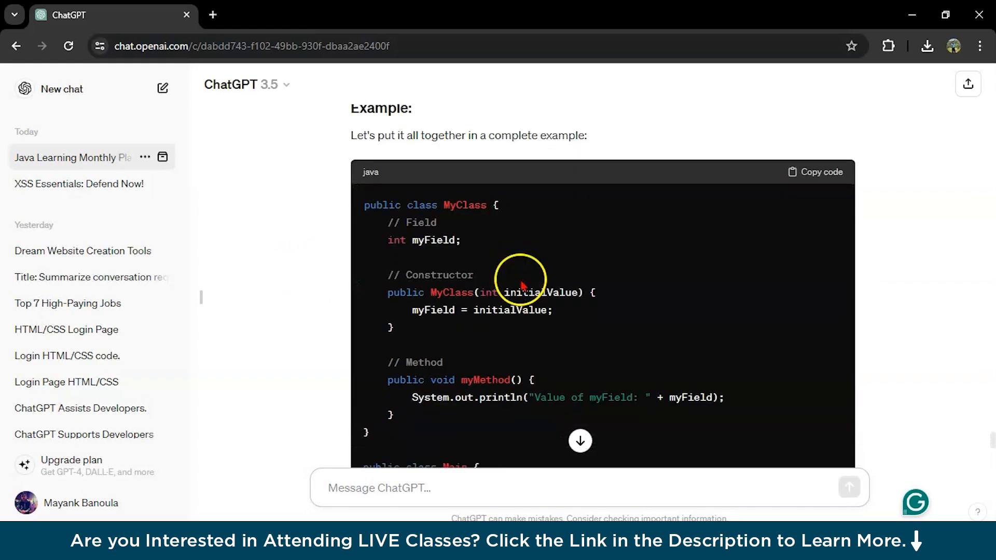
double_click(451, 292)
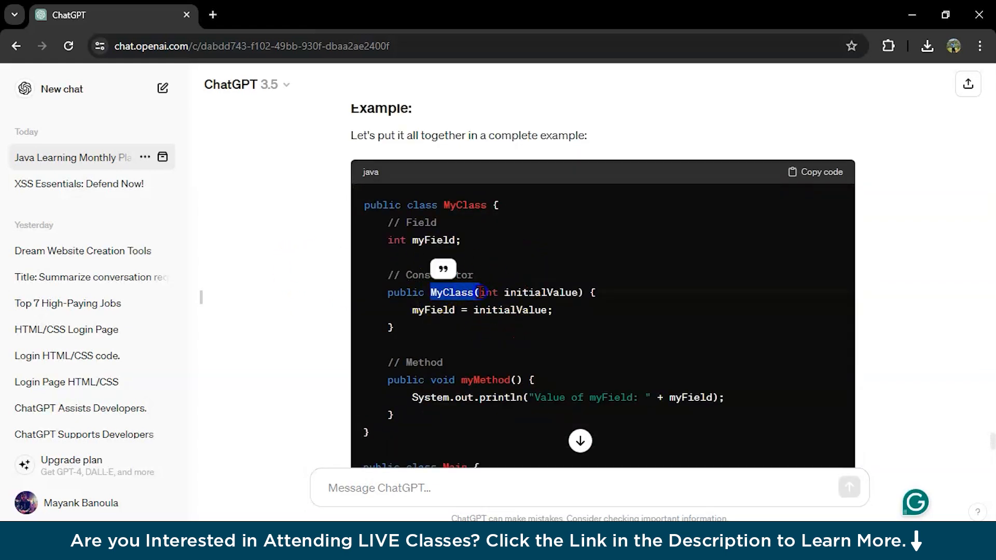
scroll("down", 3)
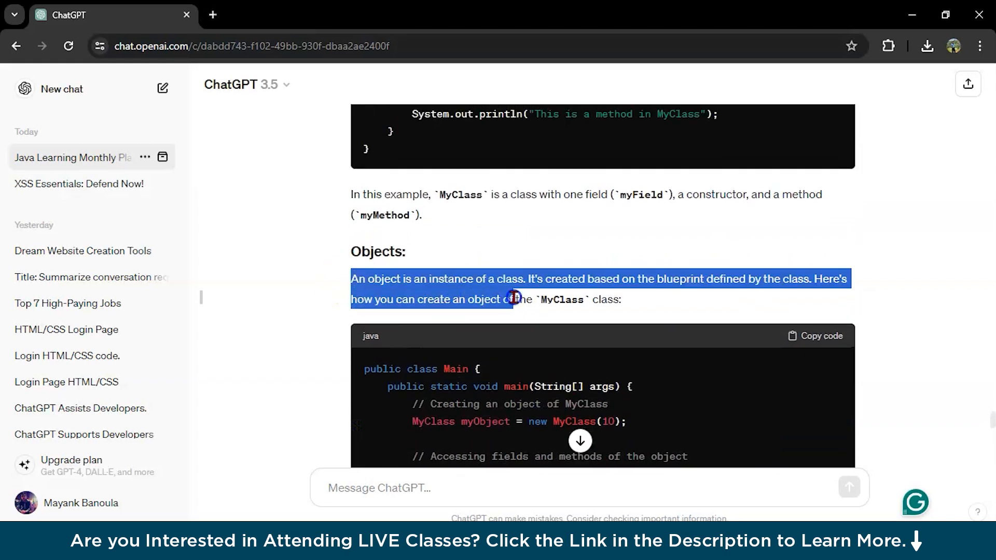
left_click_drag(514, 299, 705, 278)
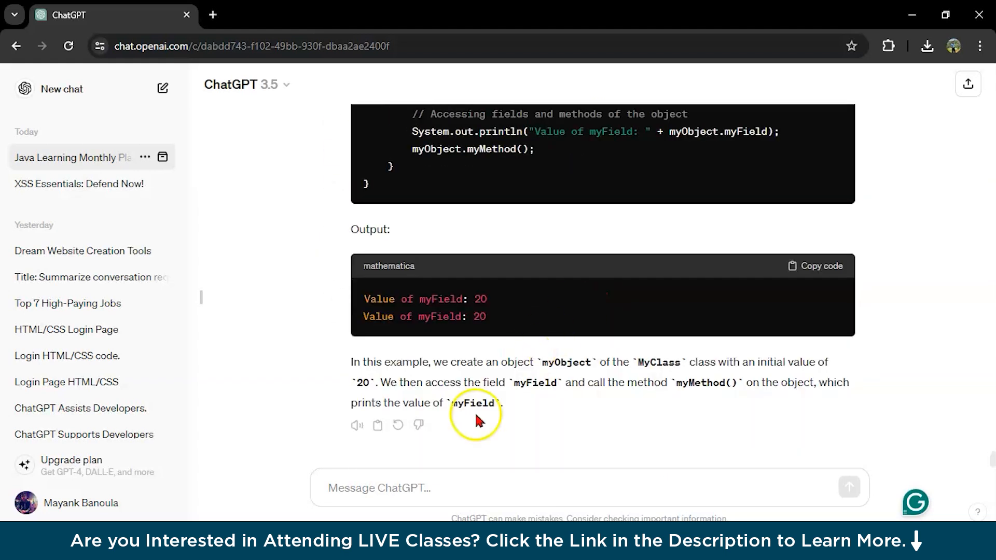
mouse_move(294, 426)
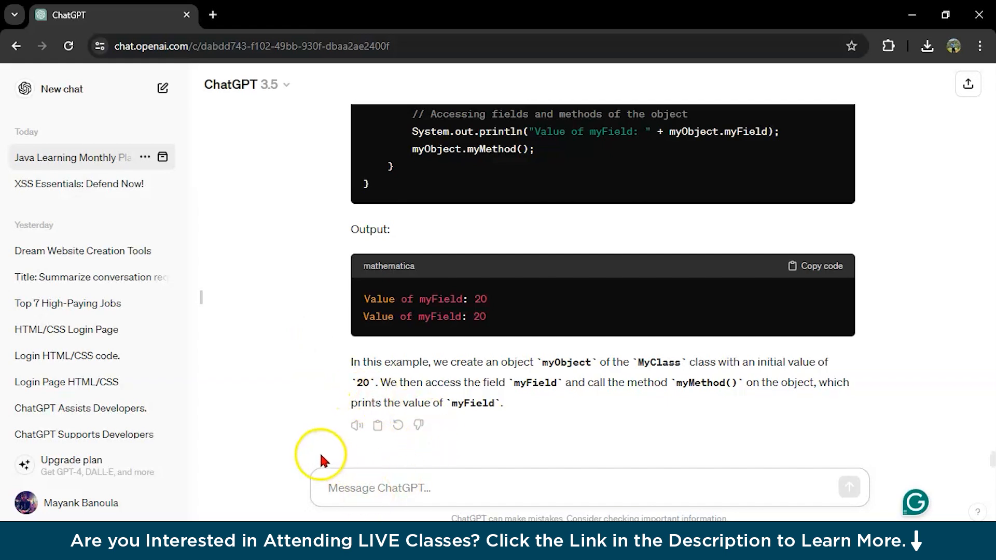
mouse_move(306, 443)
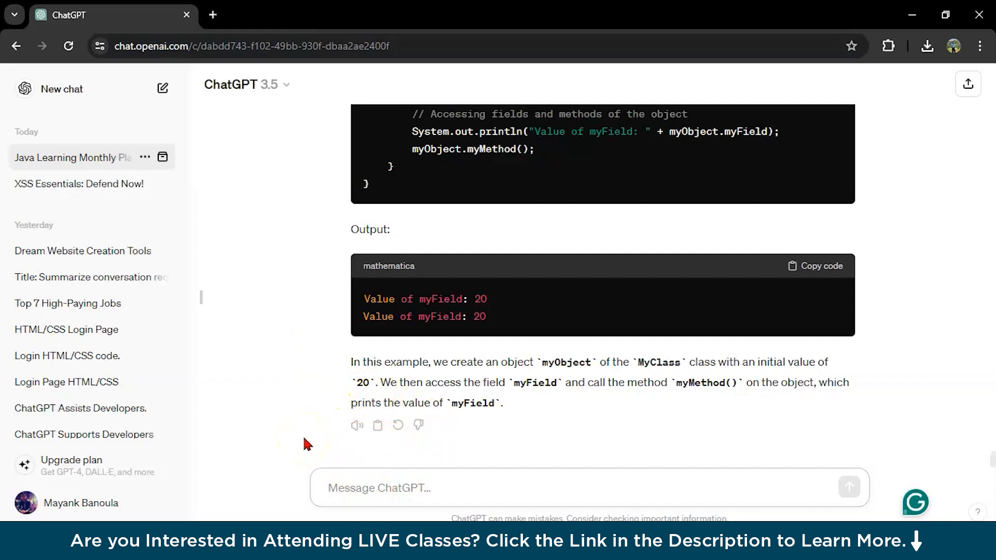
- Send 'give me code to find prime numbers in java' and view the PrimeNumbers program
type("give me cod")
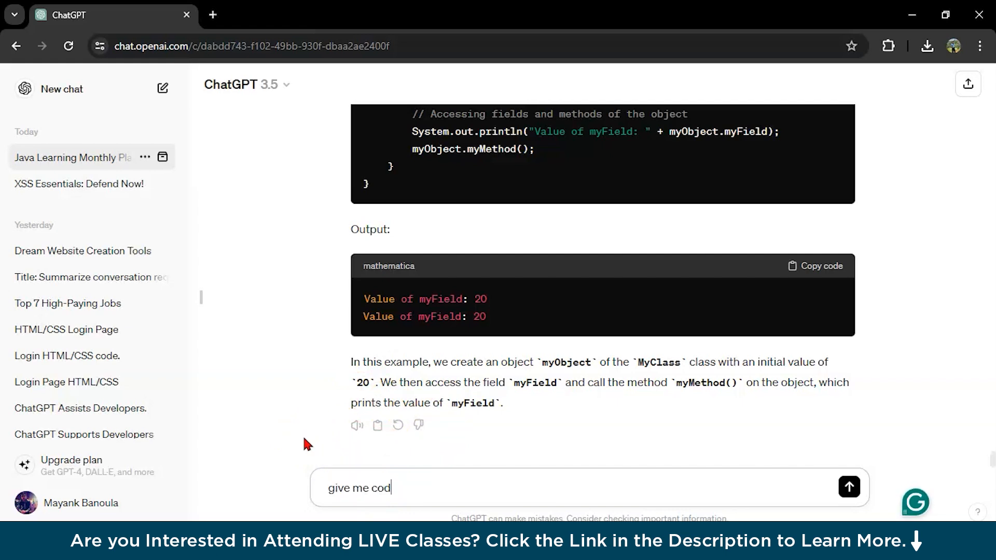
type("e to find")
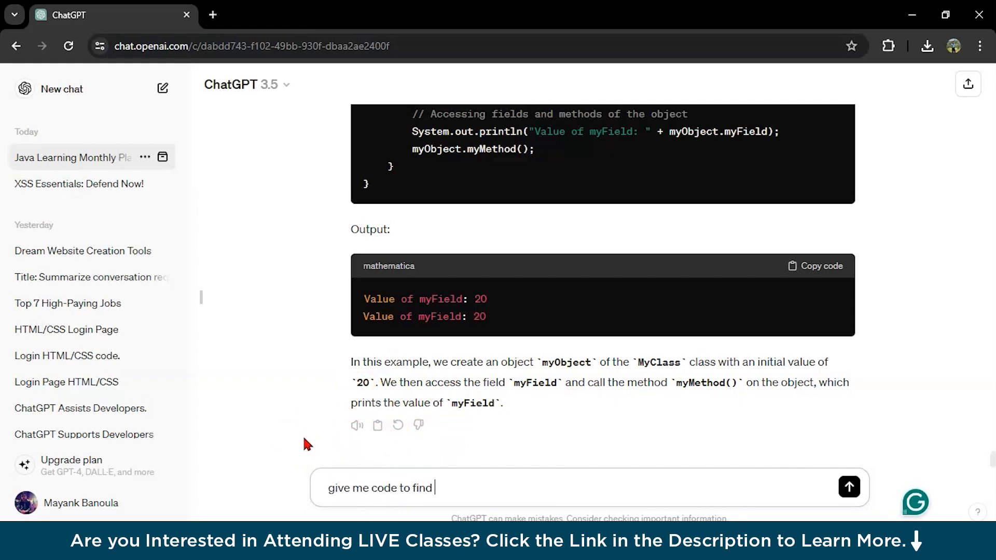
type("prime numbers")
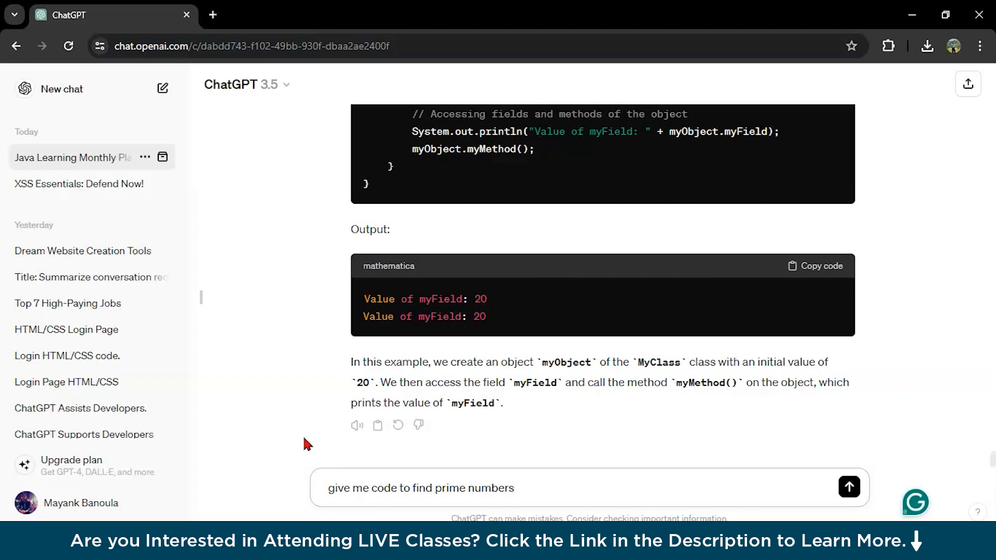
type("in java")
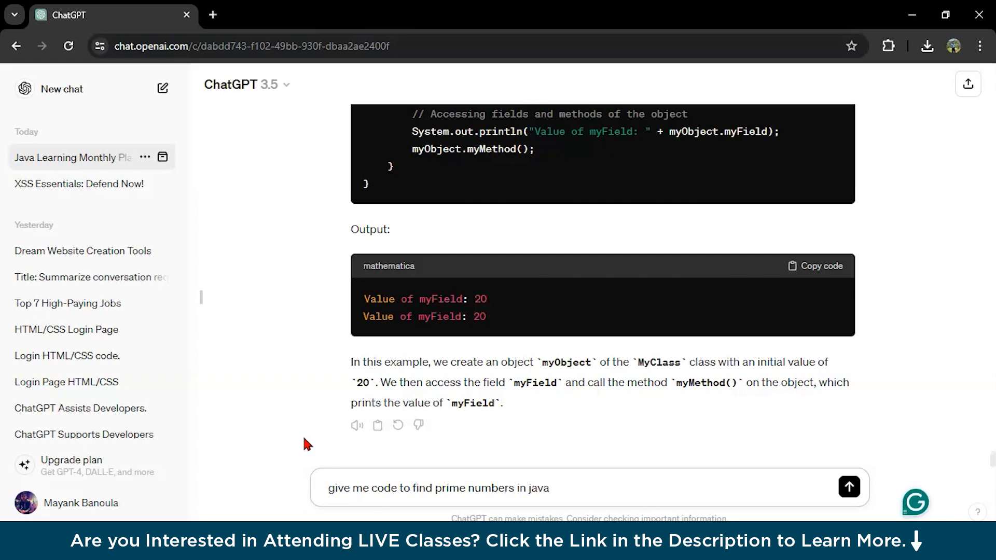
left_click(849, 487)
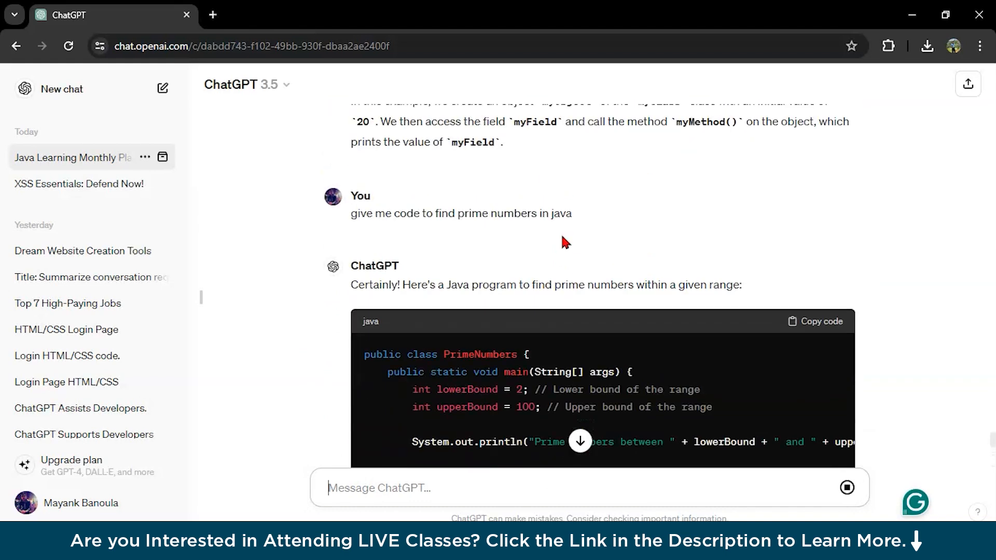
scroll("down", 3)
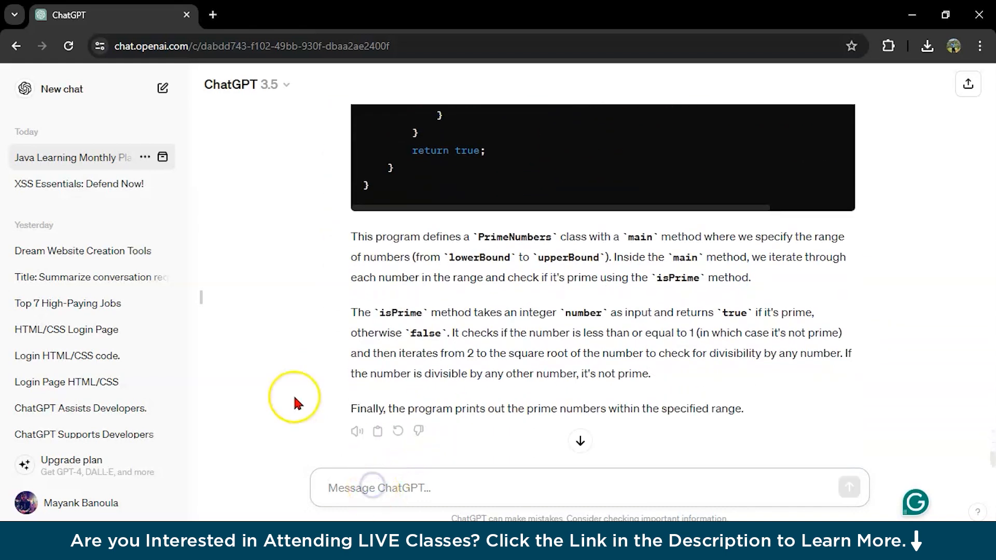
- Send 'explain me this code' and read the main/isPrime breakdown with output 2–97
type("exapl")
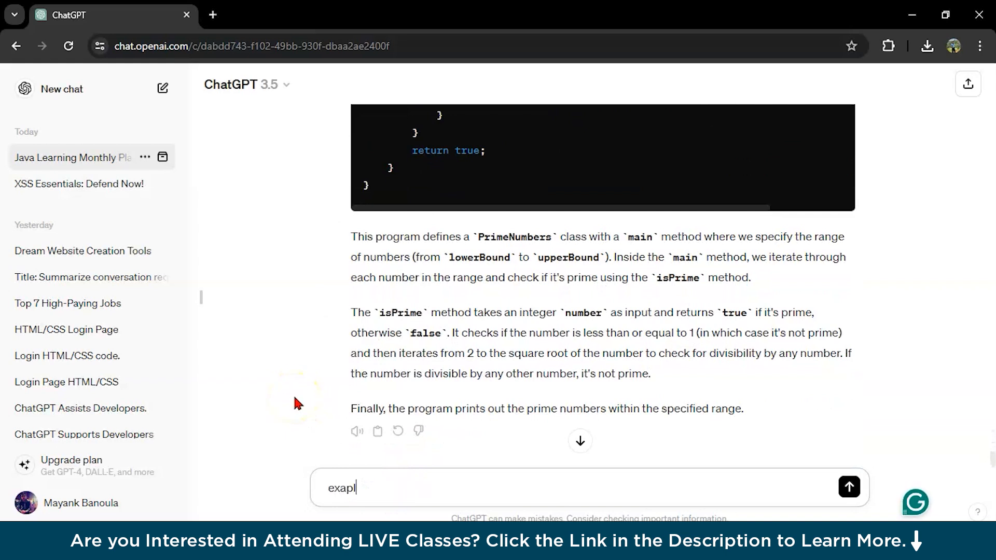
key("Backspace")
type("ain me thi")
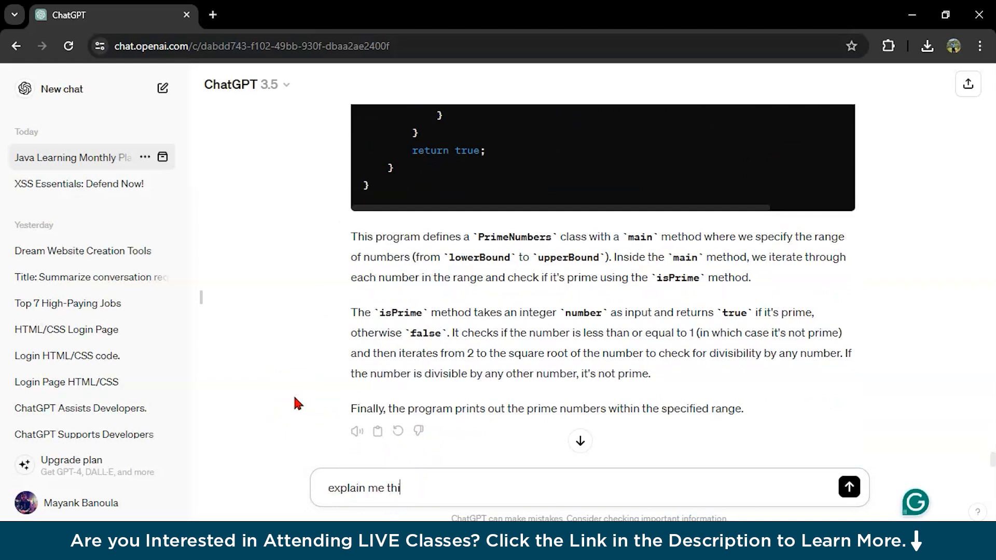
left_click(848, 487)
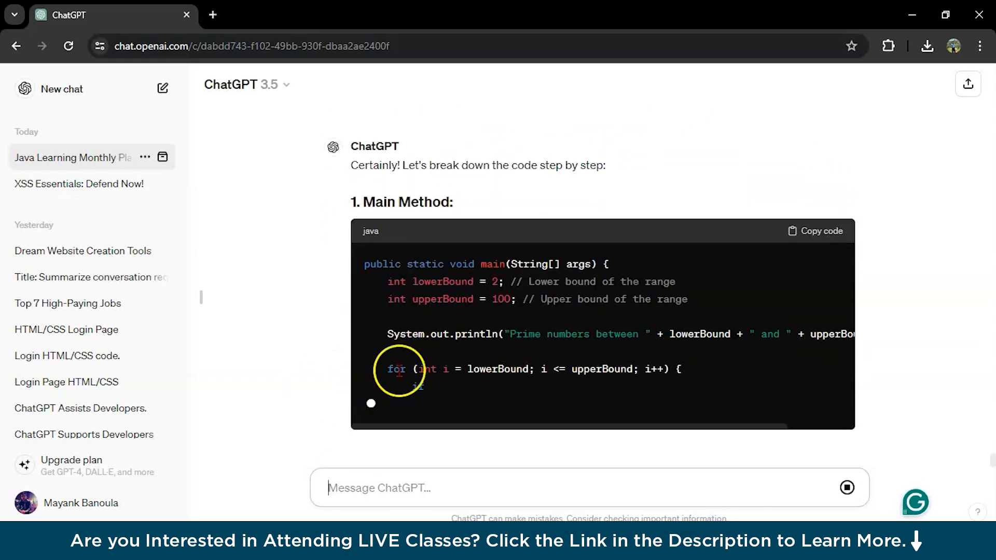
scroll("down", 3)
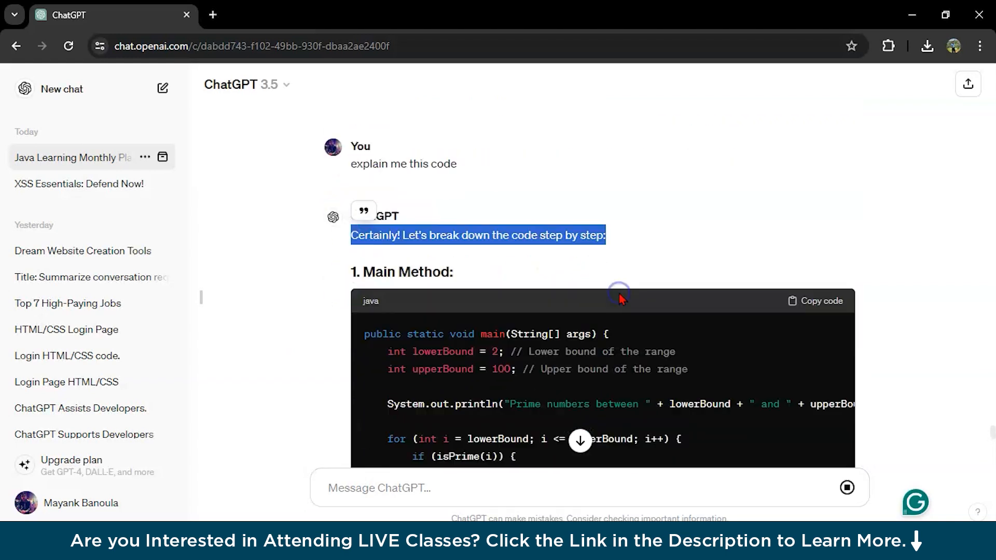
scroll("down", 3)
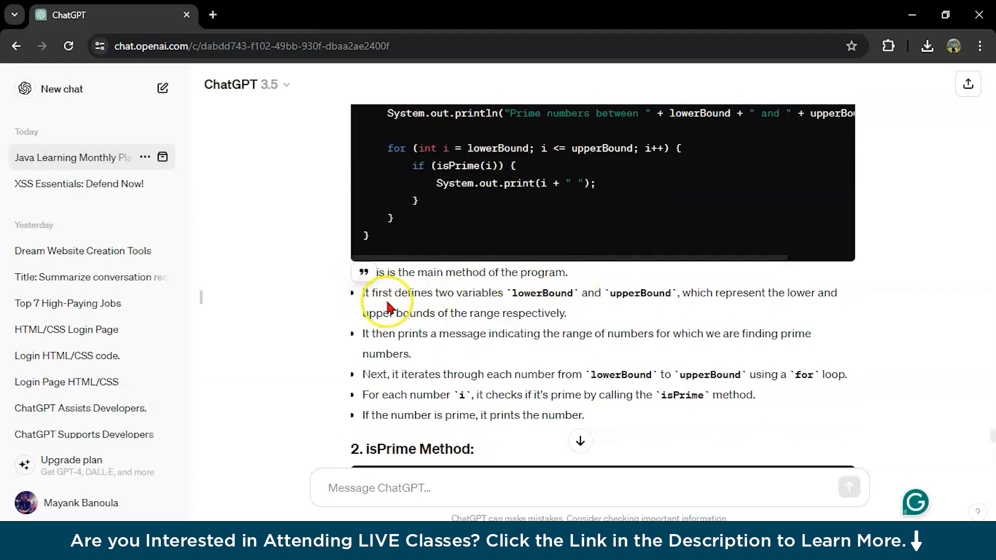
scroll("down", 3)
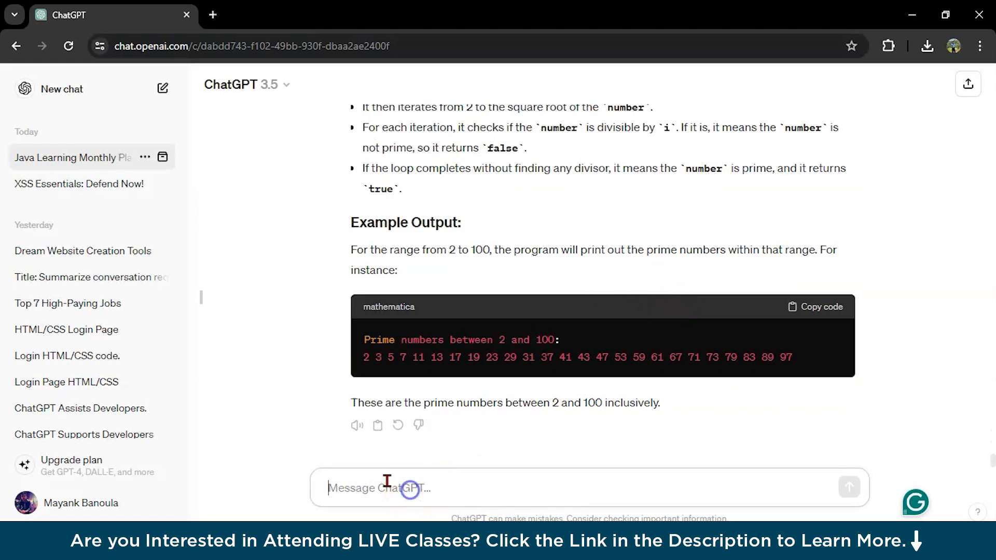
mouse_move(284, 427)
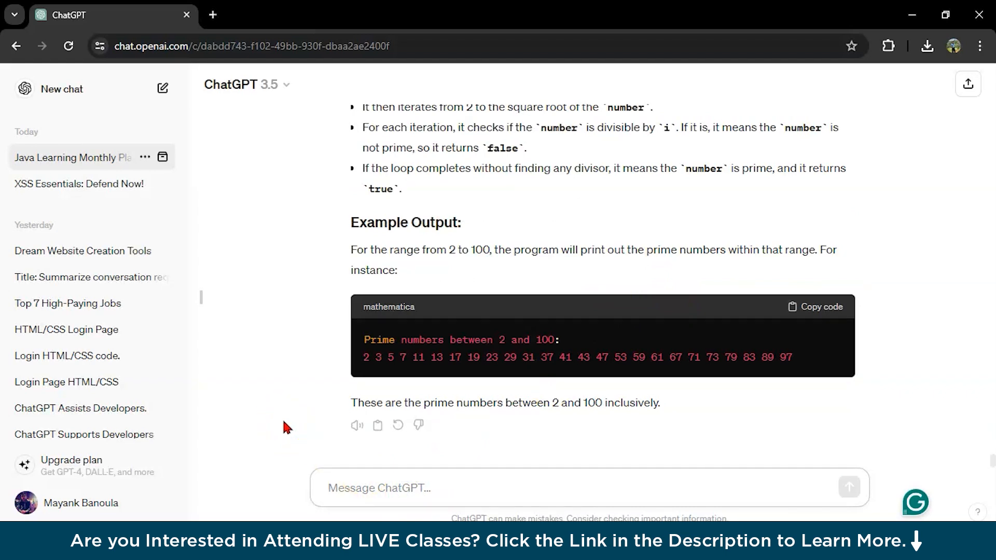
- Send 'give me code for Fibonacci series in java' to ChatGPT
type("give me code for fib")
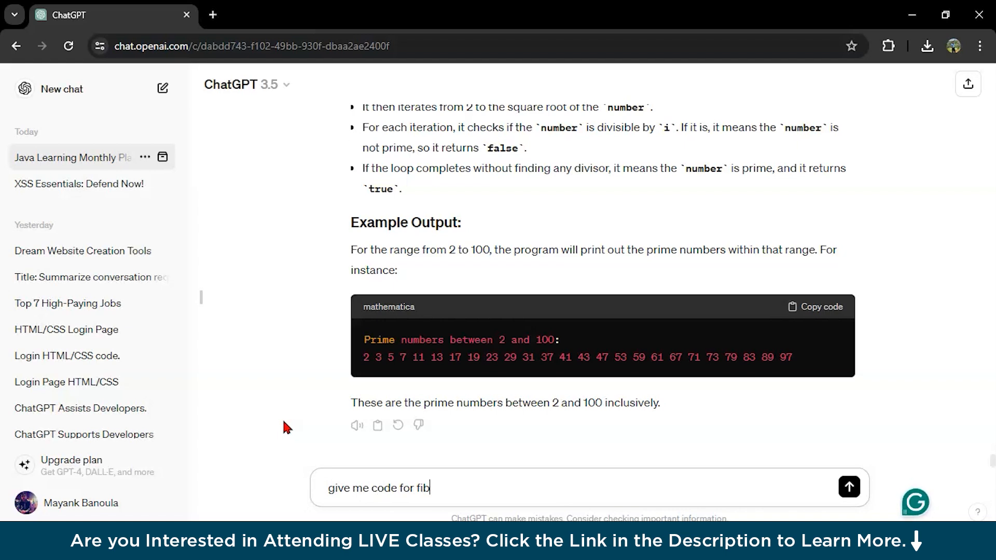
type("onacci")
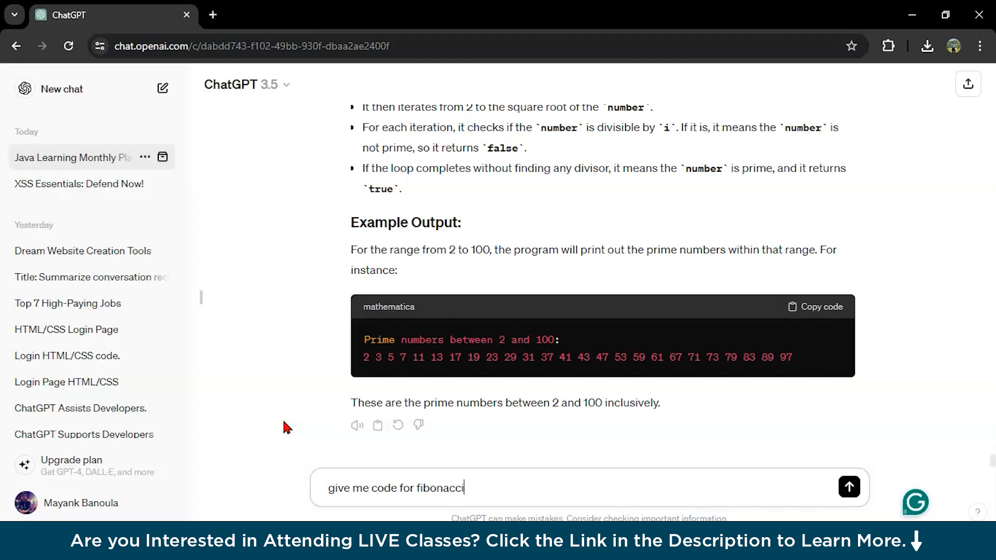
type("series in")
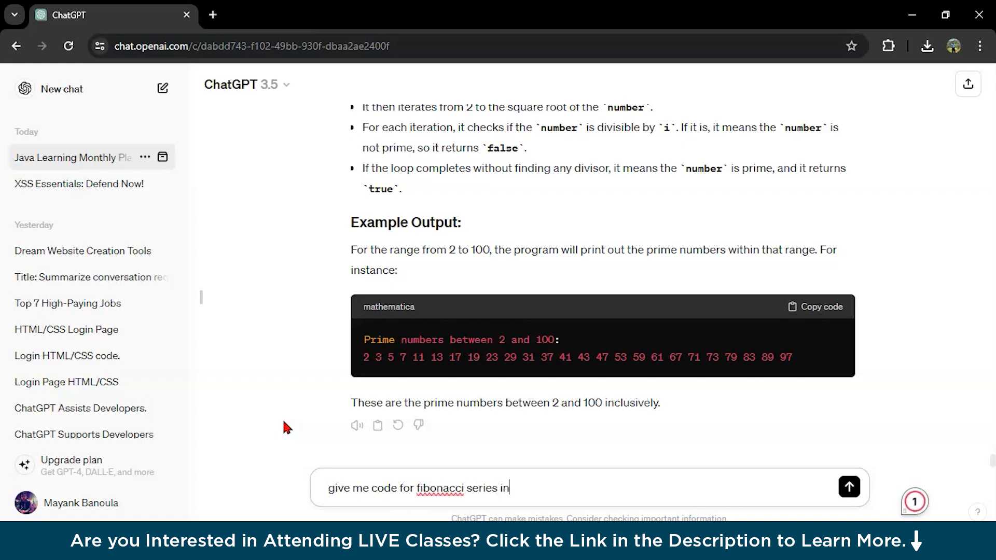
type("java")
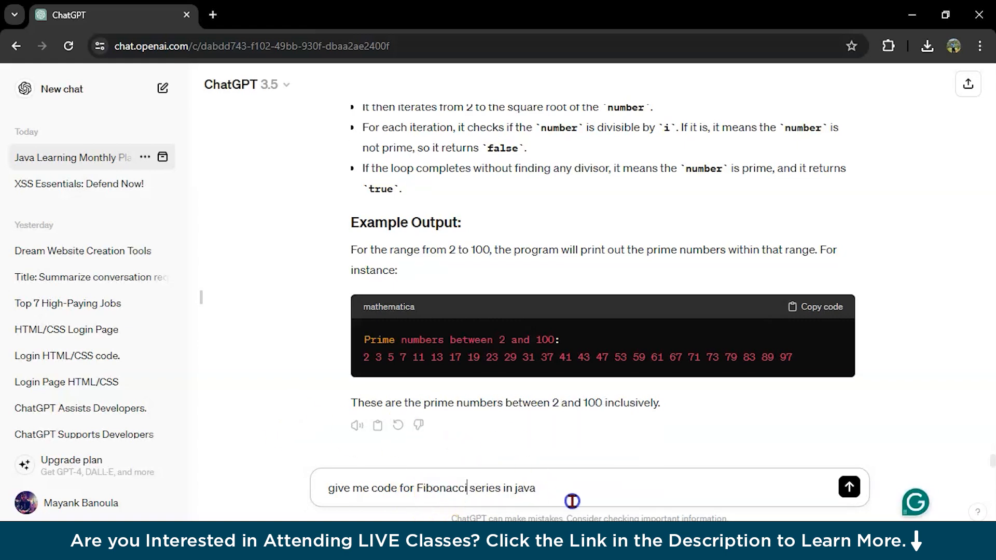
left_click(848, 487)
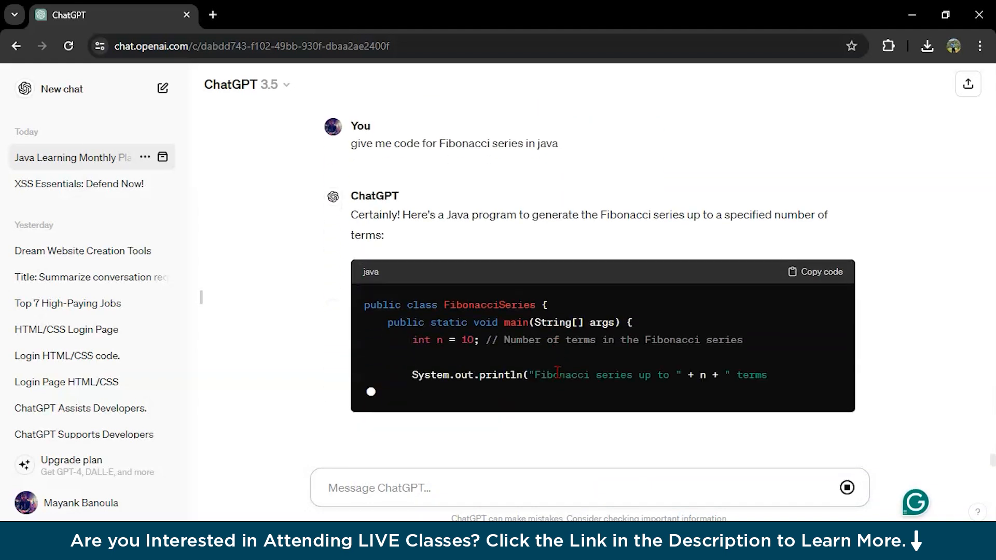
- Read the FibonacciSeries code, explanation and output 0 to 34, ready for the next message
scroll("down", 3)
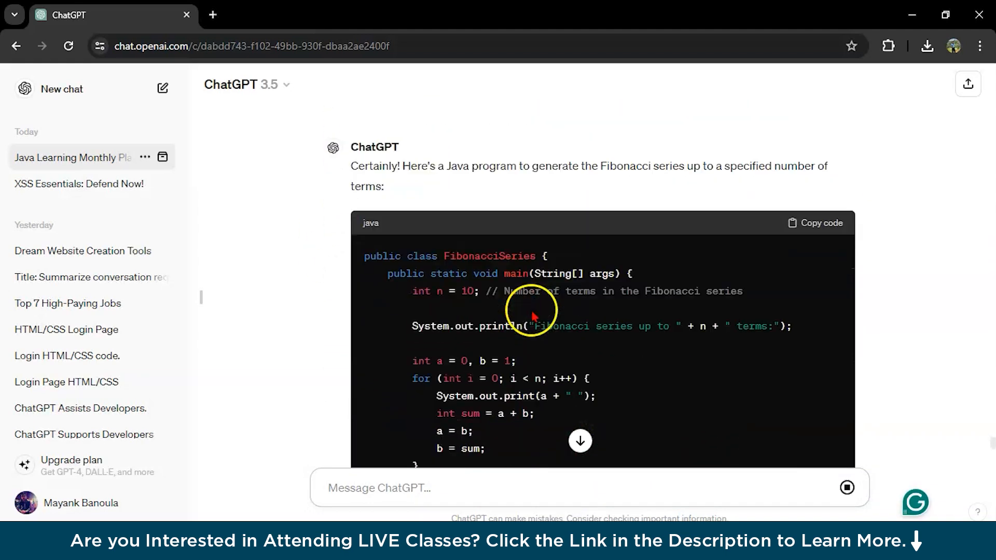
scroll("down", 3)
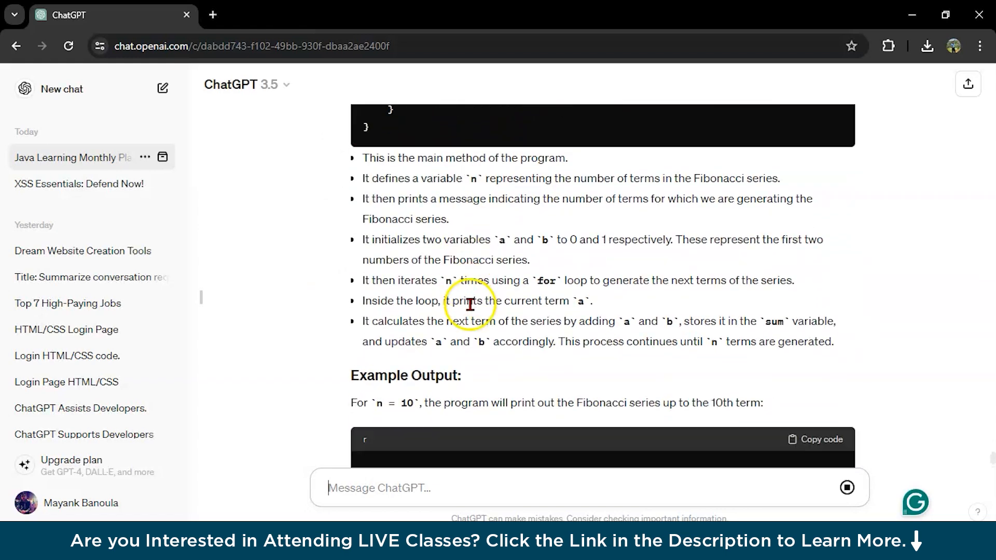
scroll("down", 3)
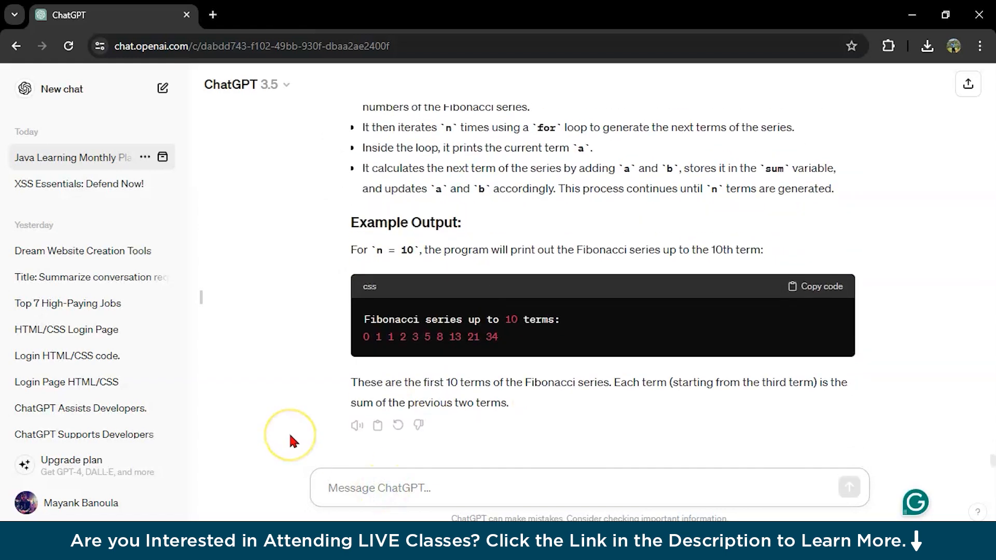
left_click(379, 488)
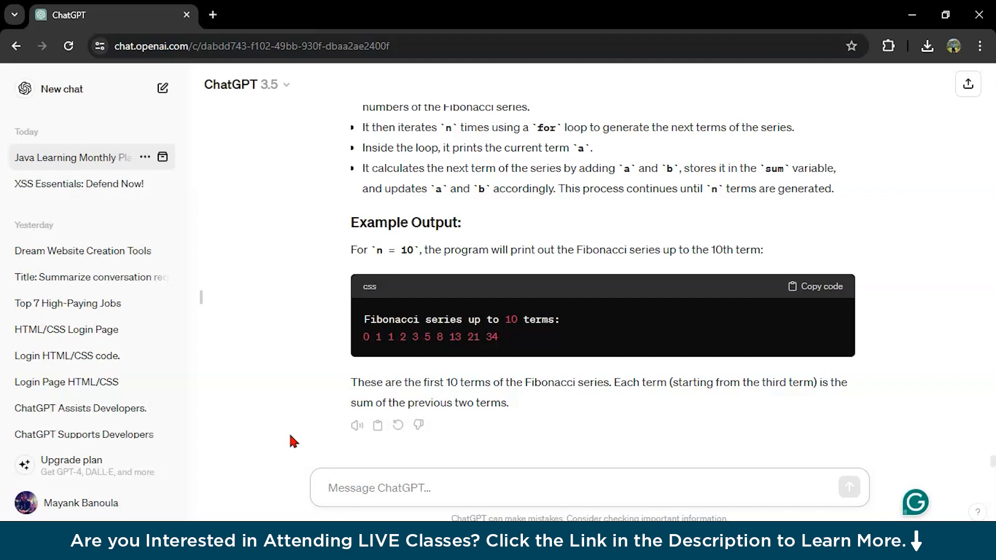
- Ask for Java project suggestions based on the topics covered till now
type("based on")
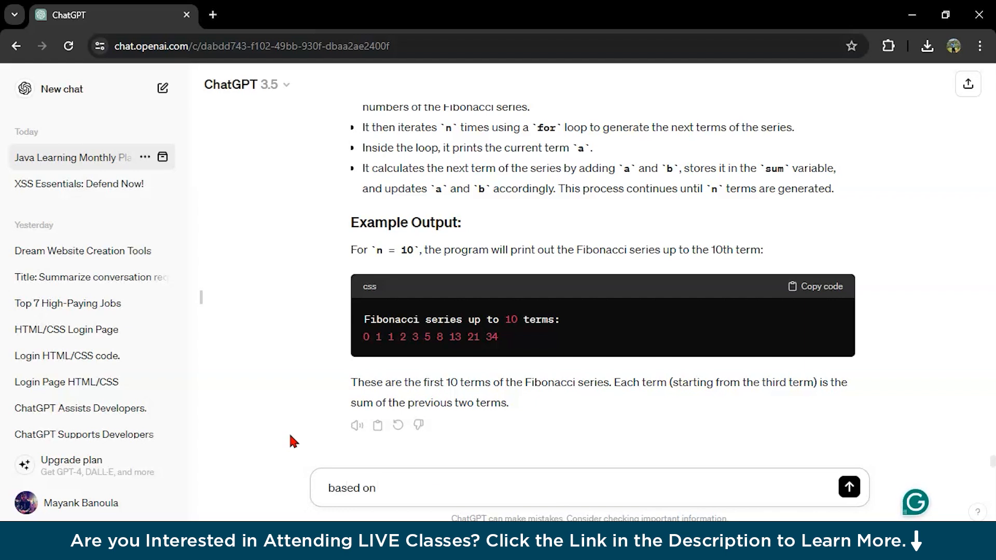
type("topics we")
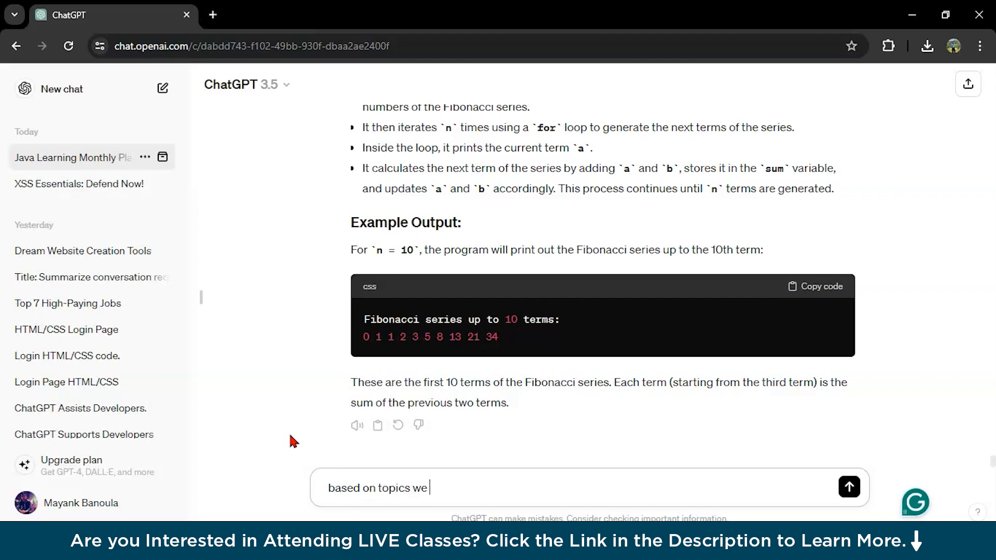
type("covered till")
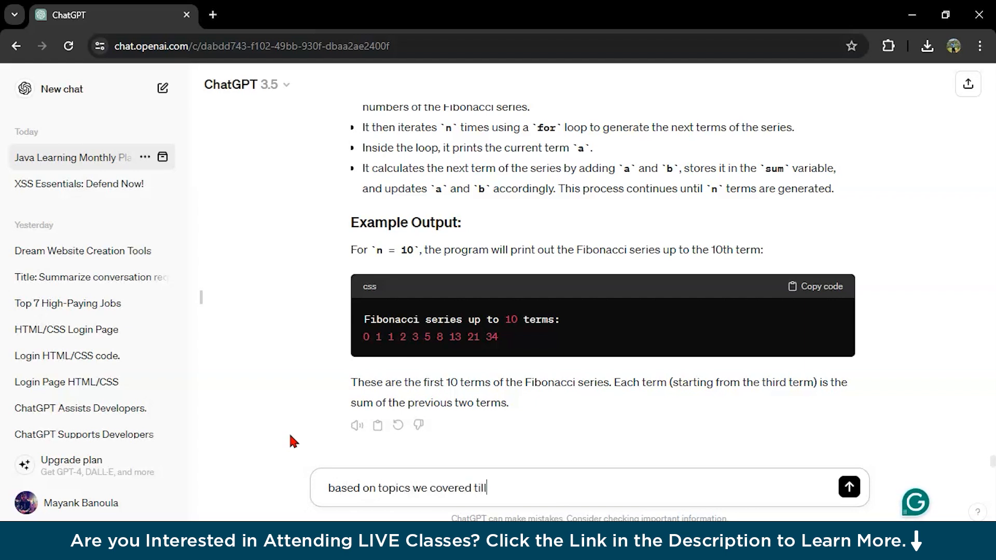
type("now giver me so")
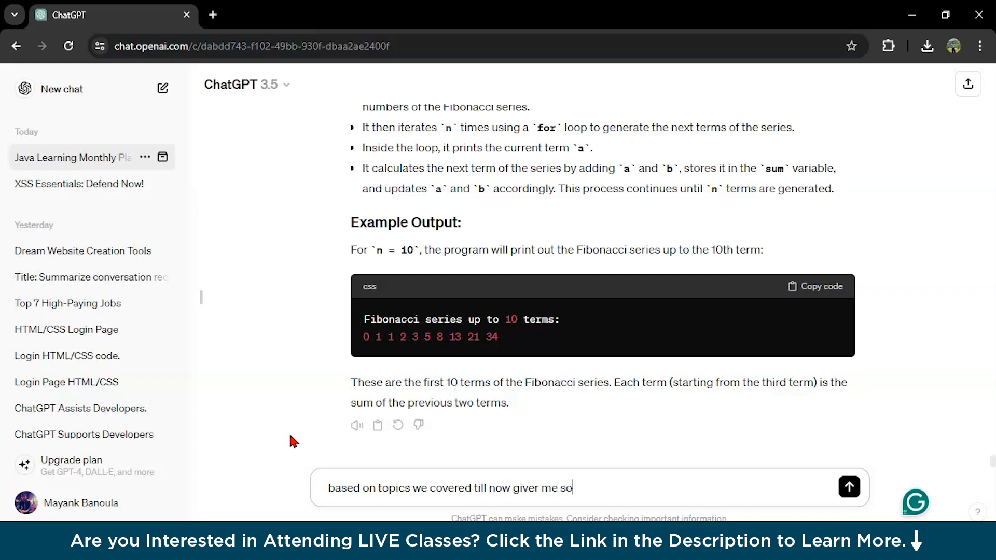
type("me project")
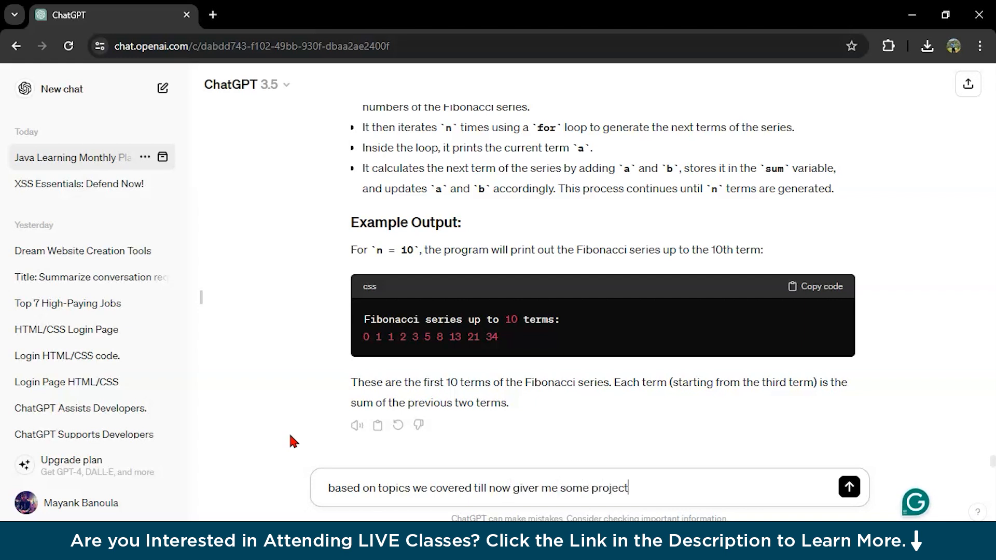
type("sugges")
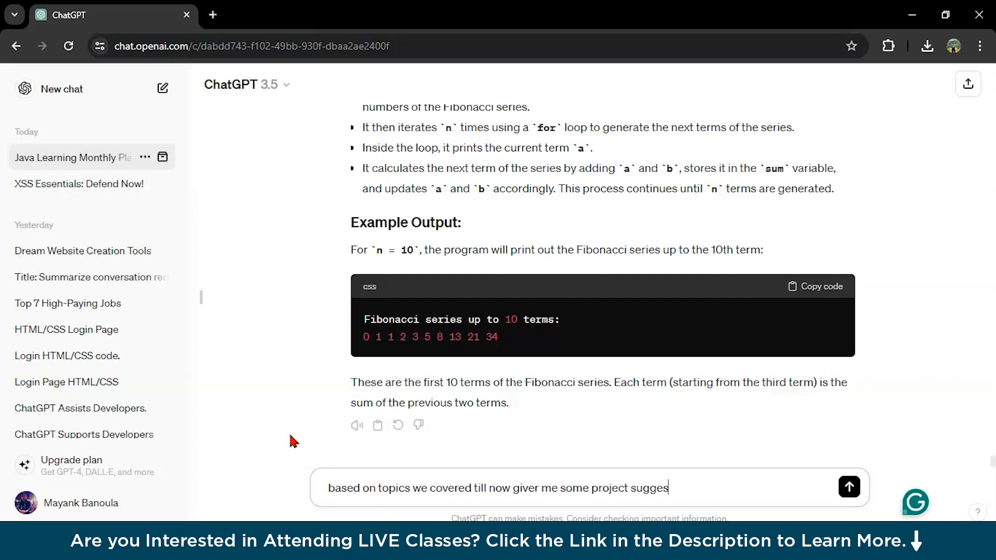
type("tions")
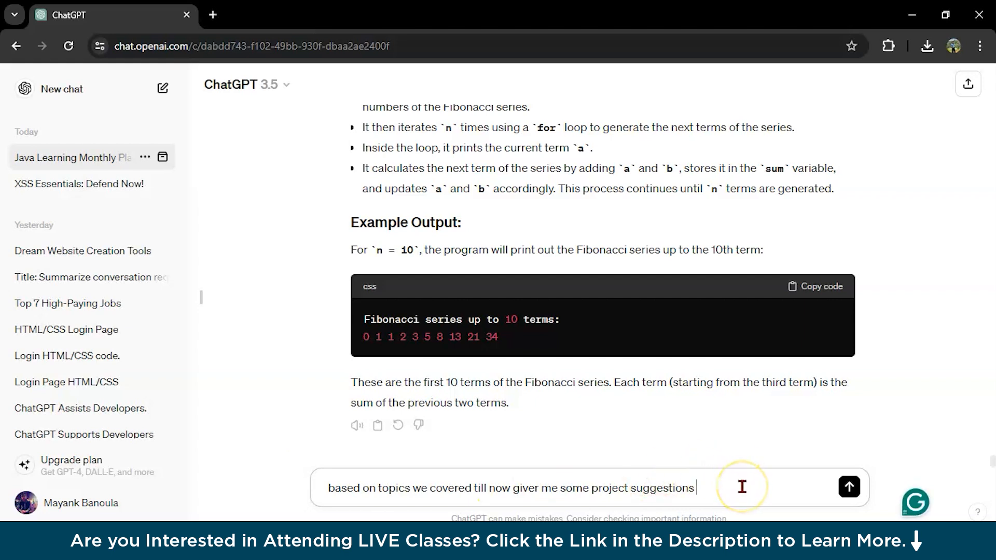
type("on java")
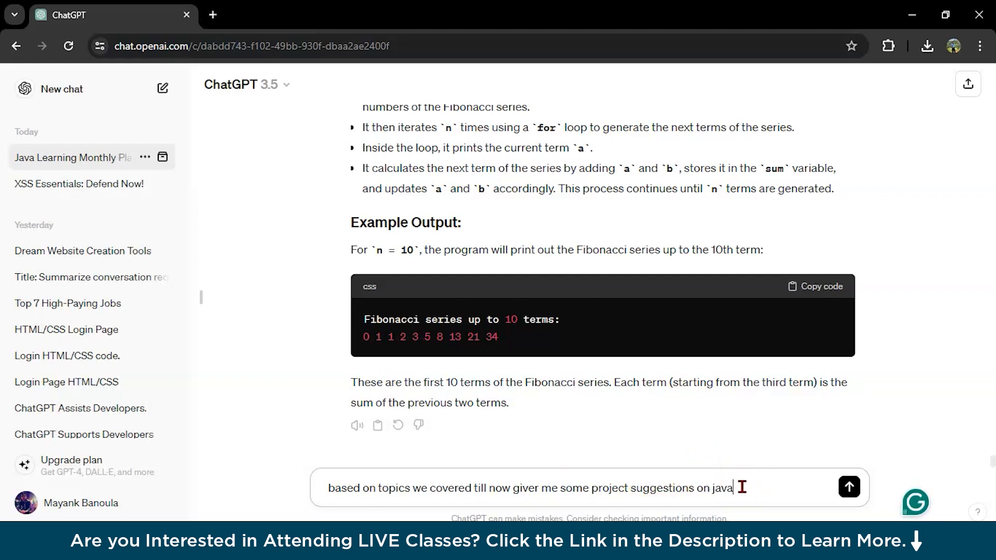
left_click(849, 487)
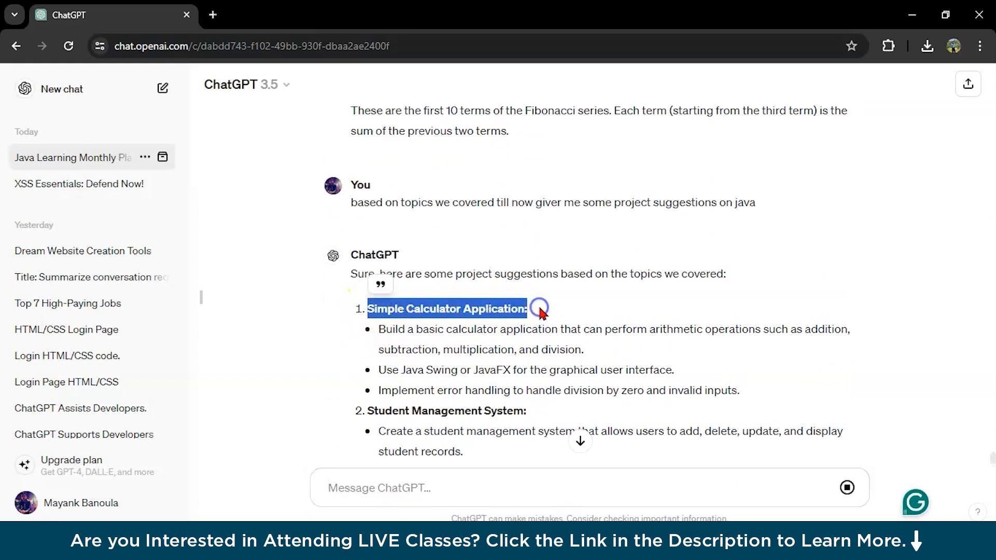
- Read the project ideas from calculator to weather app, highlighting the Banking System heading
scroll("down", 3)
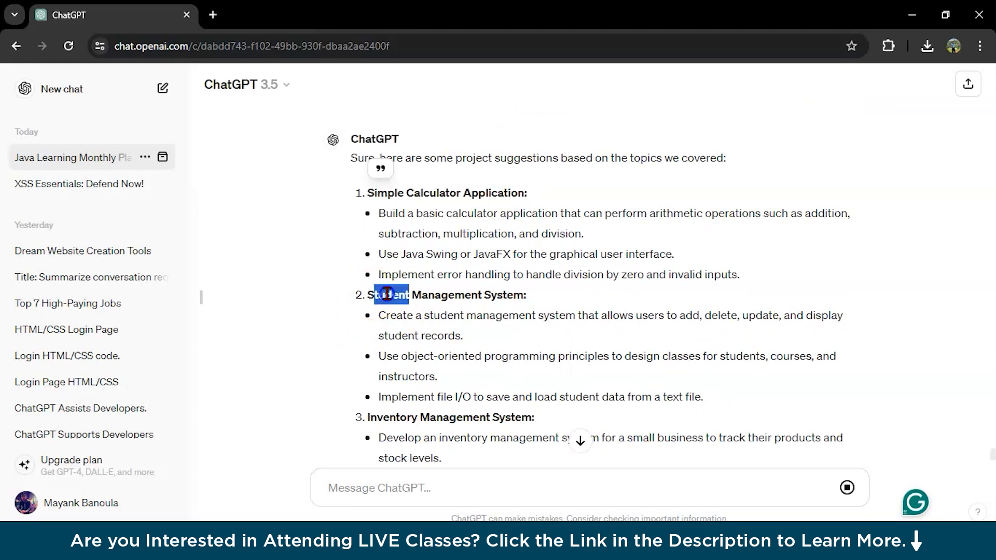
scroll("down", 3)
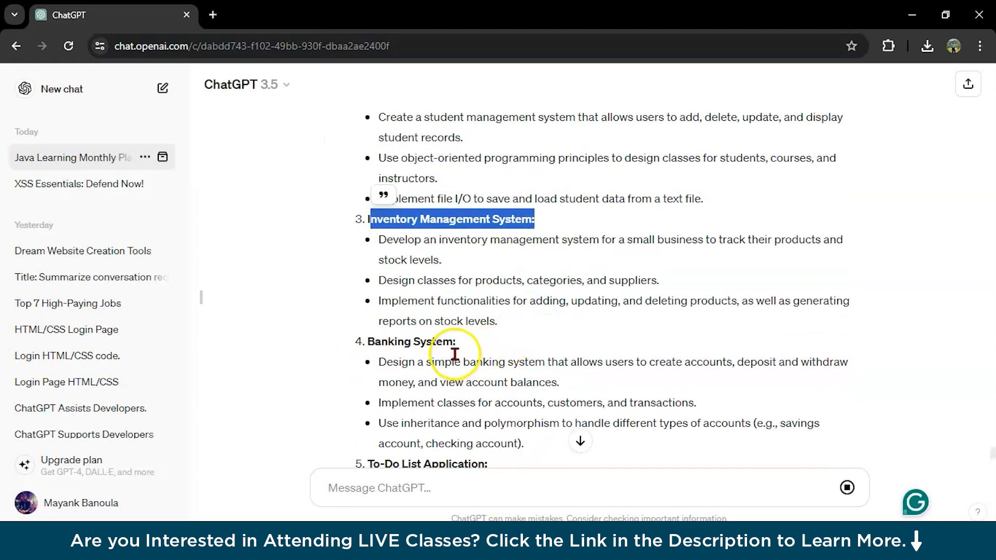
double_click(409, 341)
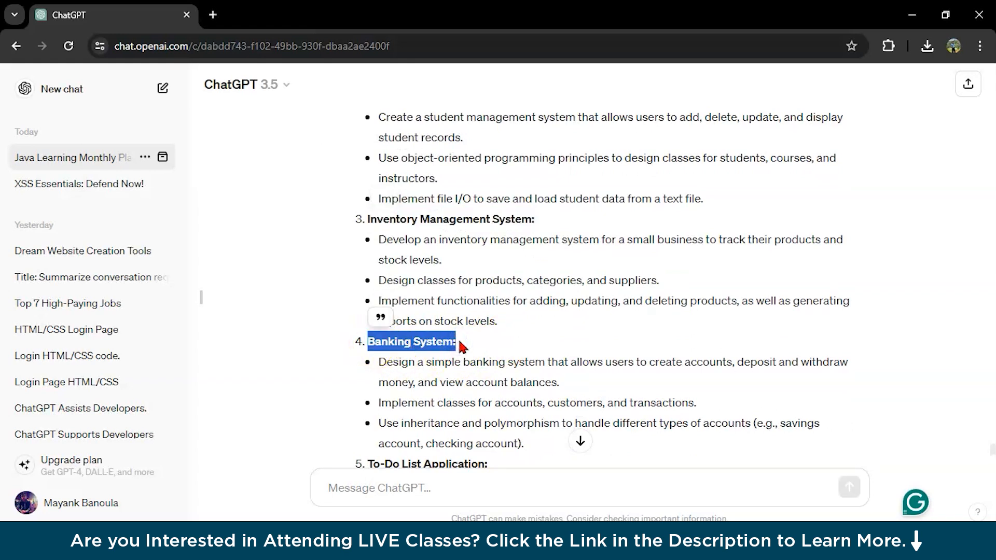
scroll("down", 3)
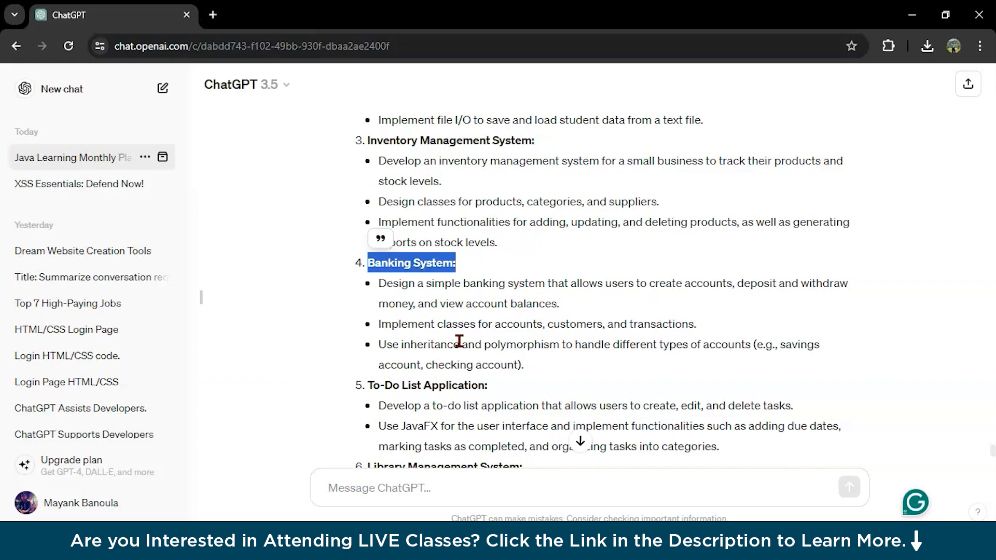
scroll("down", 3)
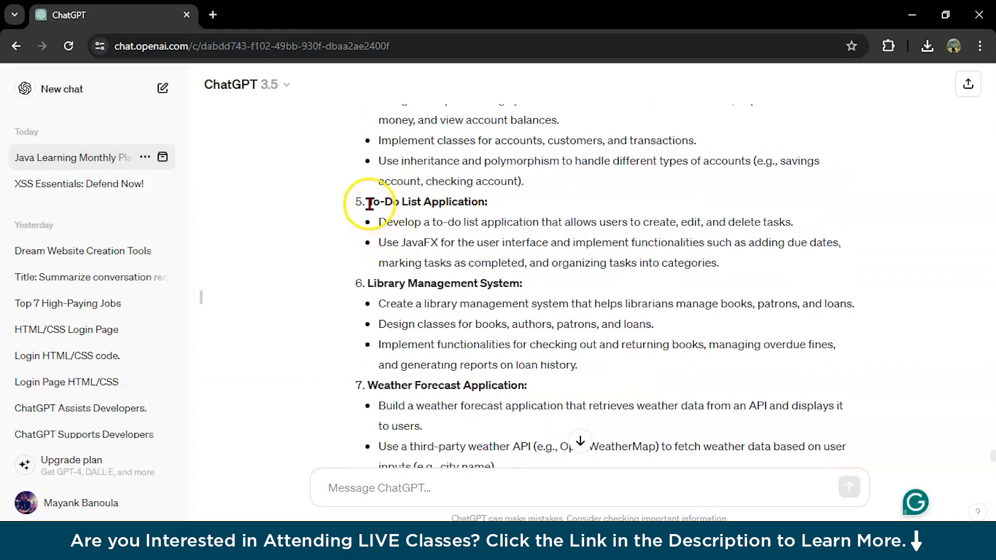
scroll("down", 3)
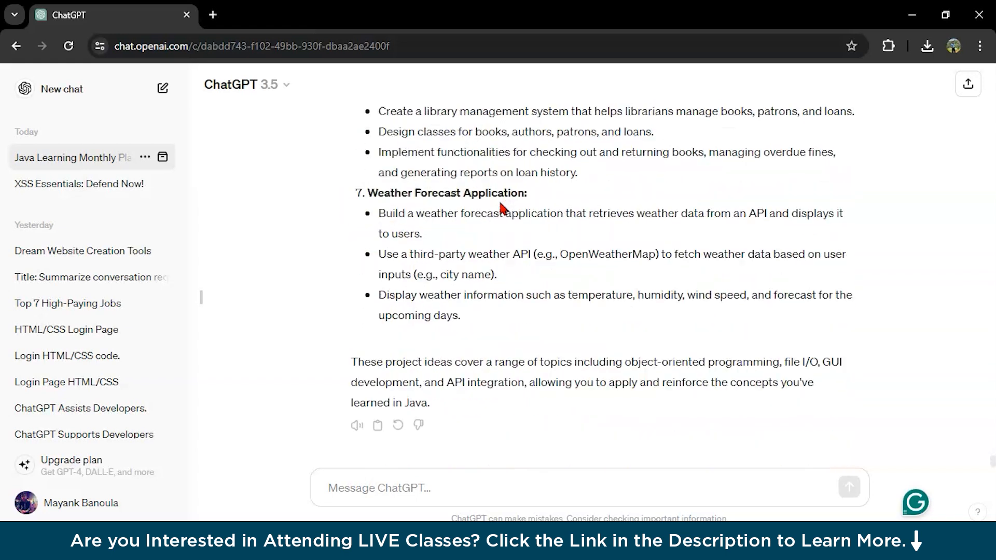
- Send 'give me code of TO-Do list project' and view the JavaFX to-do app code
type("give me code of  T")
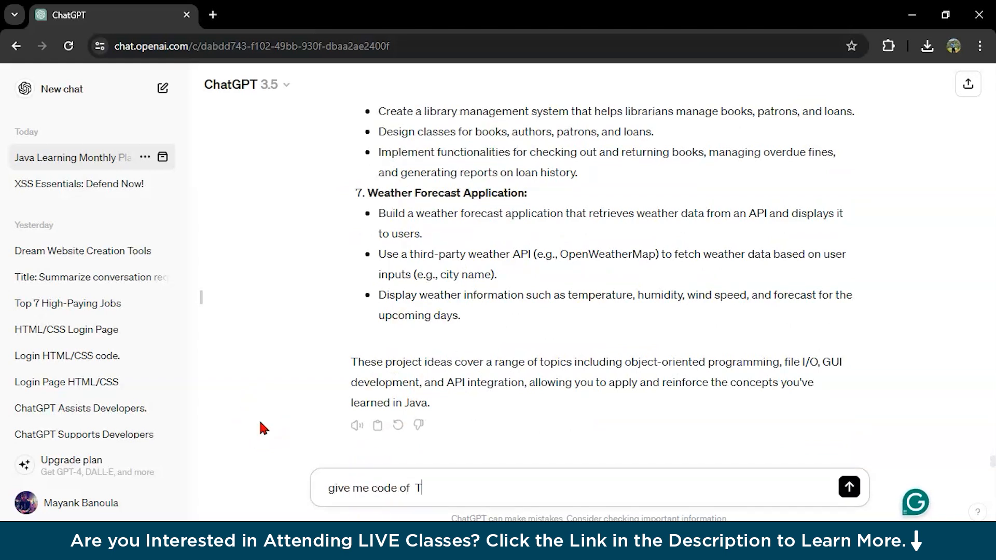
type("O-Do list project")
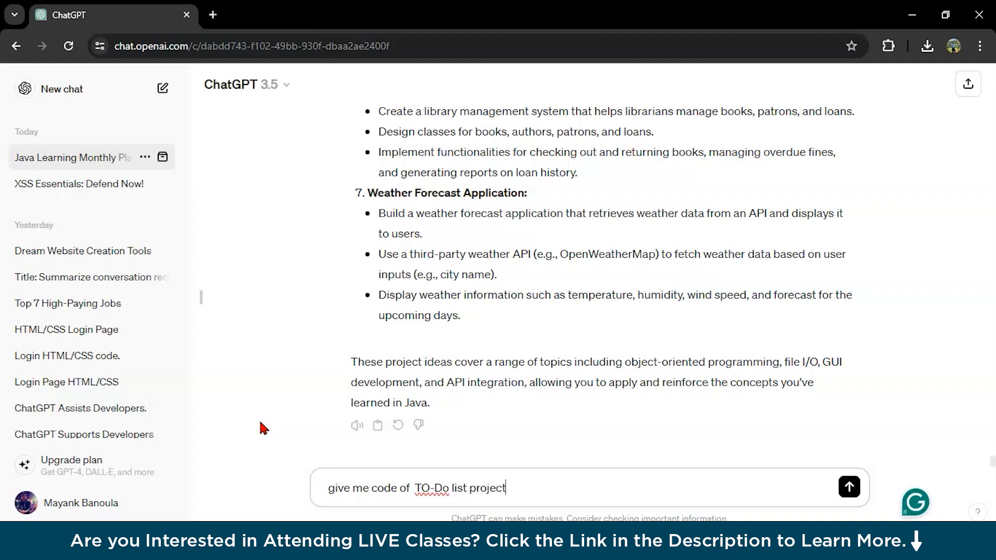
left_click(849, 487)
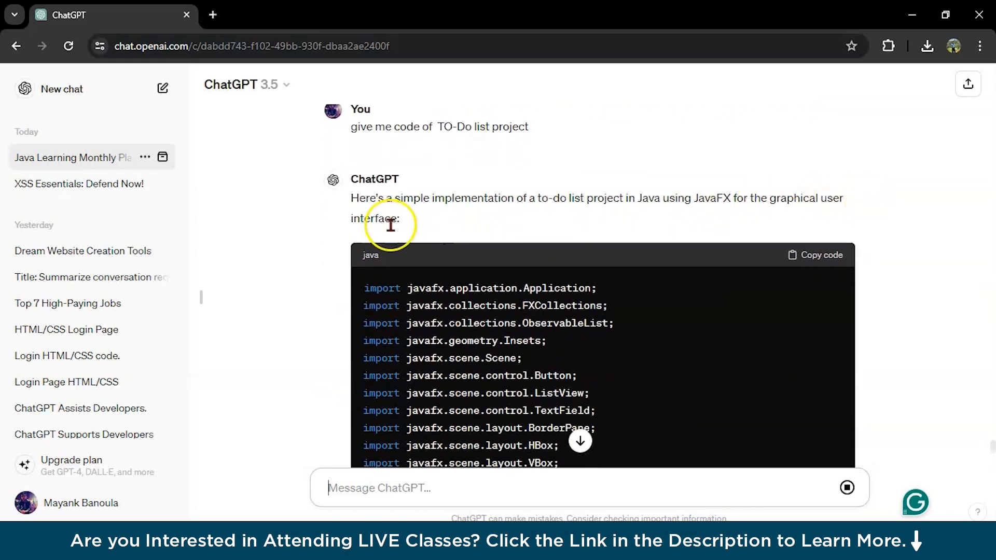
scroll("down", 3)
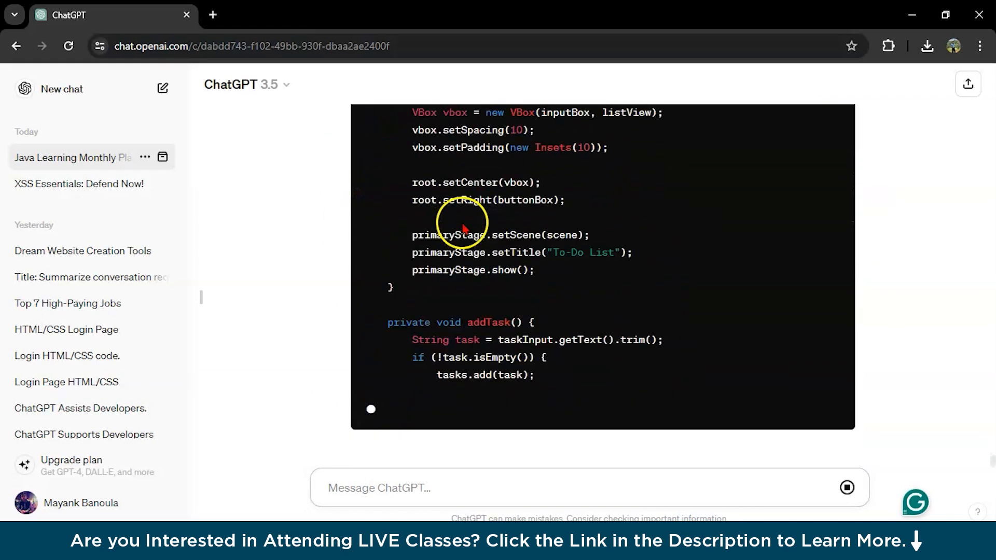
scroll("down", 3)
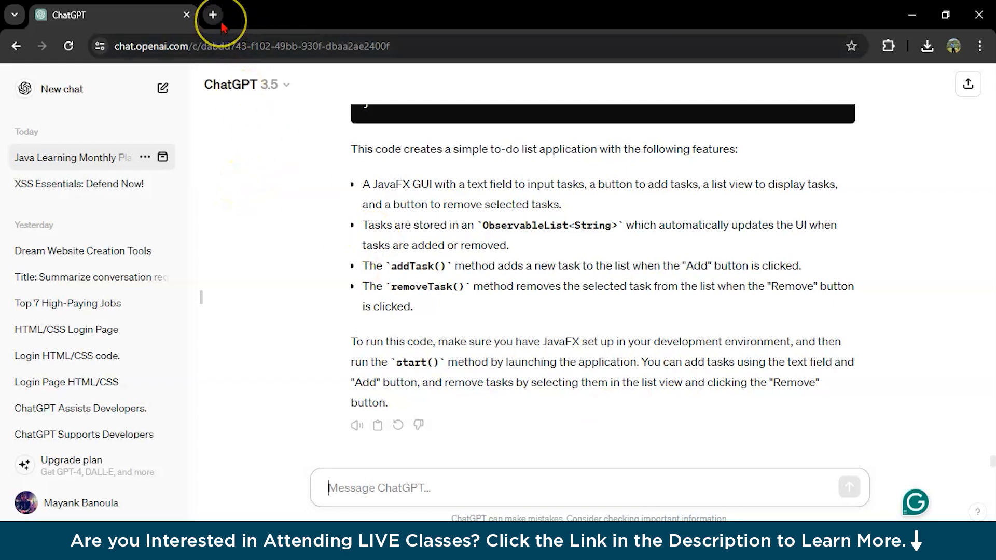
mouse_move(212, 14)
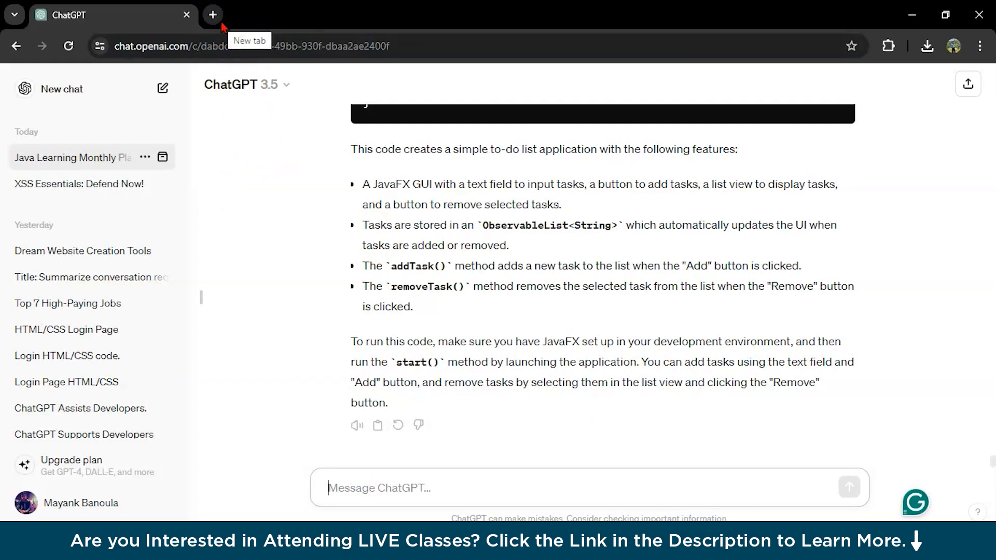
left_click(212, 15)
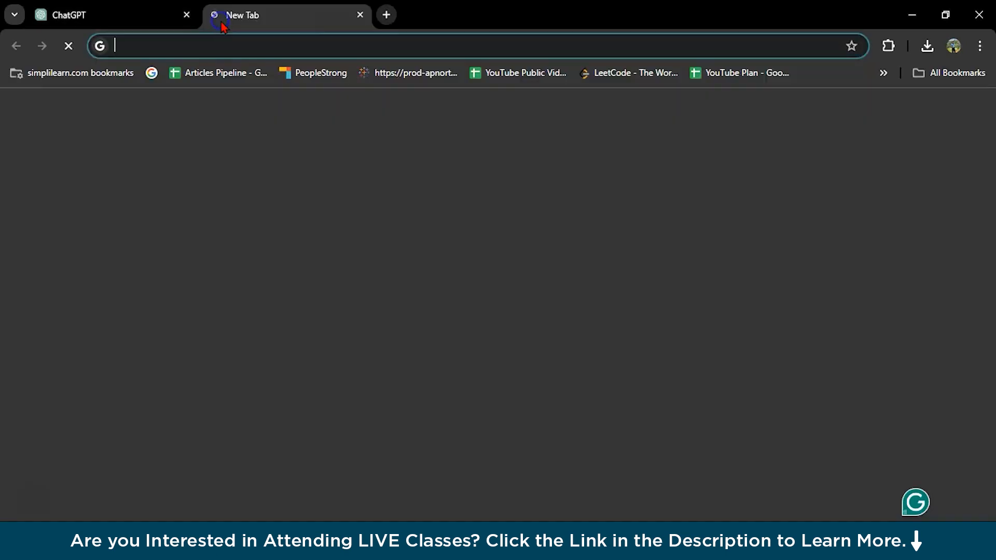
type("youtube.com/@SimplilearnOfficial/search?query=java")
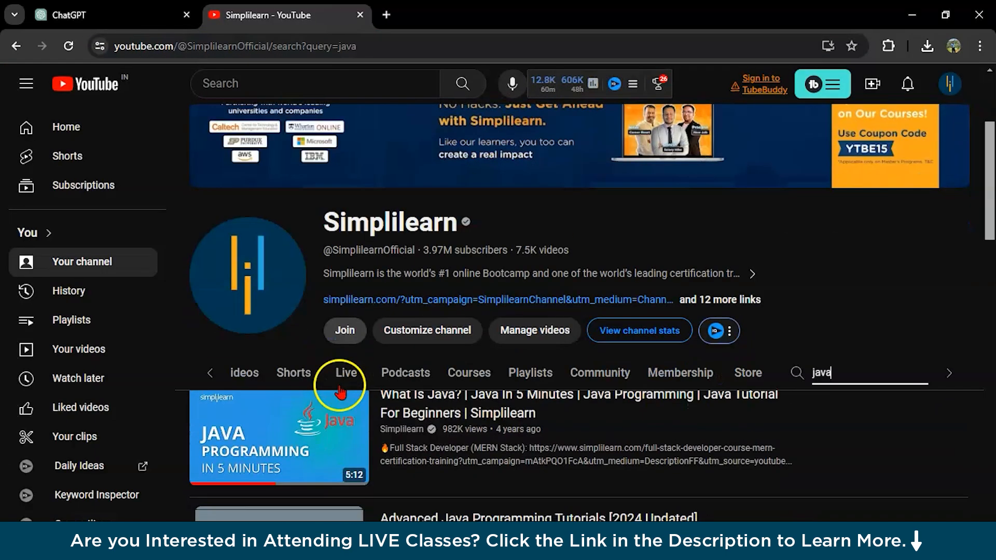
scroll("down", 3)
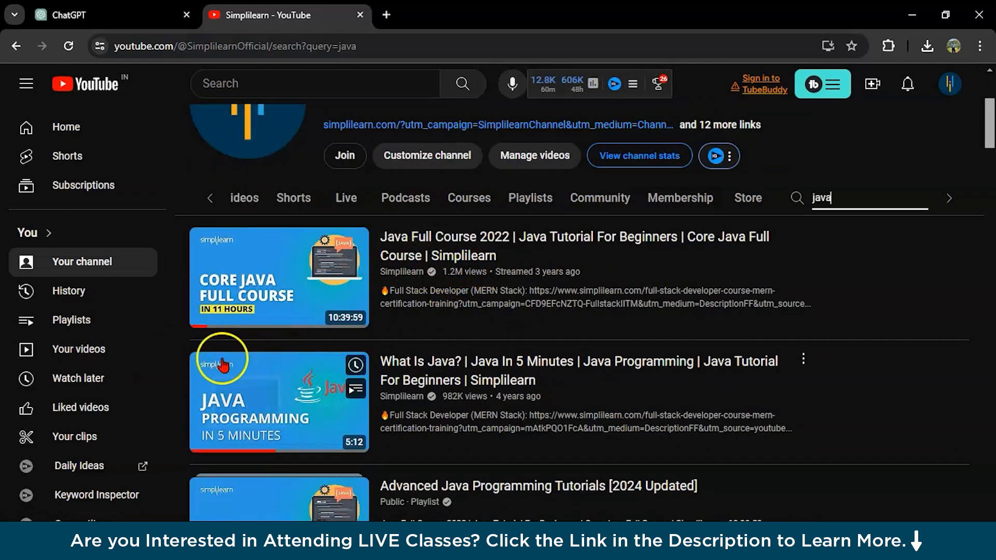
scroll("down", 3)
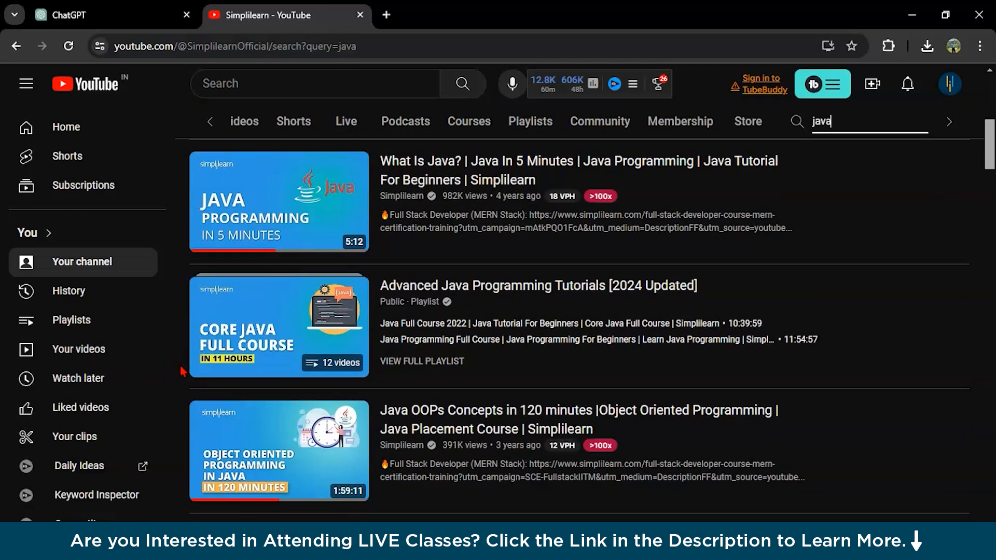
mouse_move(291, 283)
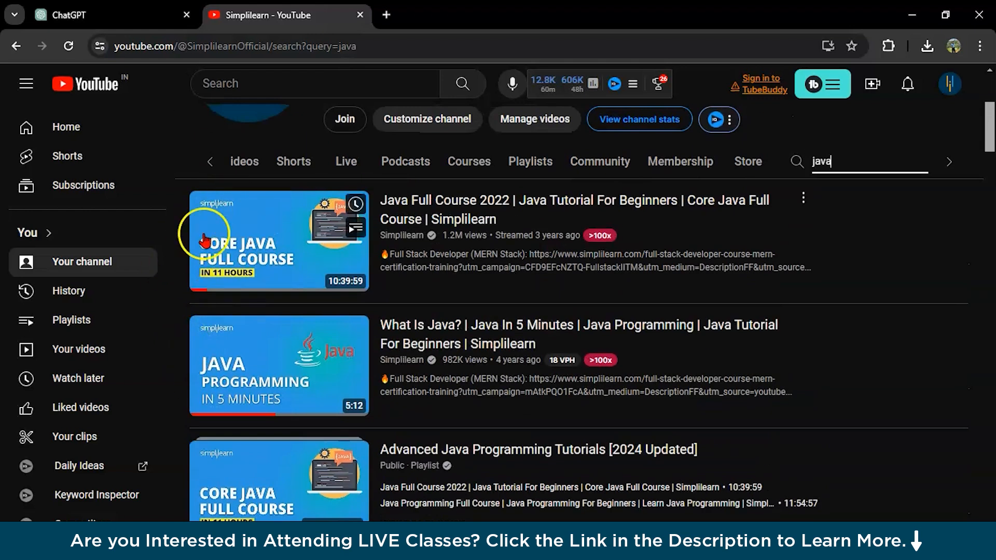
scroll("down", 3)
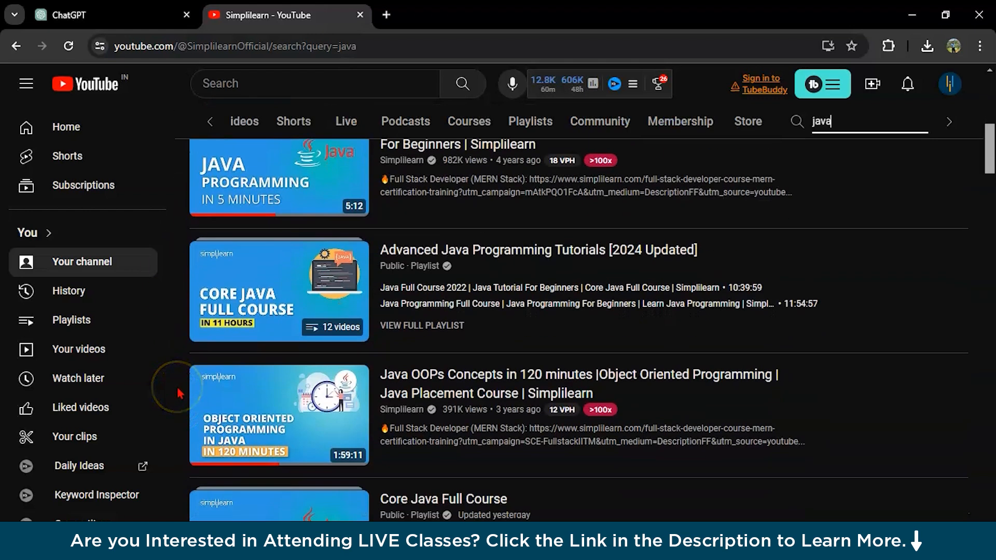
scroll("down", 3)
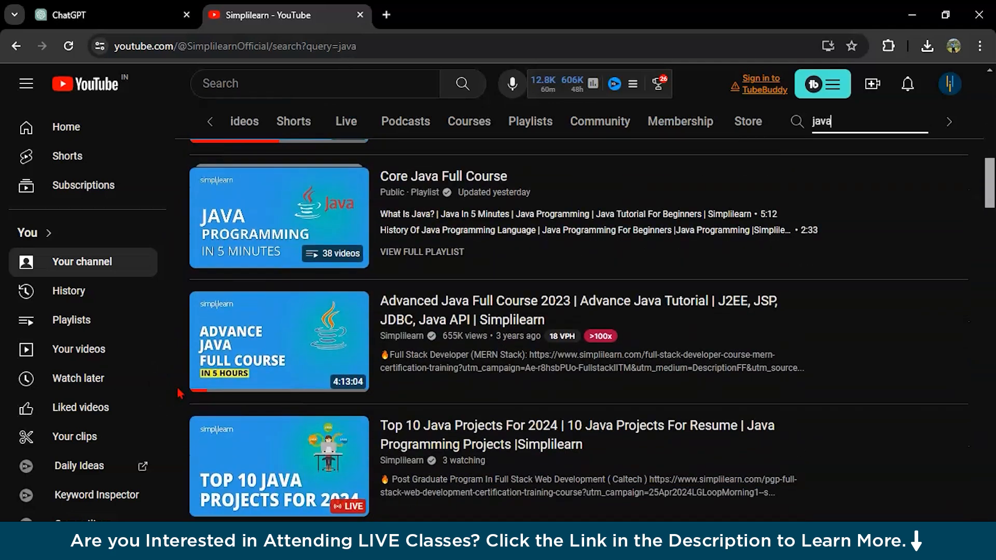